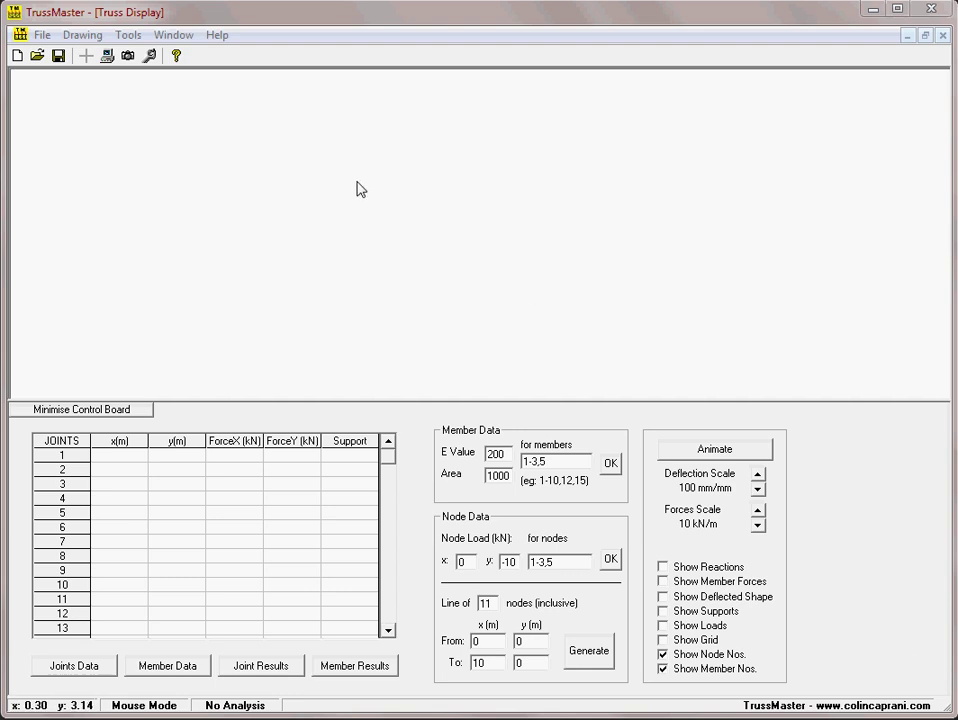
mouse_move(196, 288)
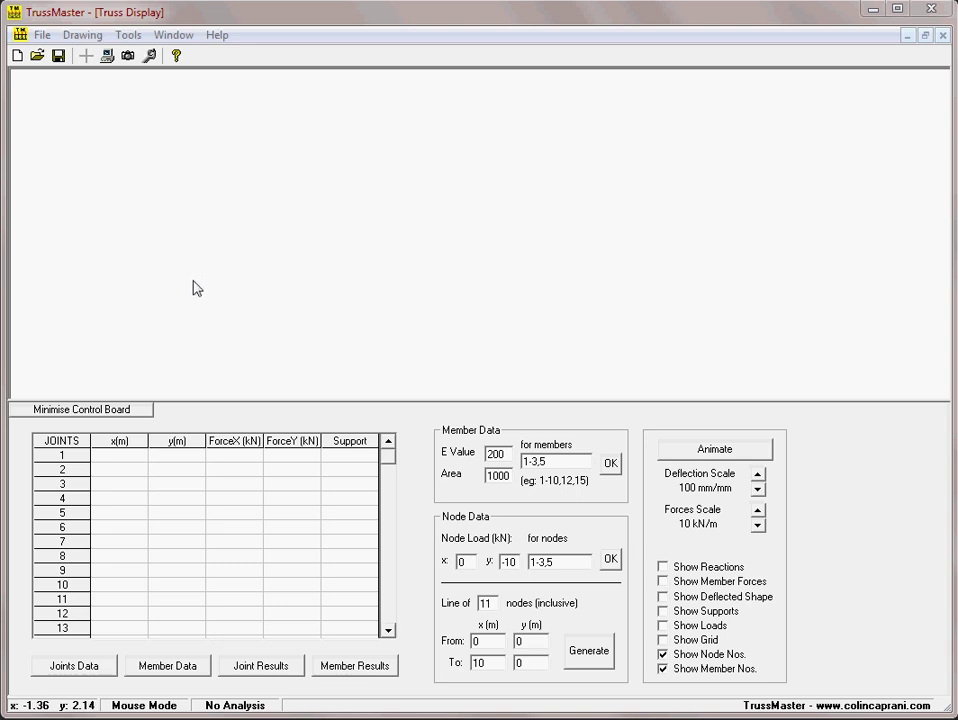
mouse_move(186, 352)
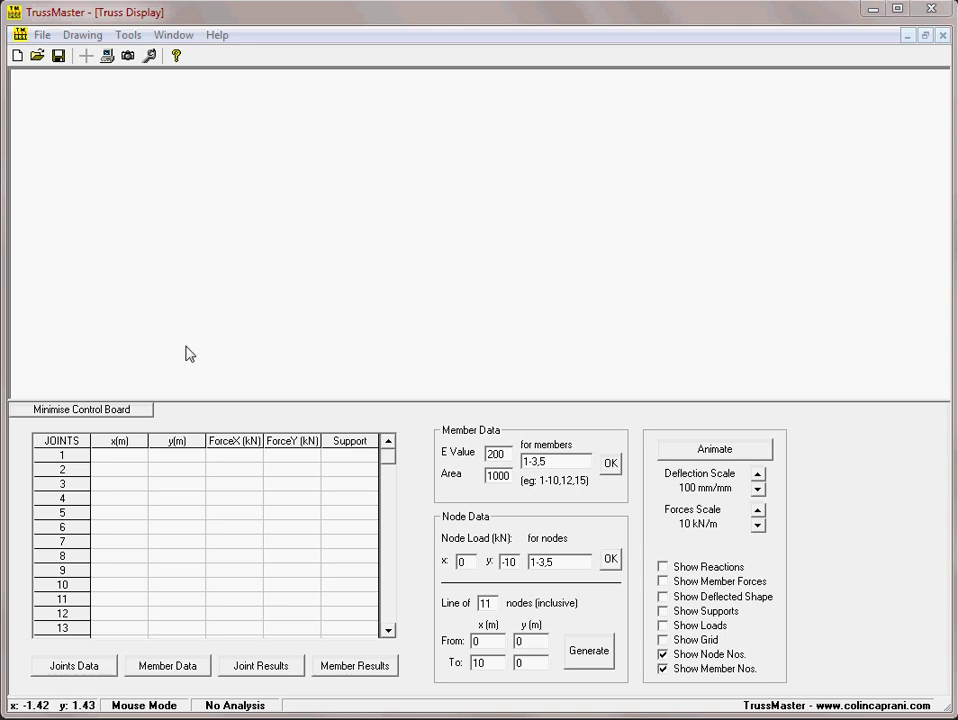
mouse_move(452, 136)
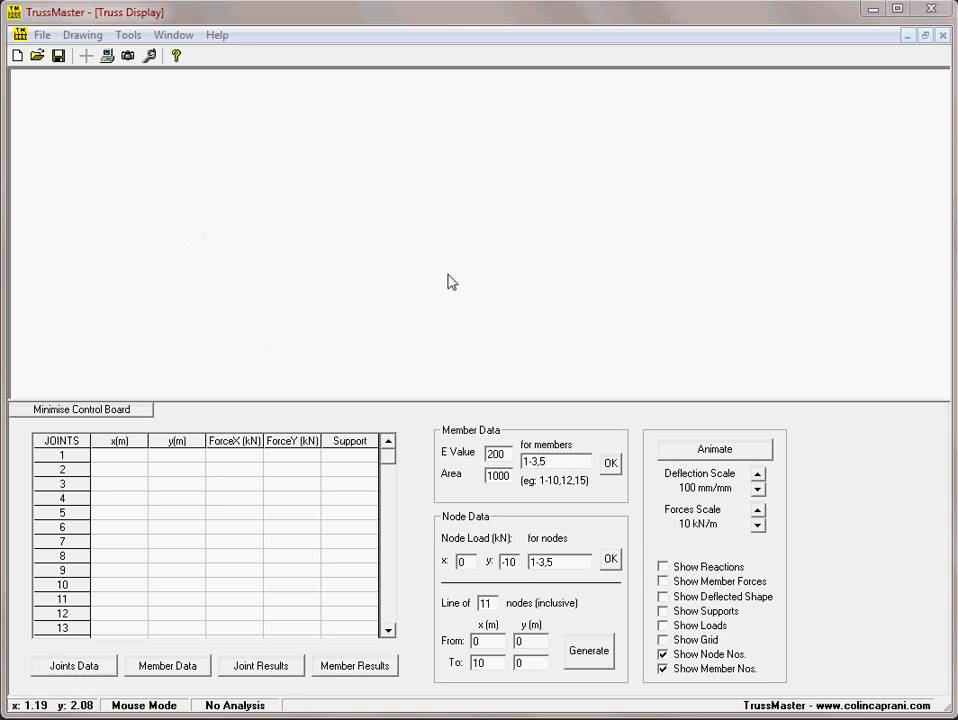
mouse_move(512, 312)
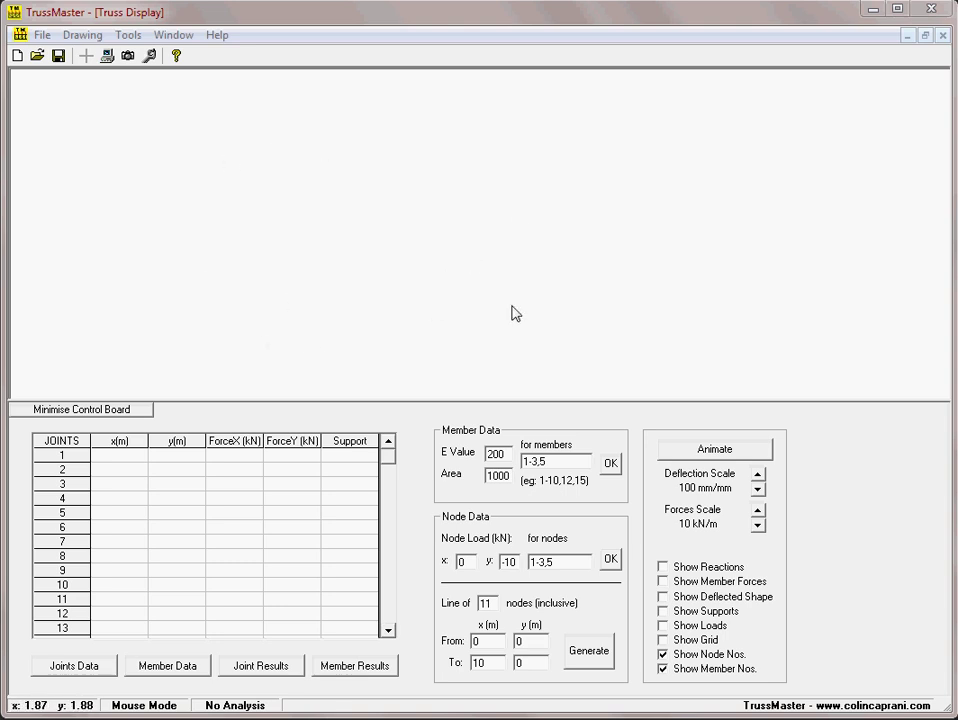
mouse_move(578, 210)
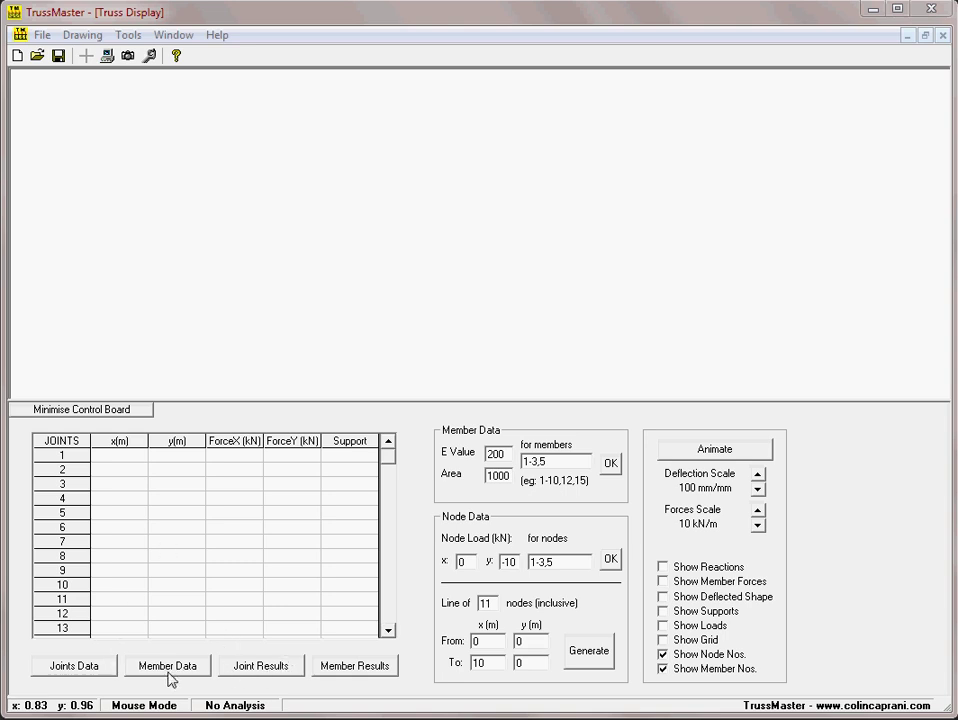
mouse_move(350, 672)
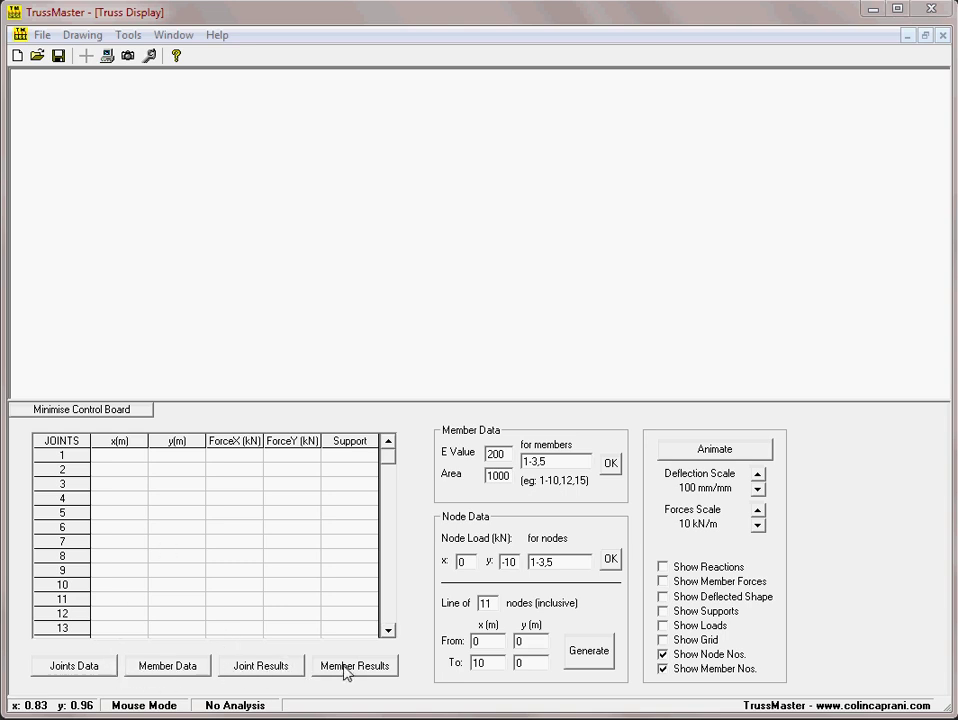
mouse_move(236, 350)
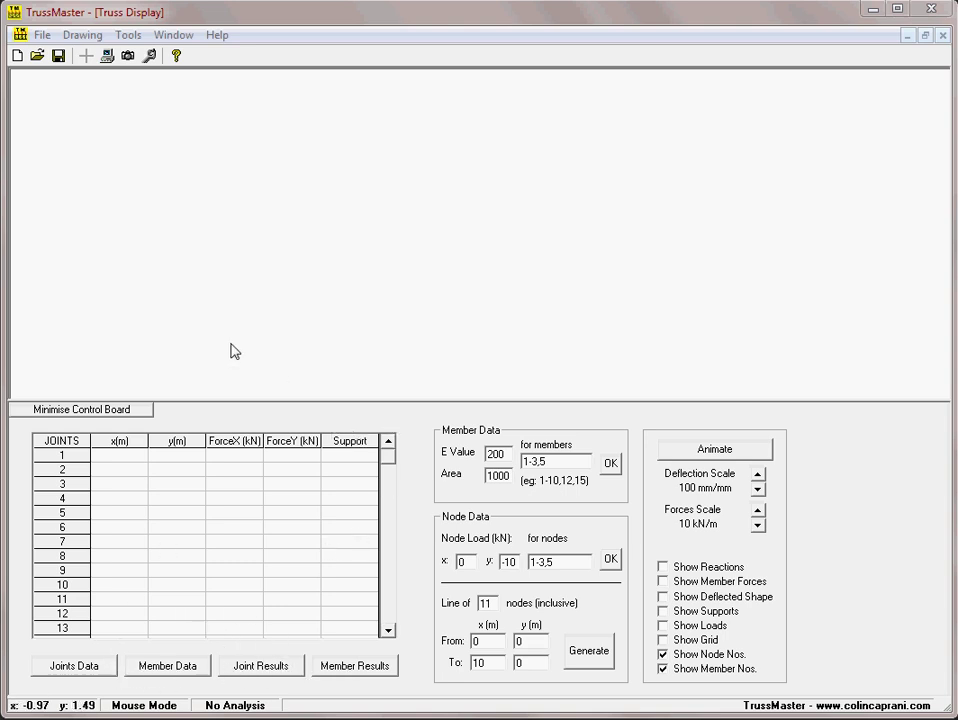
mouse_move(210, 288)
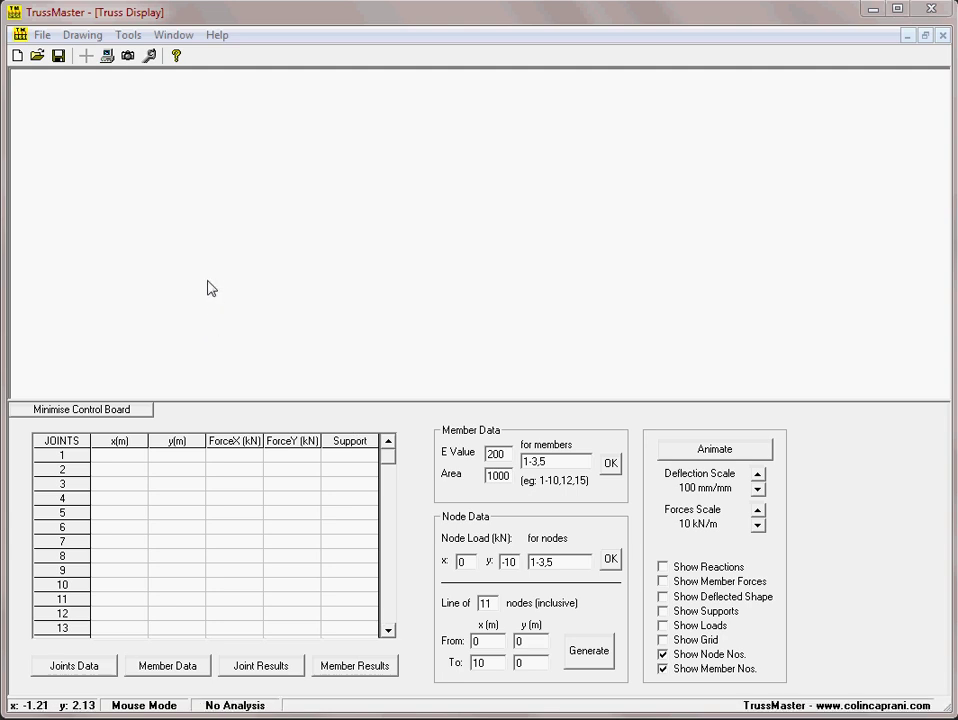
mouse_move(258, 292)
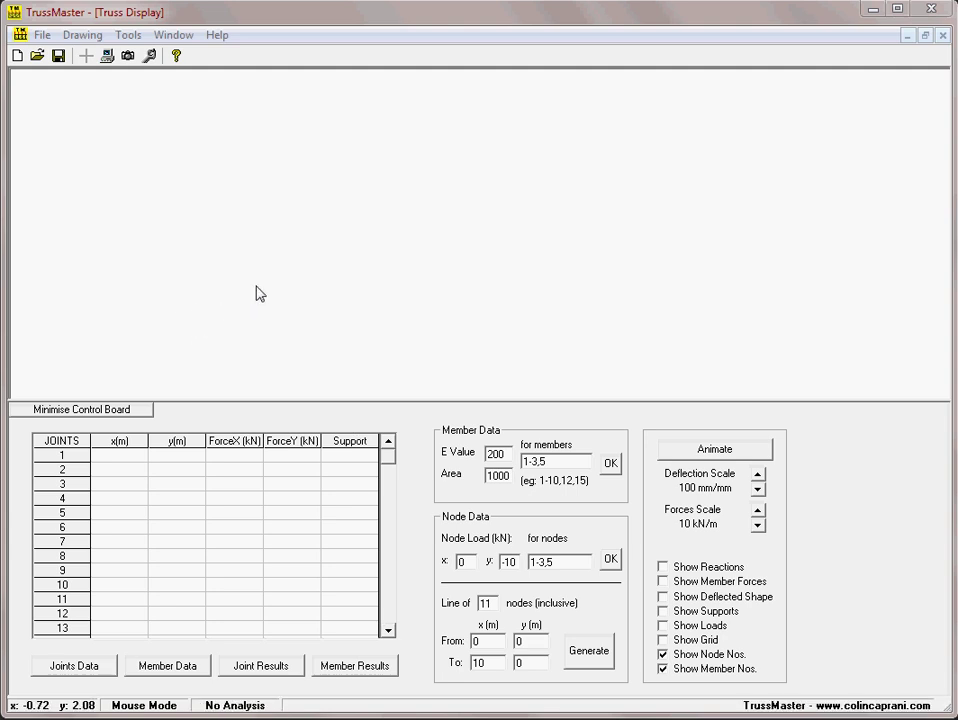
mouse_move(392, 312)
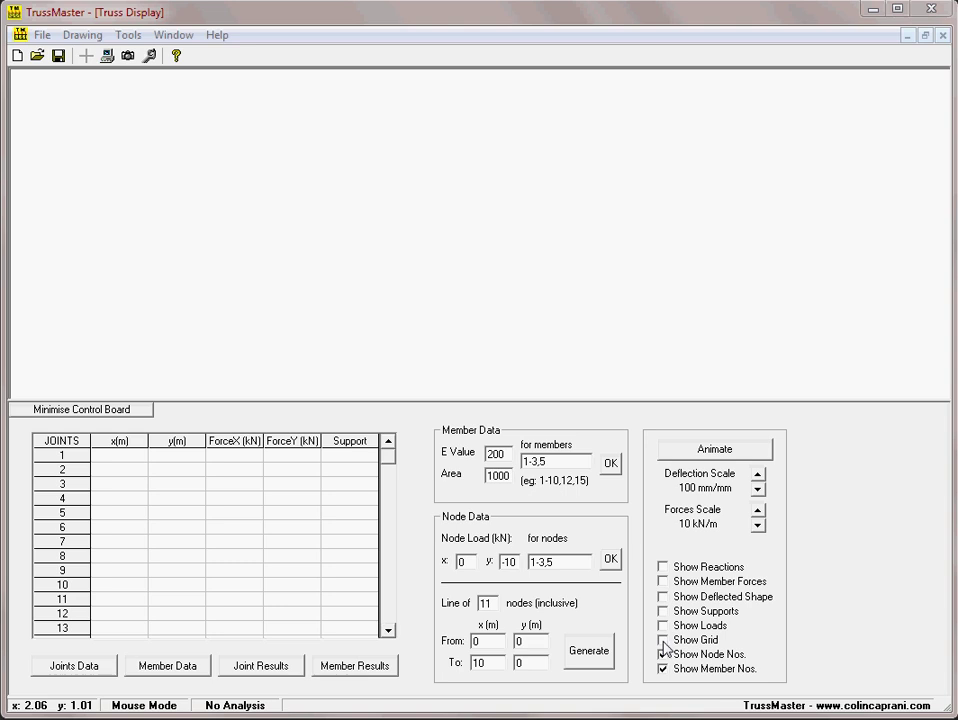
Step: Turn on Show Grid and zoom the drawing out one step (F3) via the canvas menu
click(664, 644)
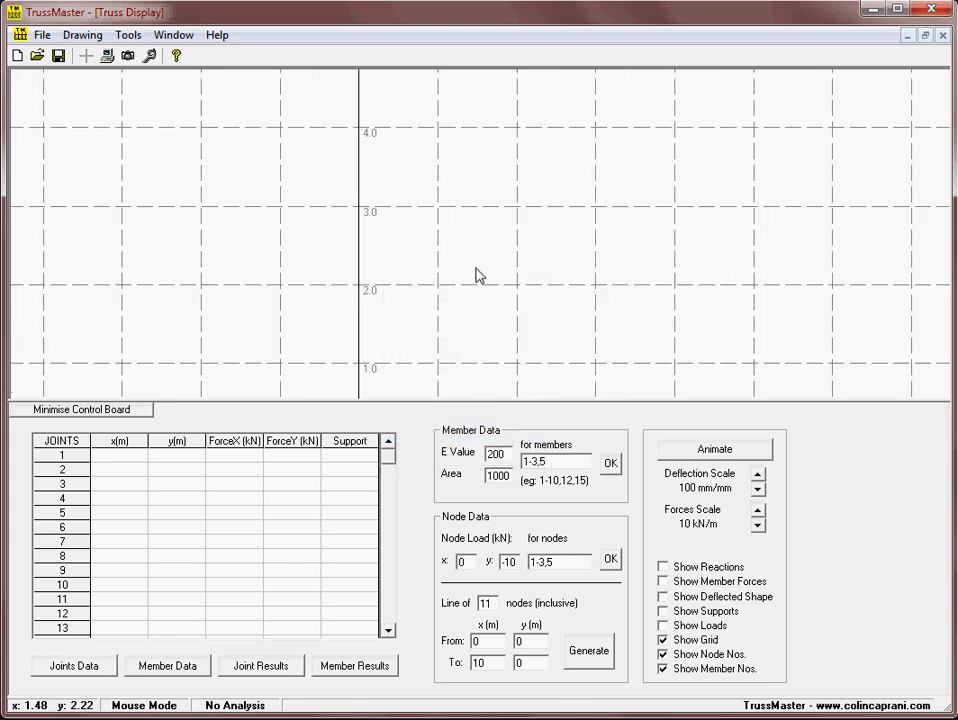
right_click(478, 276)
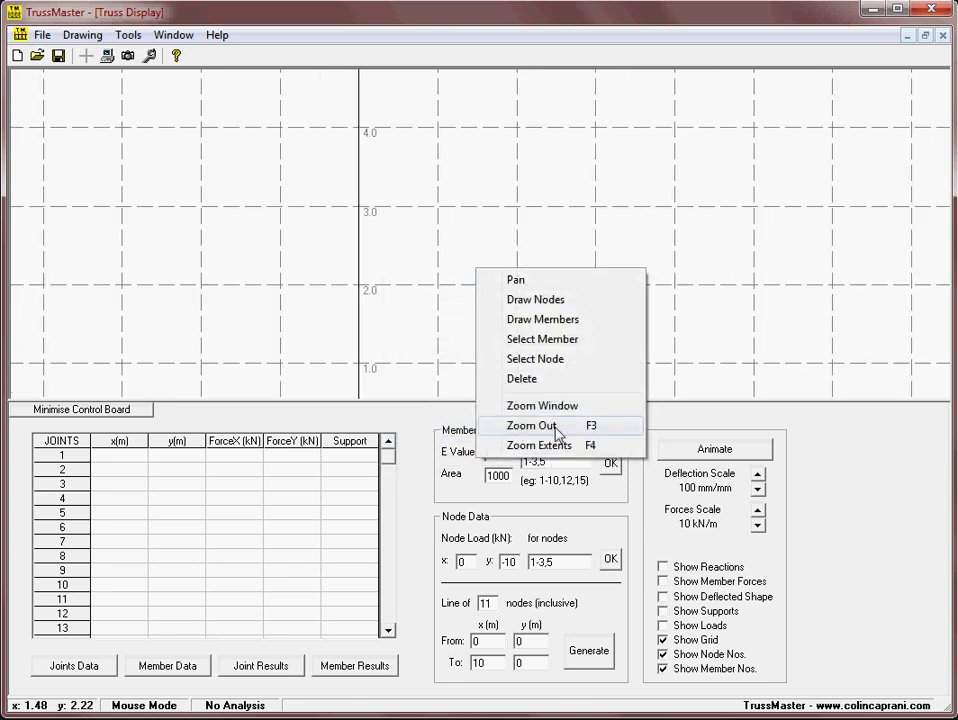
click(528, 424)
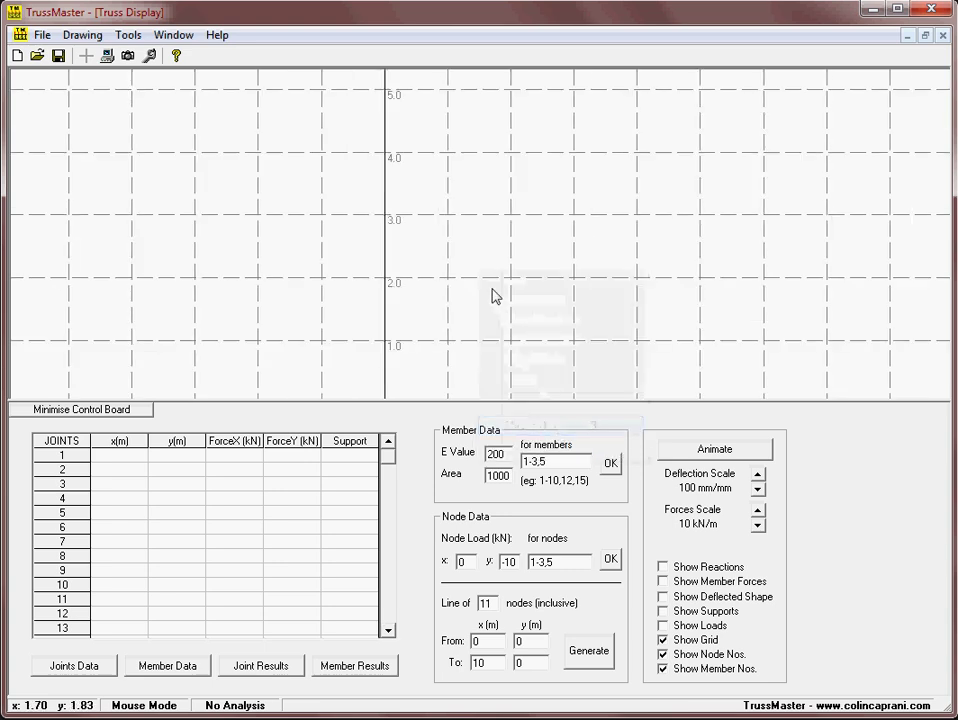
right_click(496, 296)
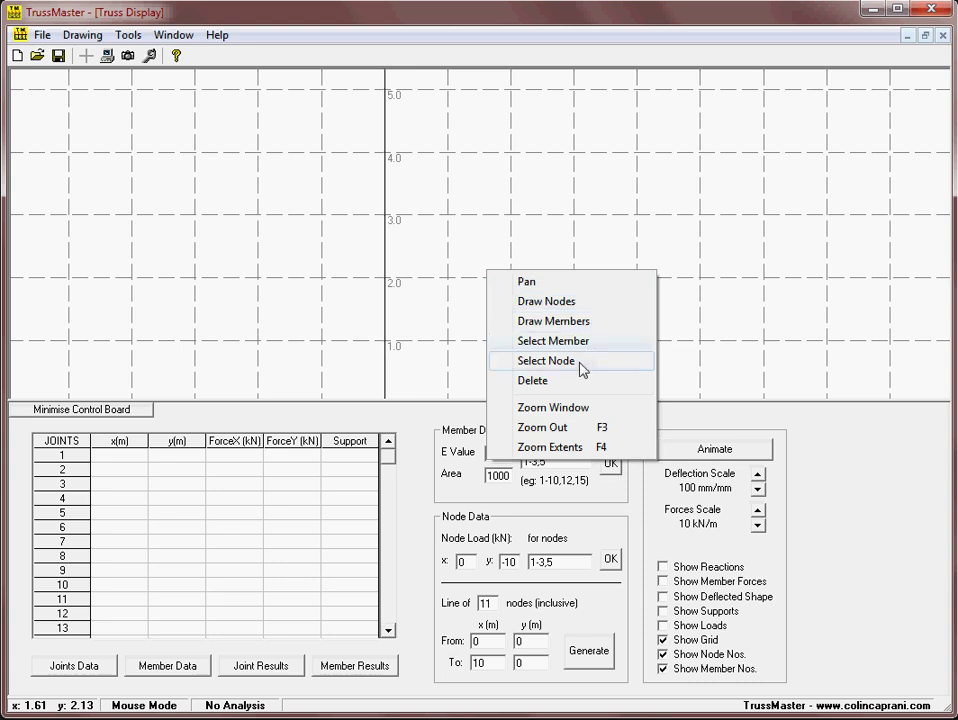
mouse_move(596, 388)
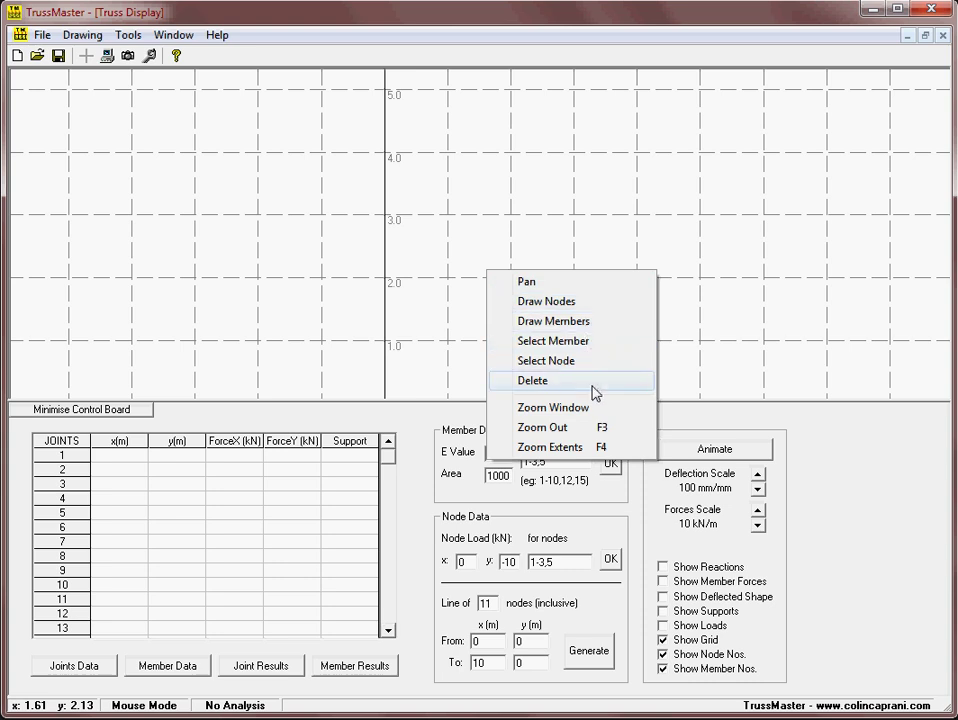
mouse_move(608, 388)
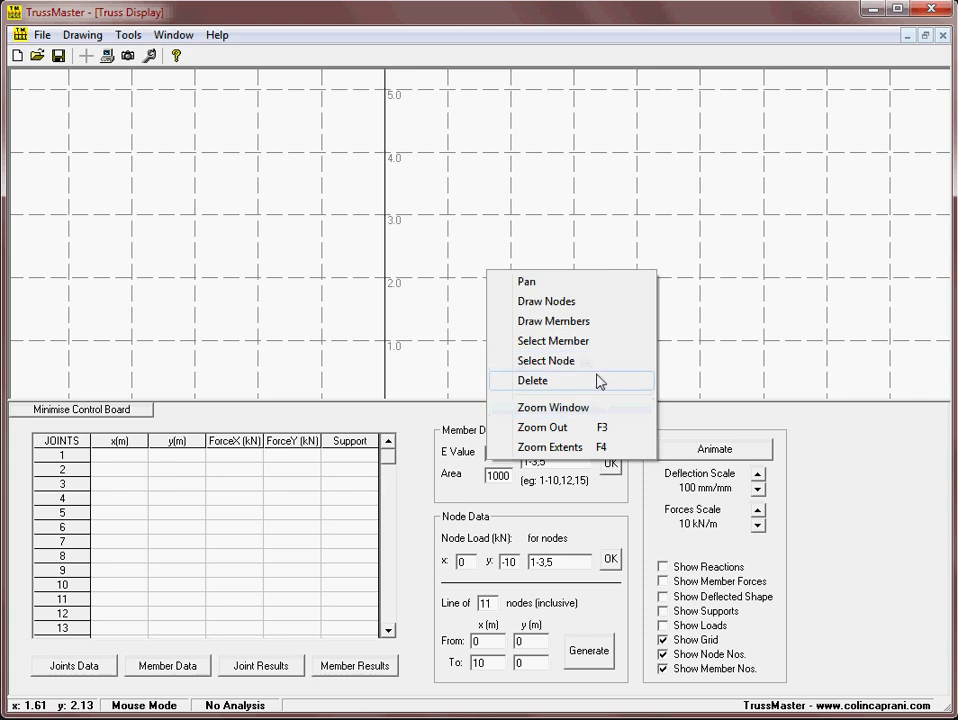
mouse_move(518, 300)
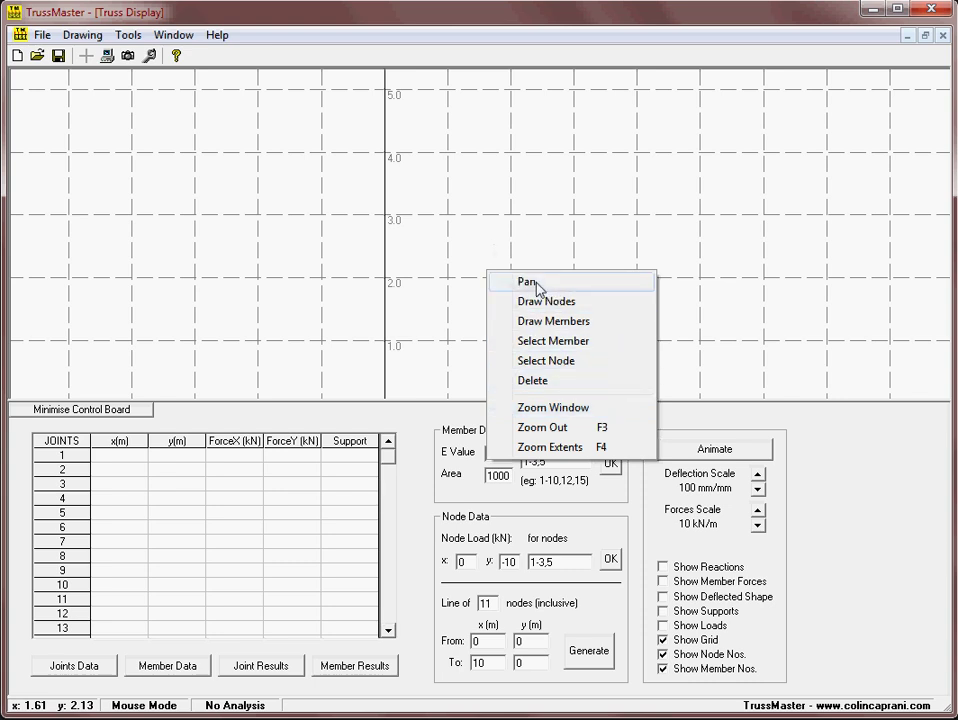
Step: Choose Pan from the canvas menu to move the origin toward the lower-left corner
click(528, 280)
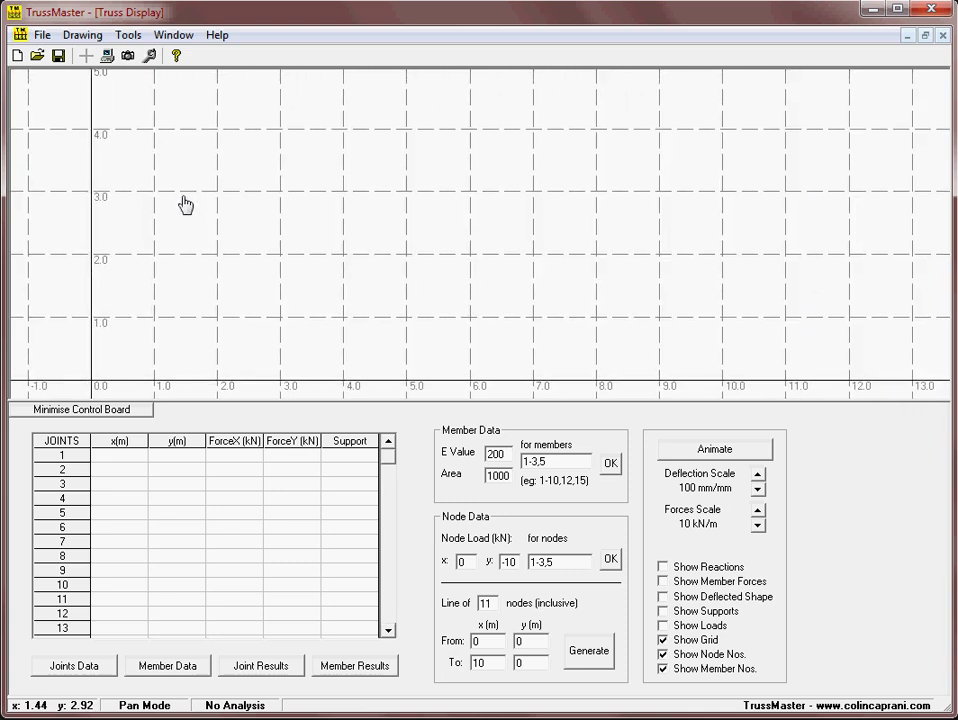
mouse_move(378, 374)
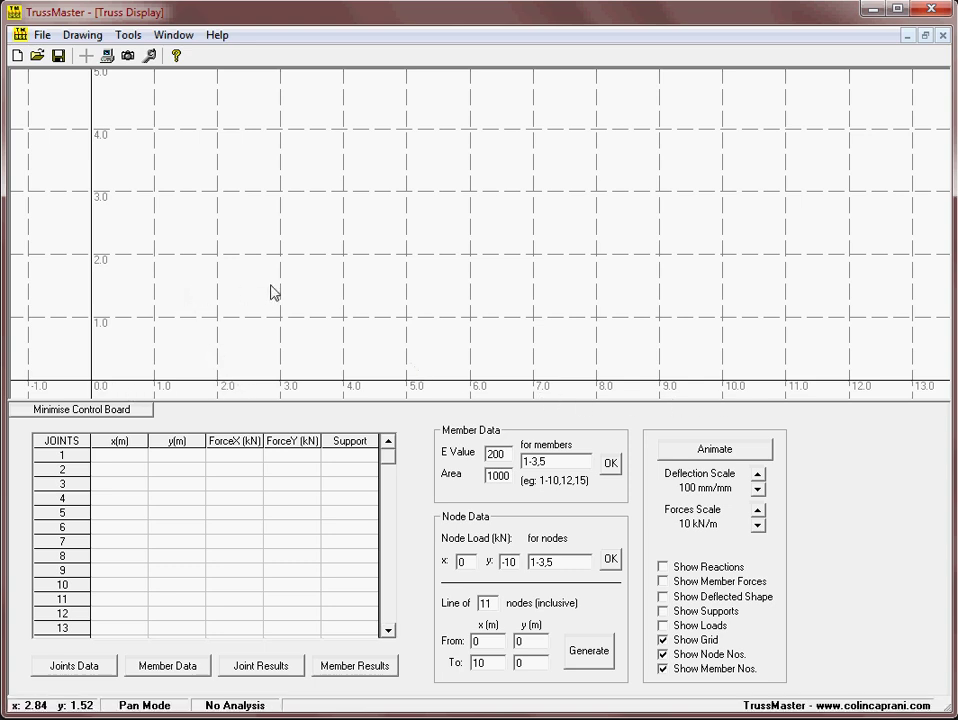
mouse_move(332, 320)
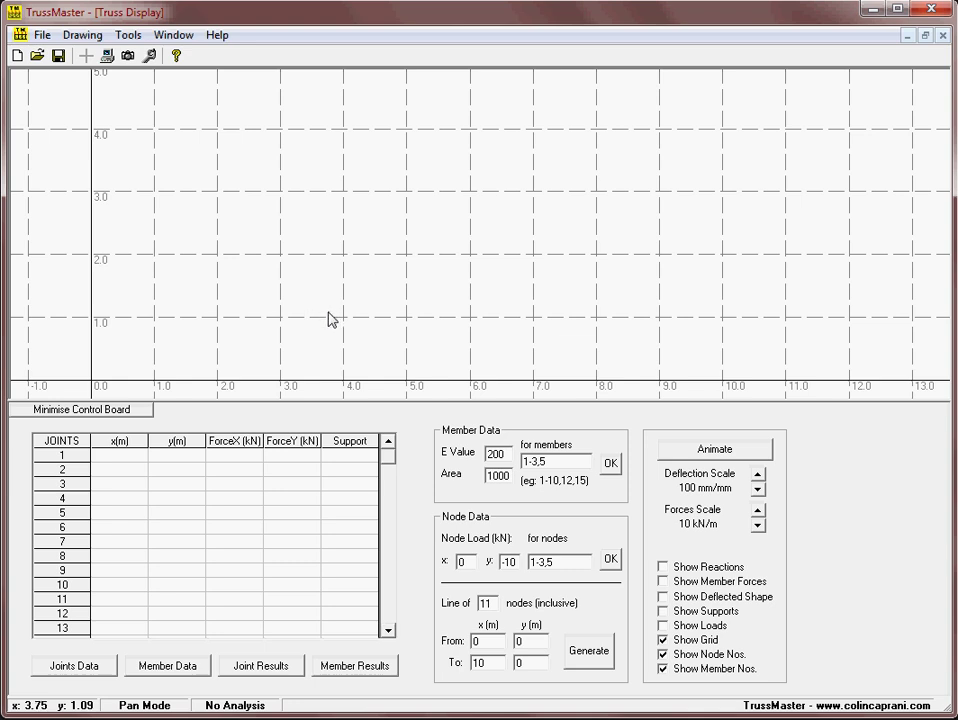
mouse_move(304, 322)
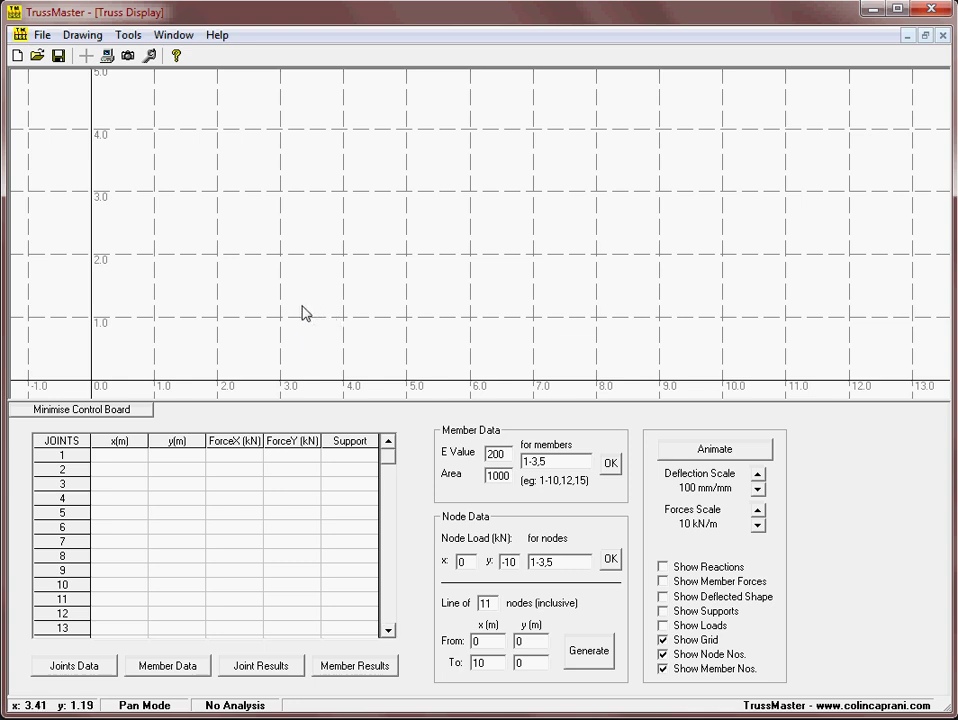
mouse_move(128, 382)
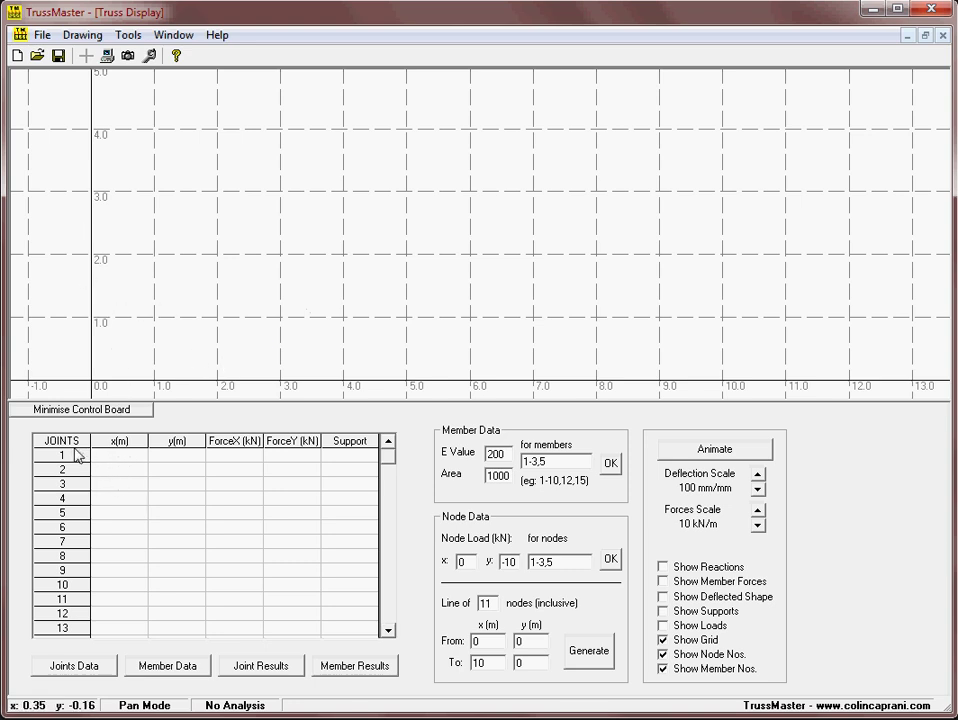
mouse_move(126, 470)
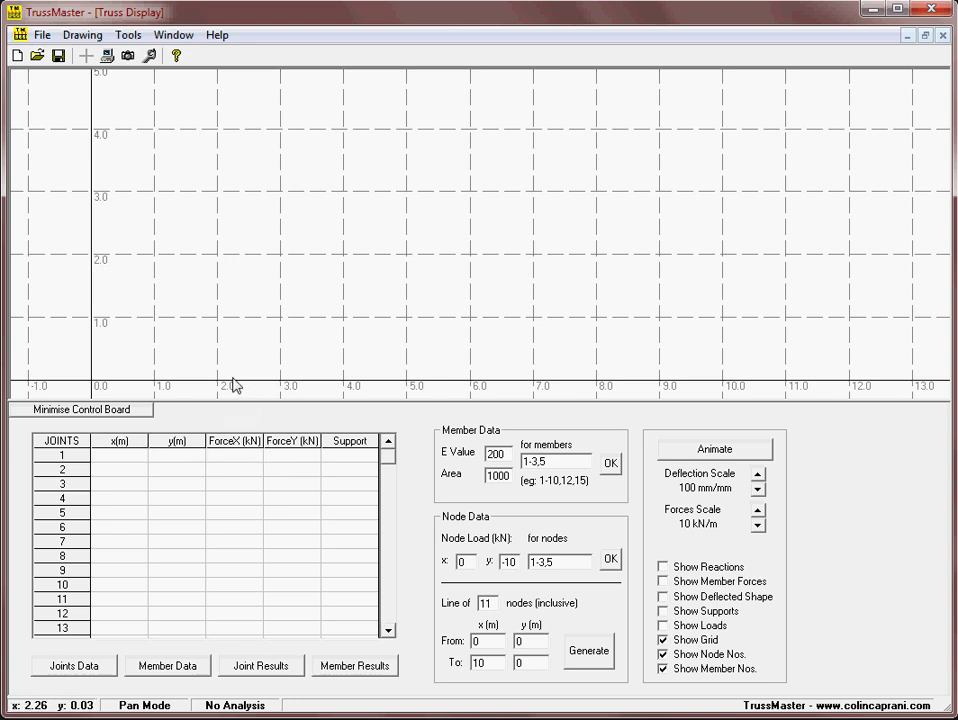
mouse_move(176, 334)
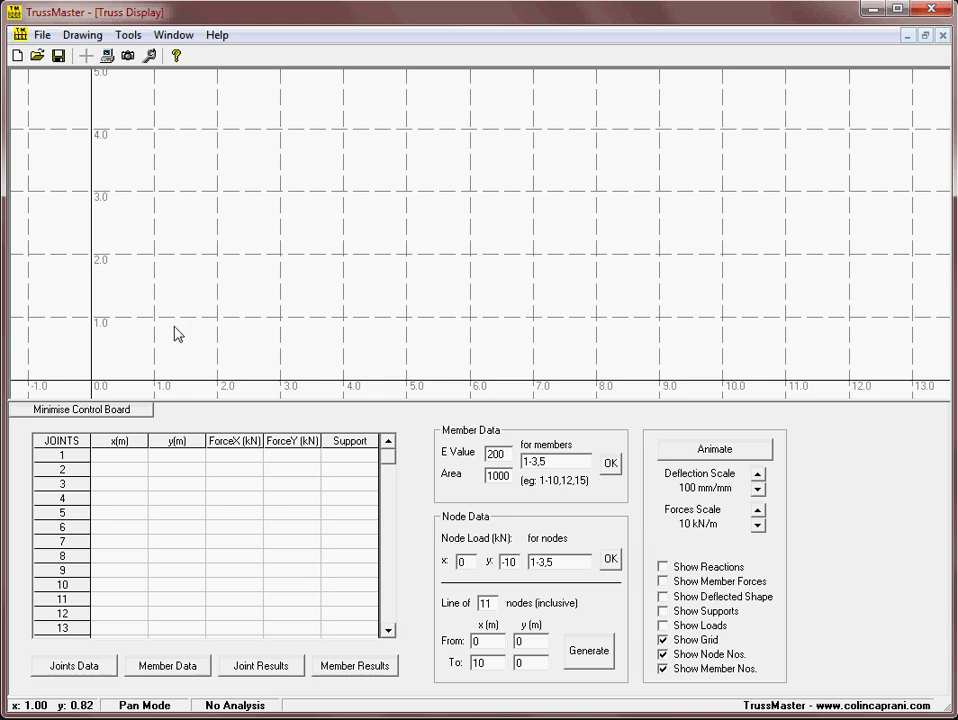
mouse_move(228, 304)
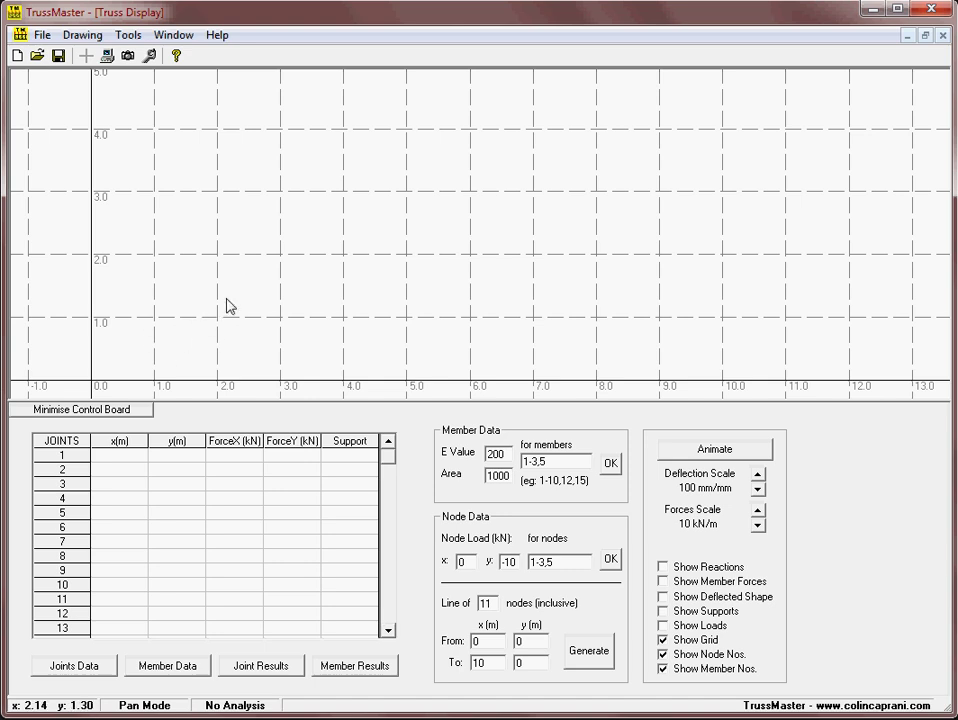
Step: Switch to Draw Node and place bottom-chord joints along y = 0 at 2 m spacing from the origin
right_click(228, 304)
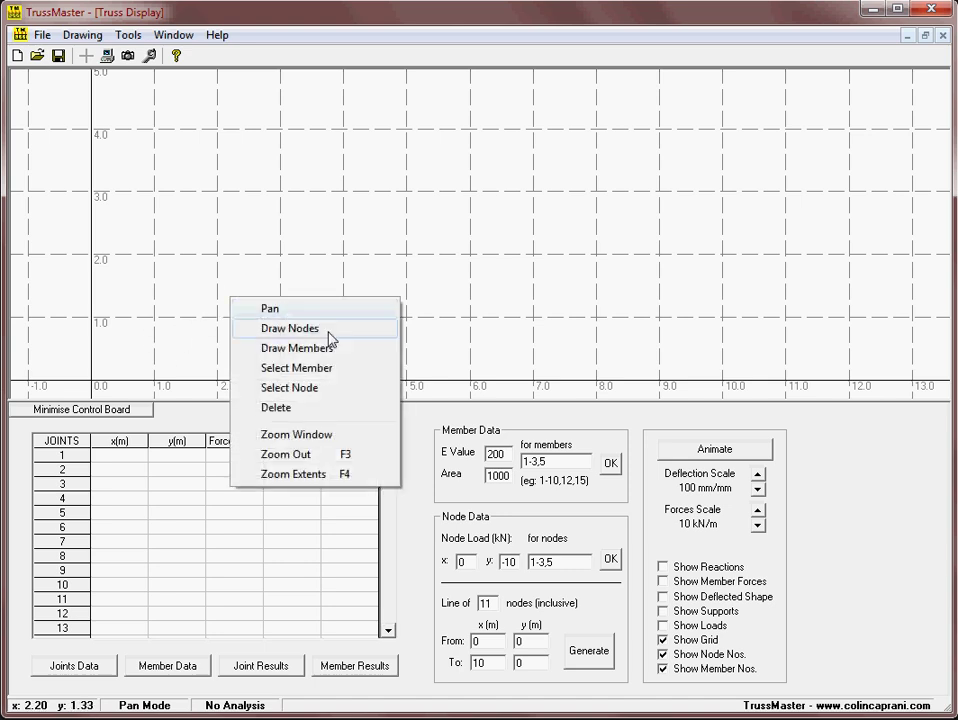
click(288, 328)
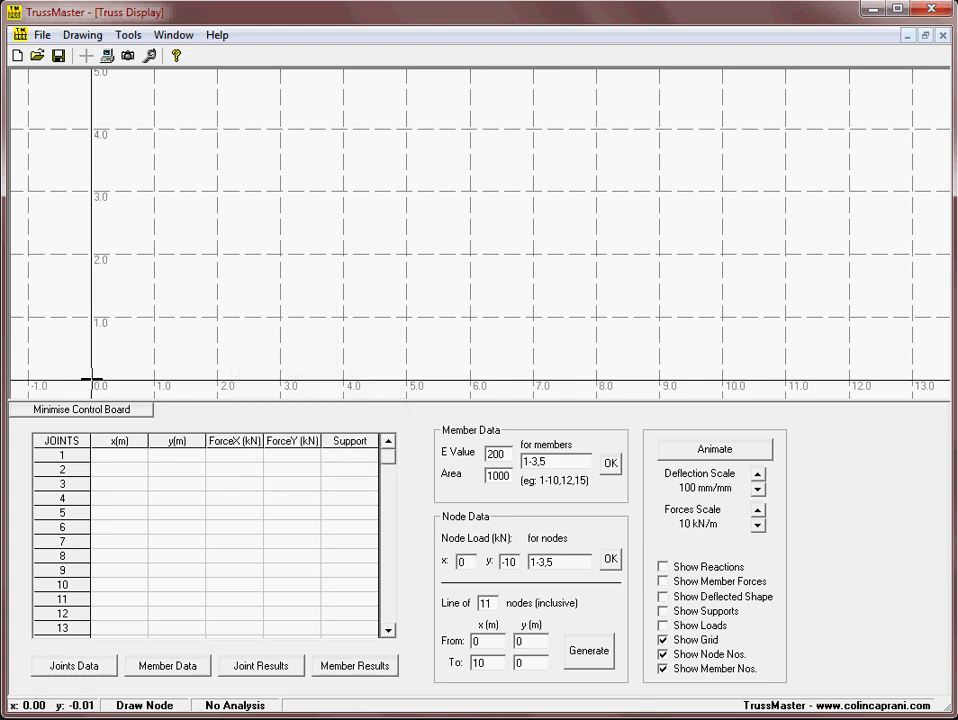
mouse_move(94, 376)
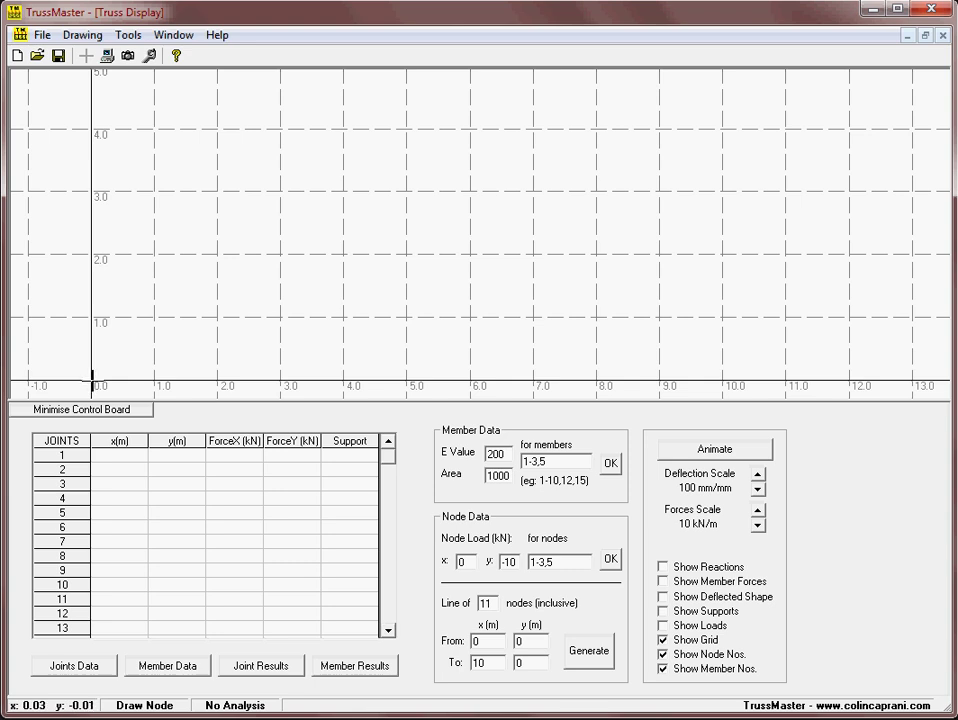
click(96, 376)
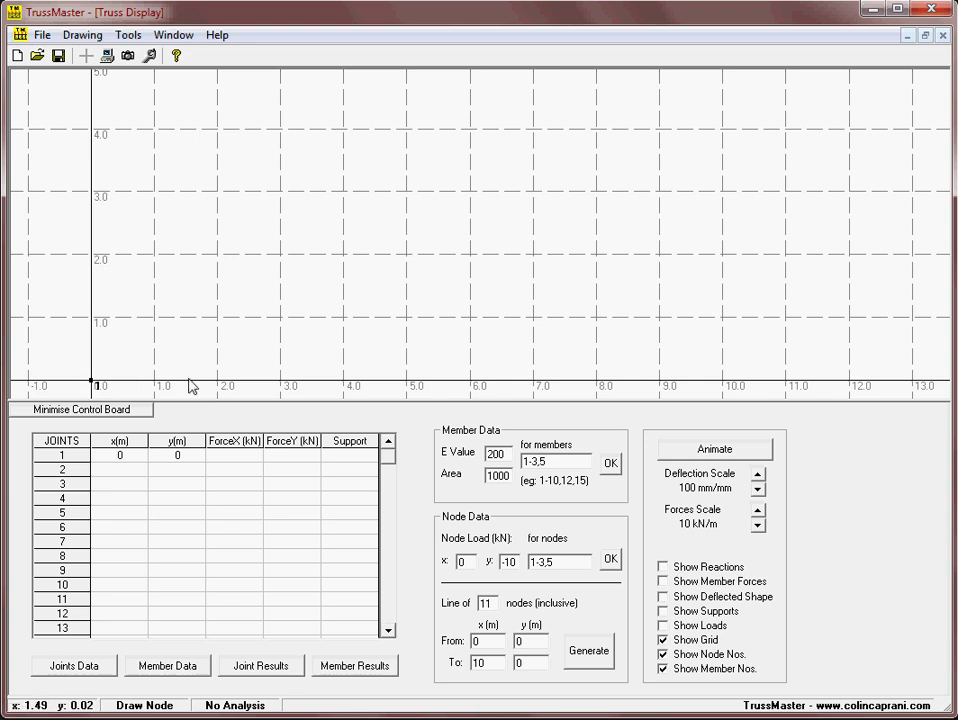
click(220, 404)
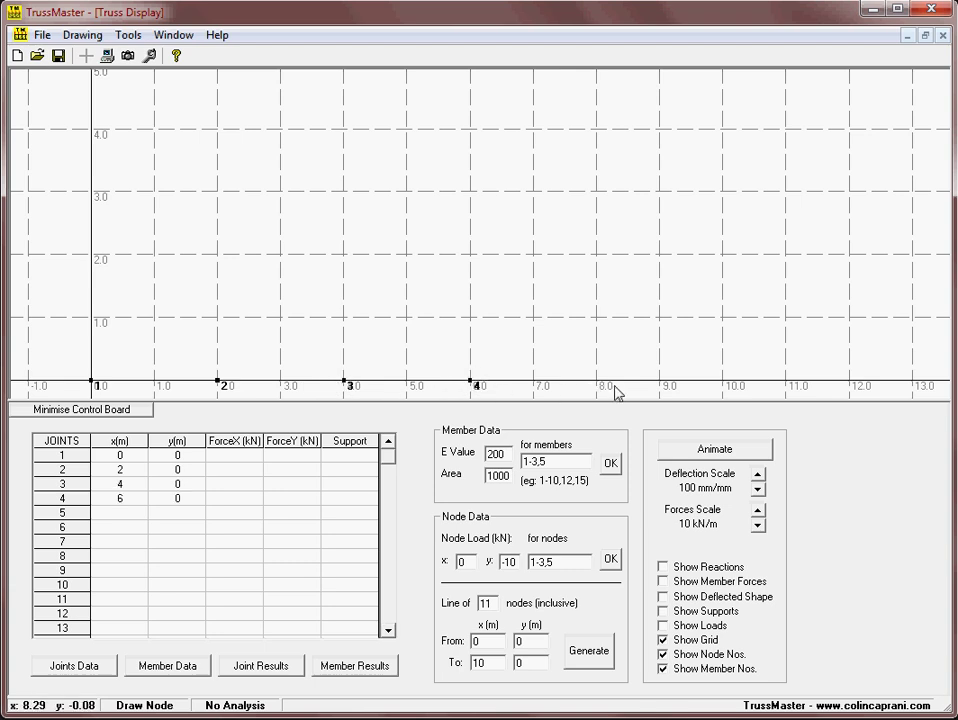
click(618, 390)
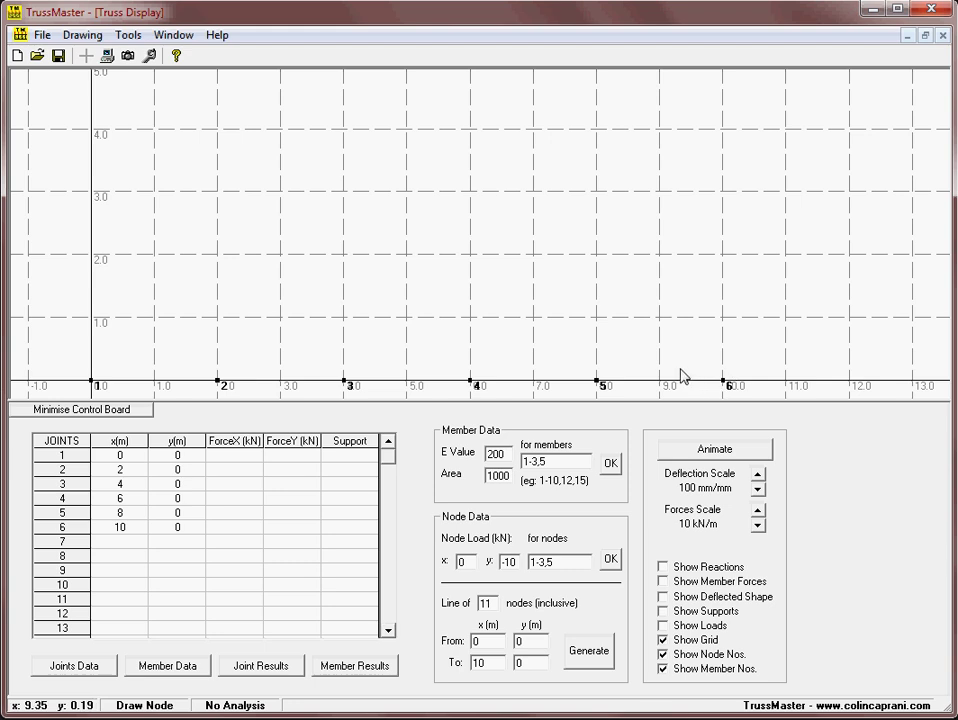
mouse_move(152, 298)
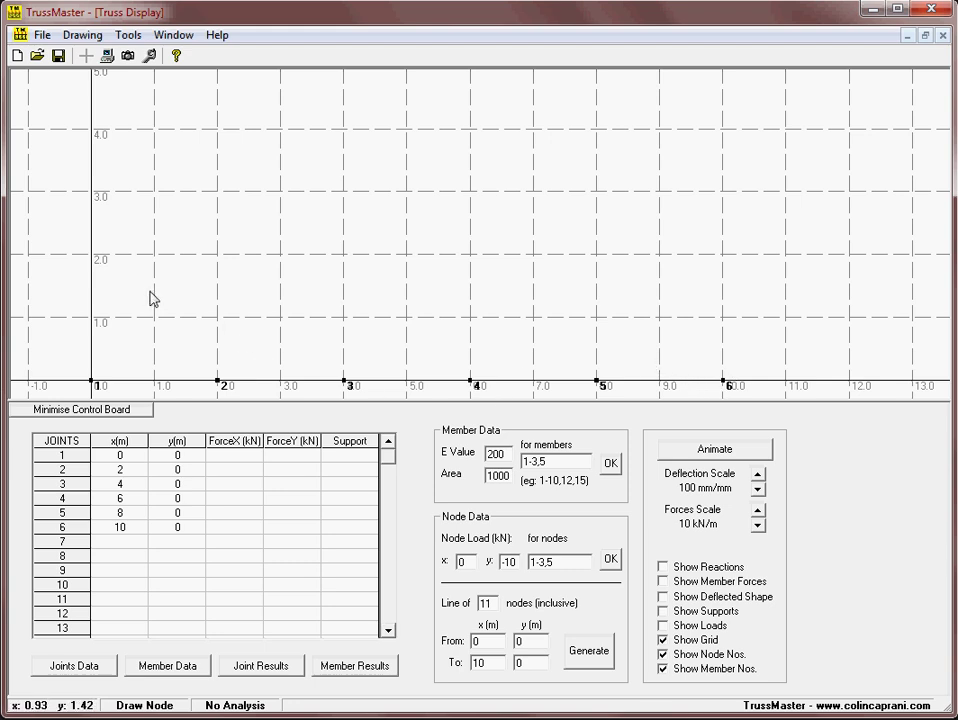
mouse_move(168, 296)
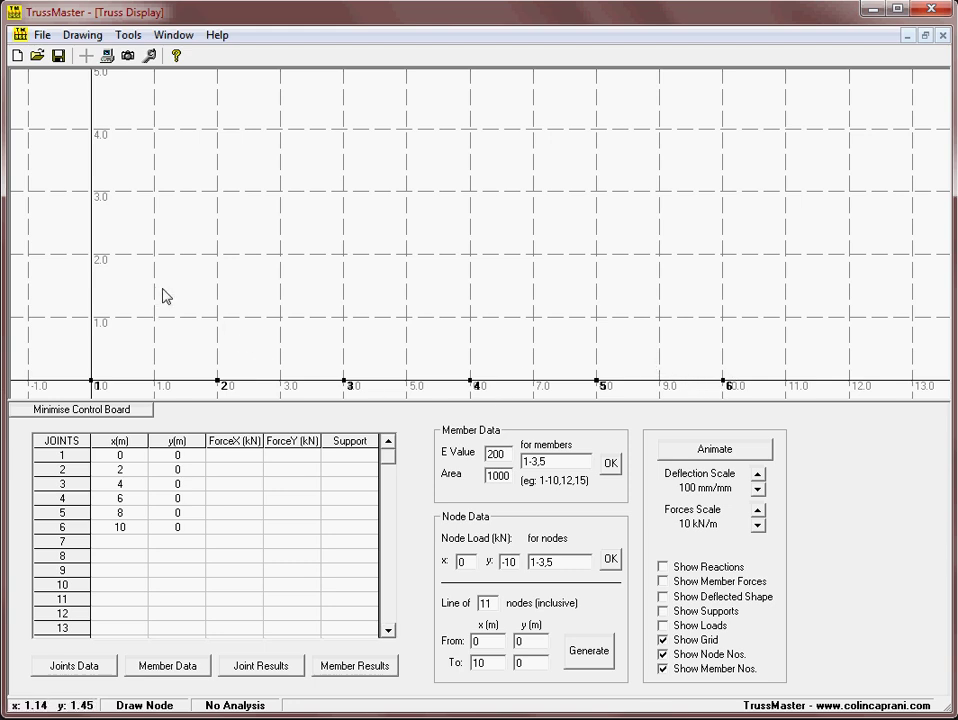
mouse_move(152, 320)
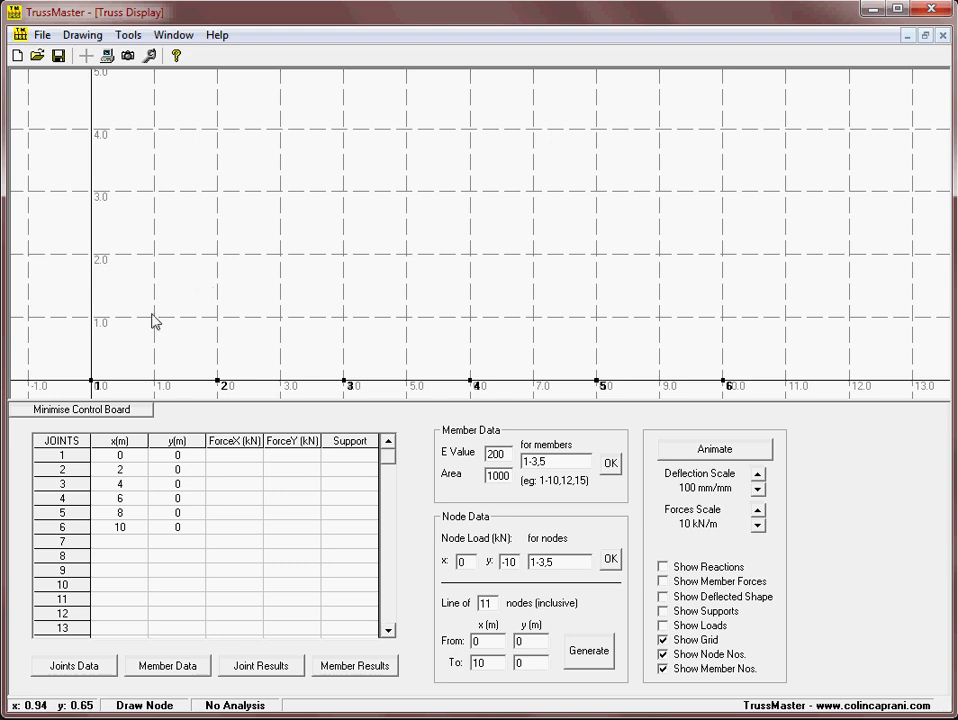
mouse_move(156, 280)
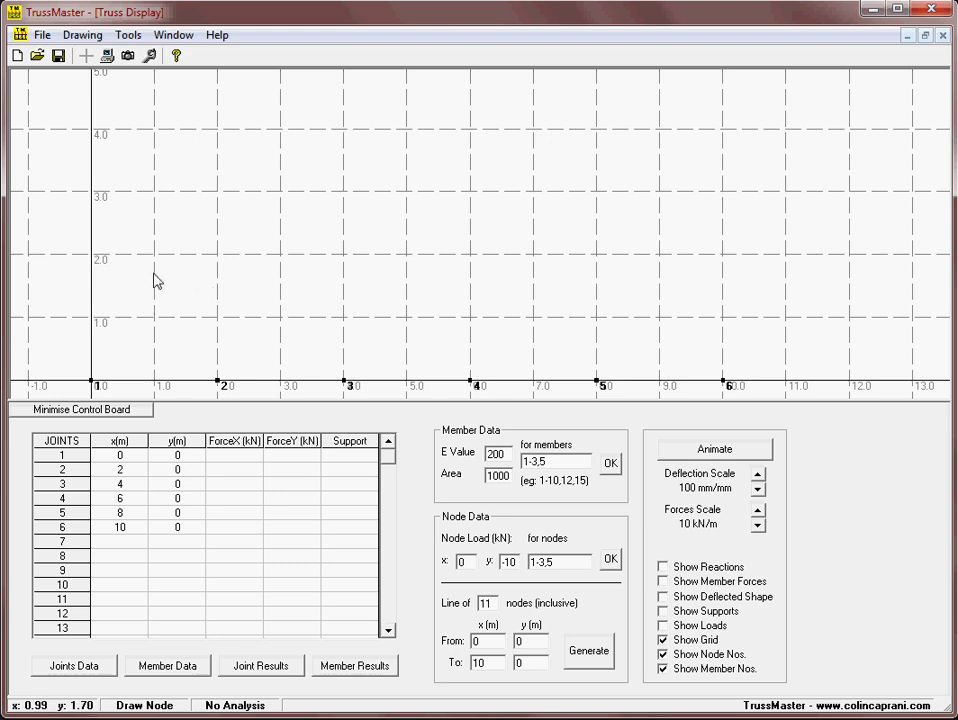
mouse_move(412, 286)
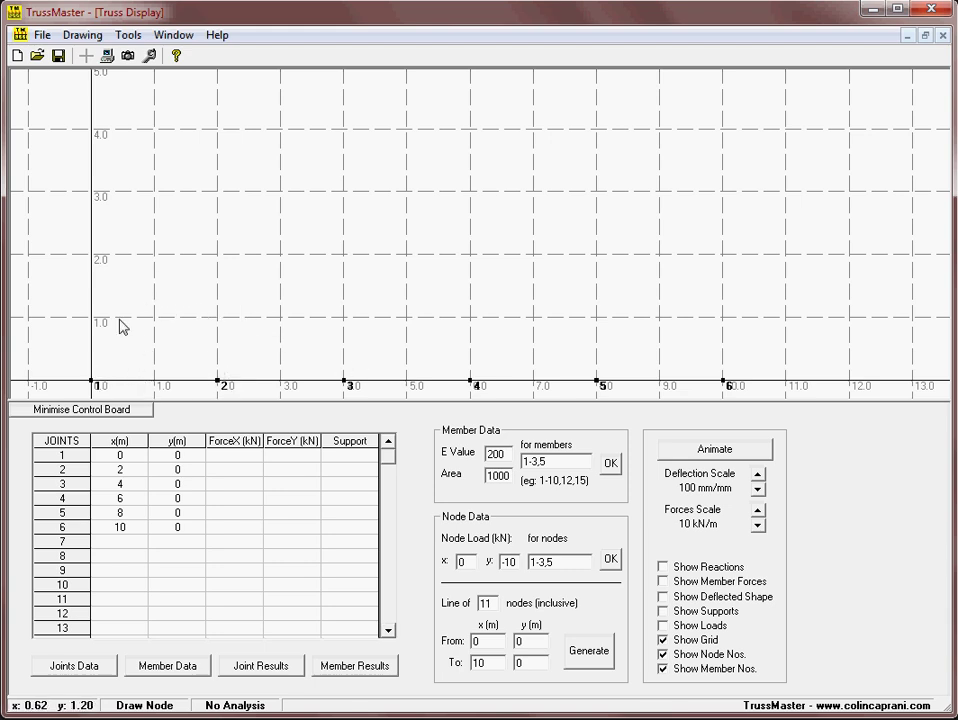
mouse_move(156, 288)
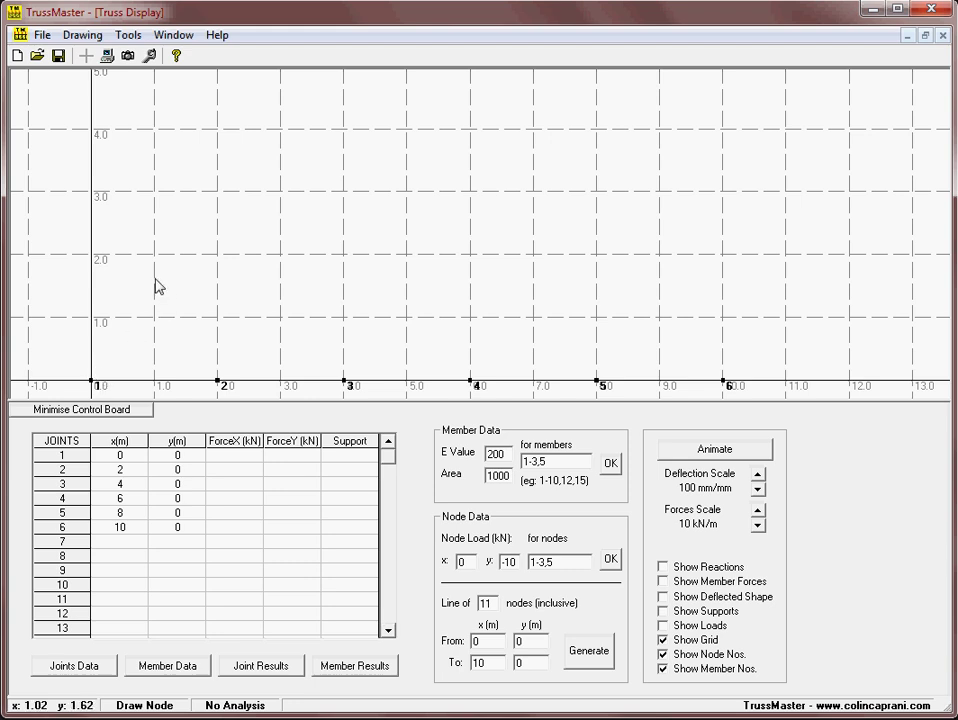
mouse_move(128, 298)
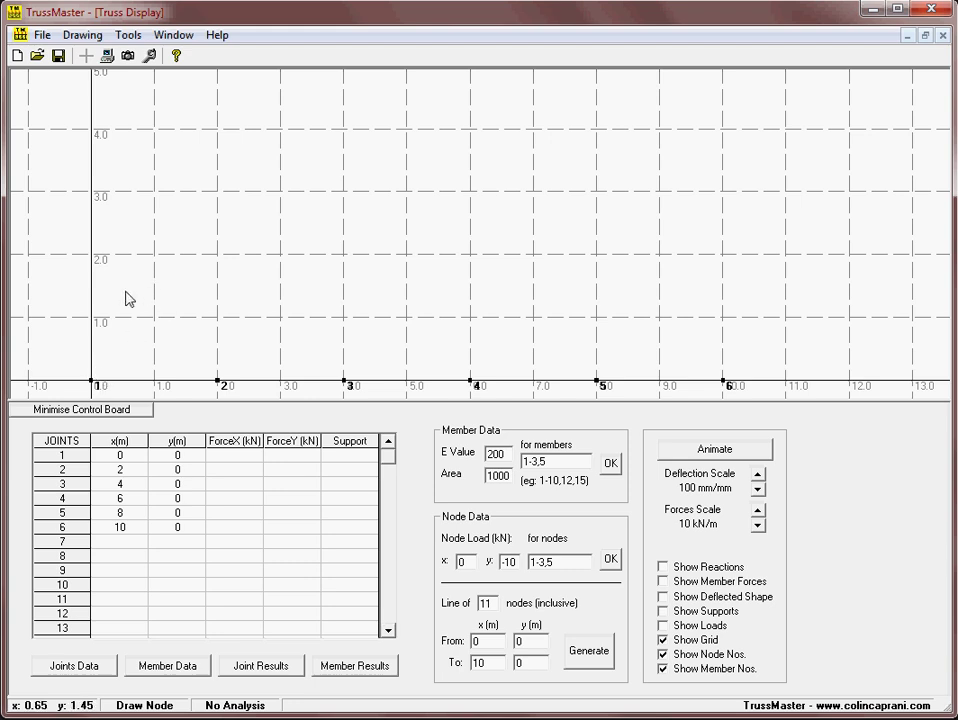
mouse_move(166, 304)
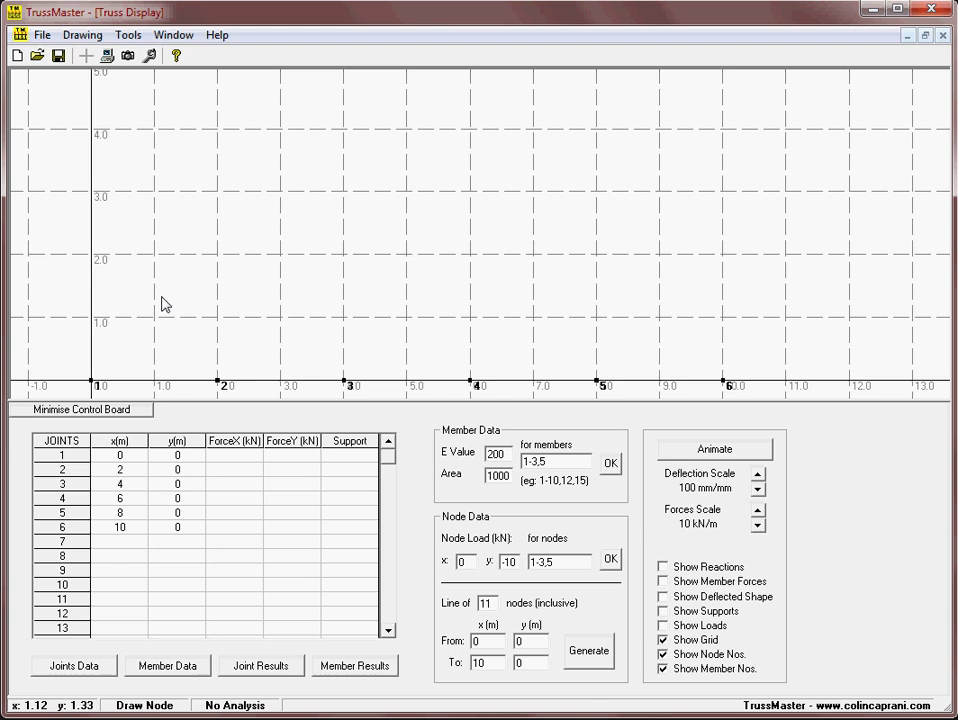
mouse_move(156, 284)
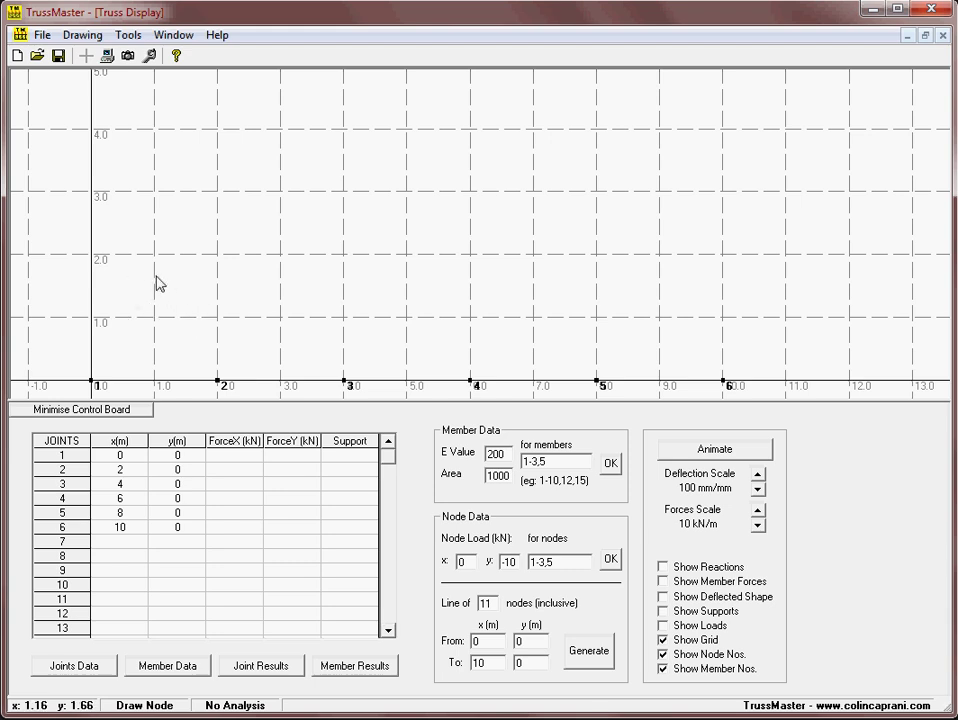
mouse_move(168, 260)
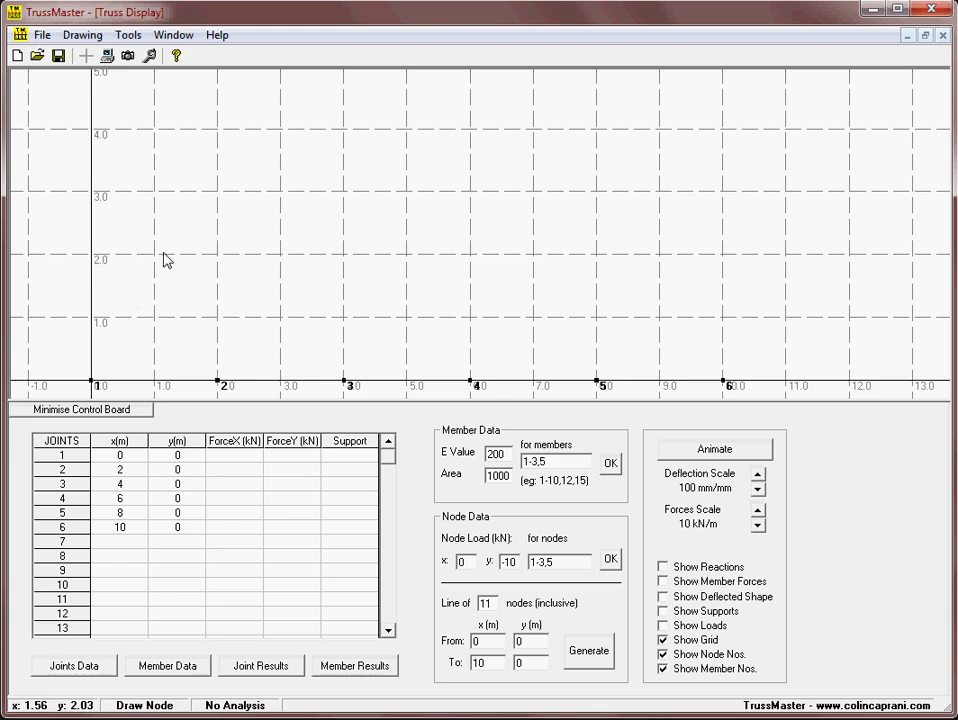
mouse_move(178, 576)
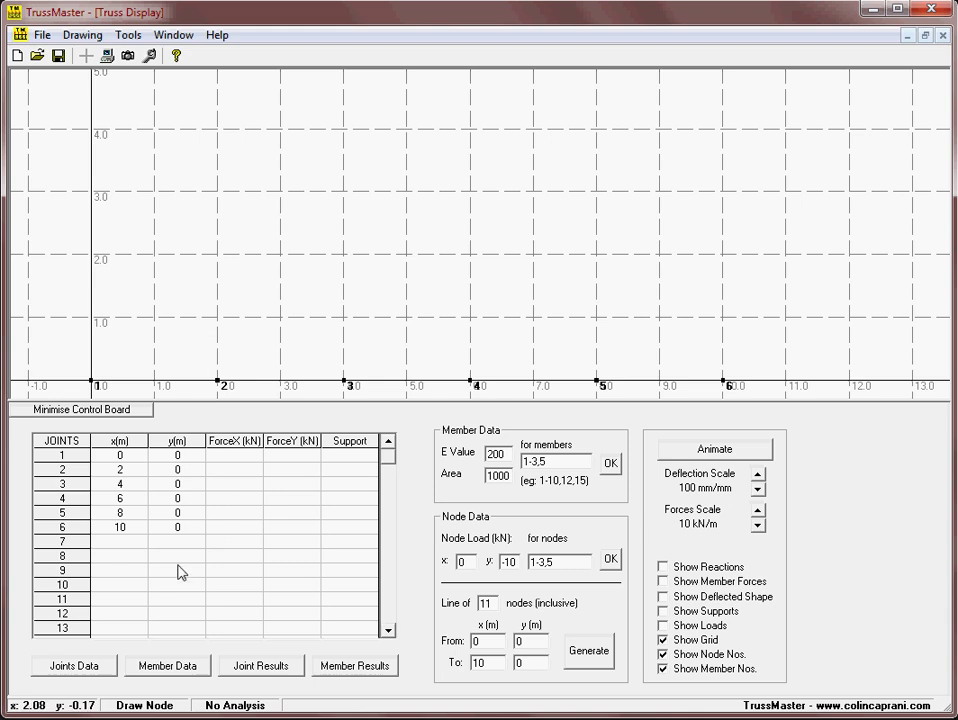
mouse_move(308, 570)
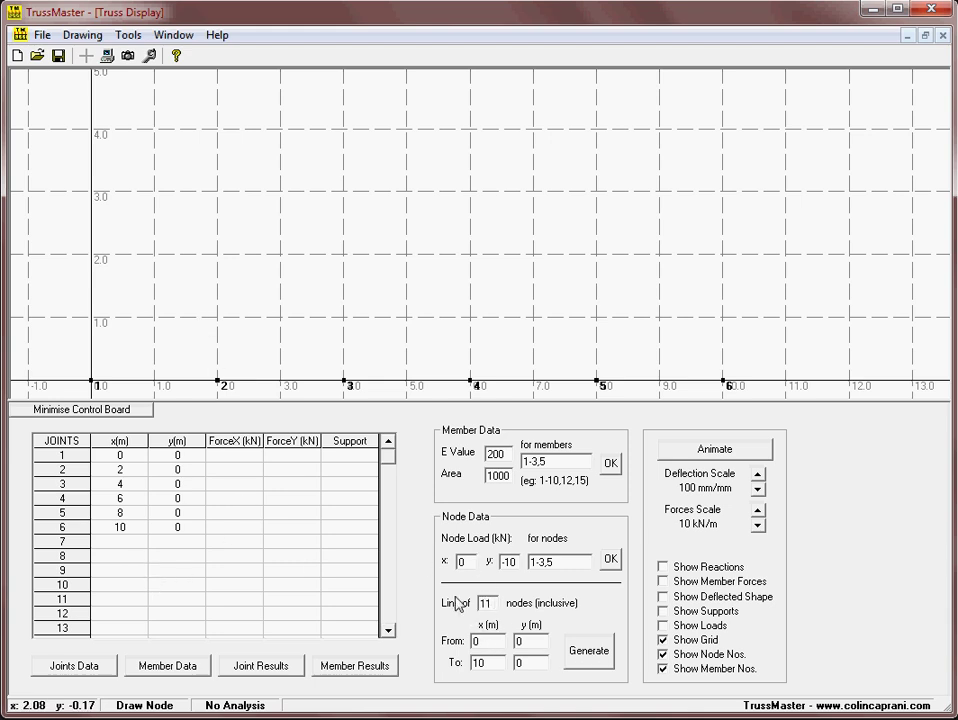
mouse_move(484, 632)
text(1.732)
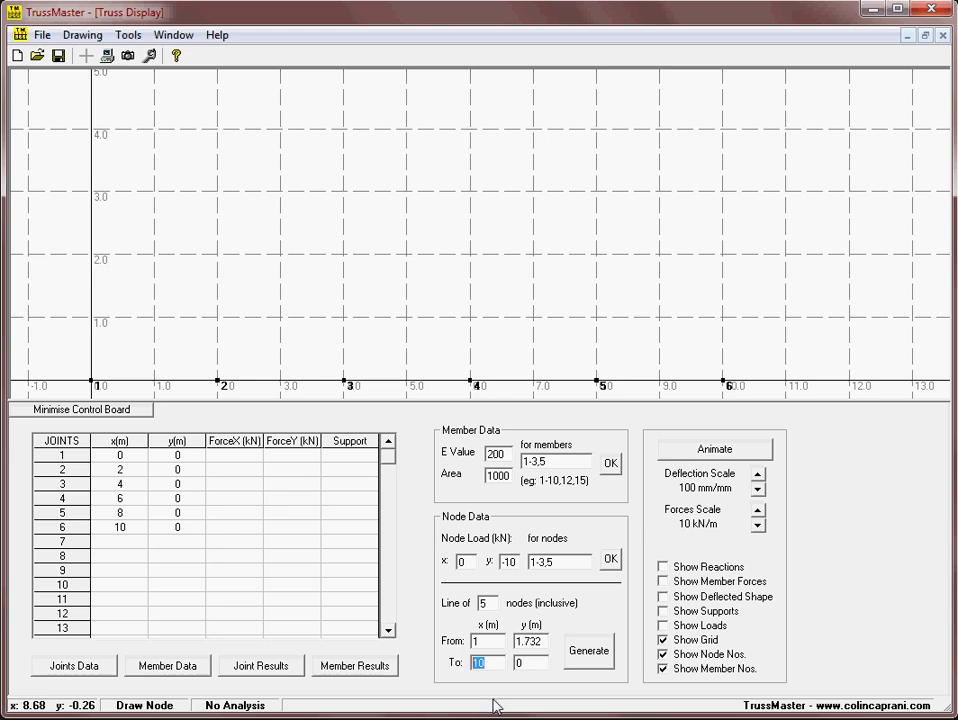
Step: Generate a line of 5 top-chord joints from (1, 1.732) to (9, 1.732)
text(9)
click(530, 662)
text(1.732)
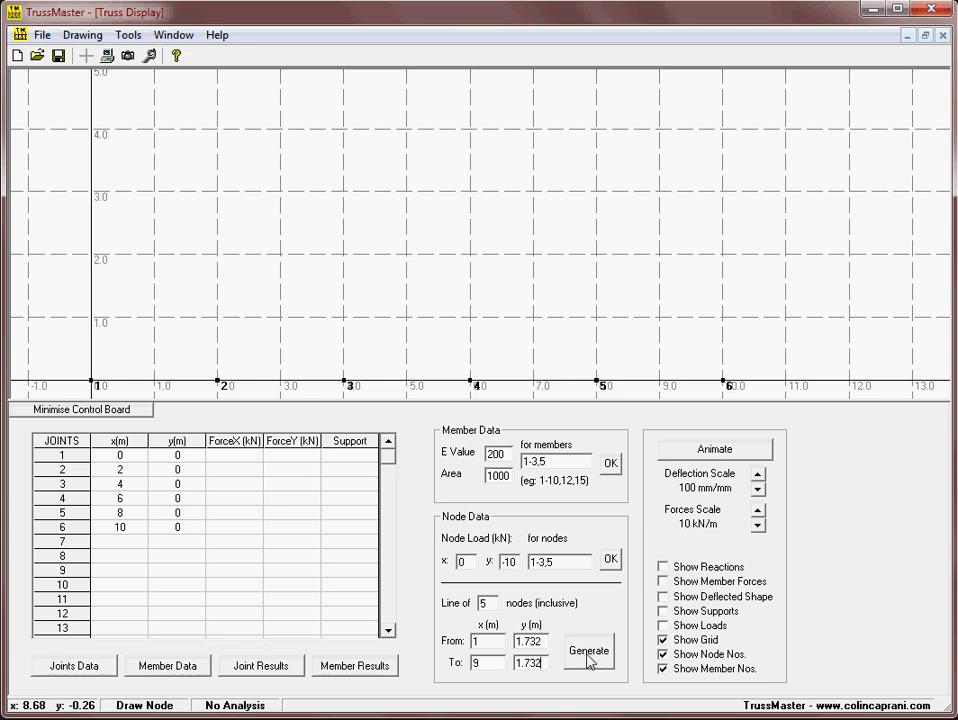
click(588, 652)
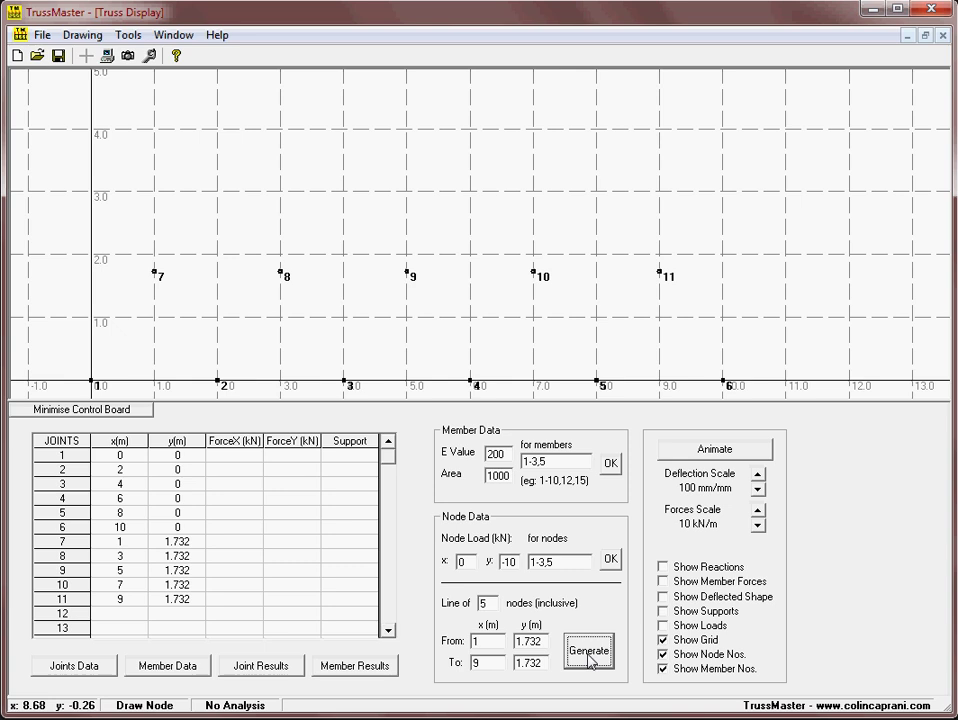
click(666, 644)
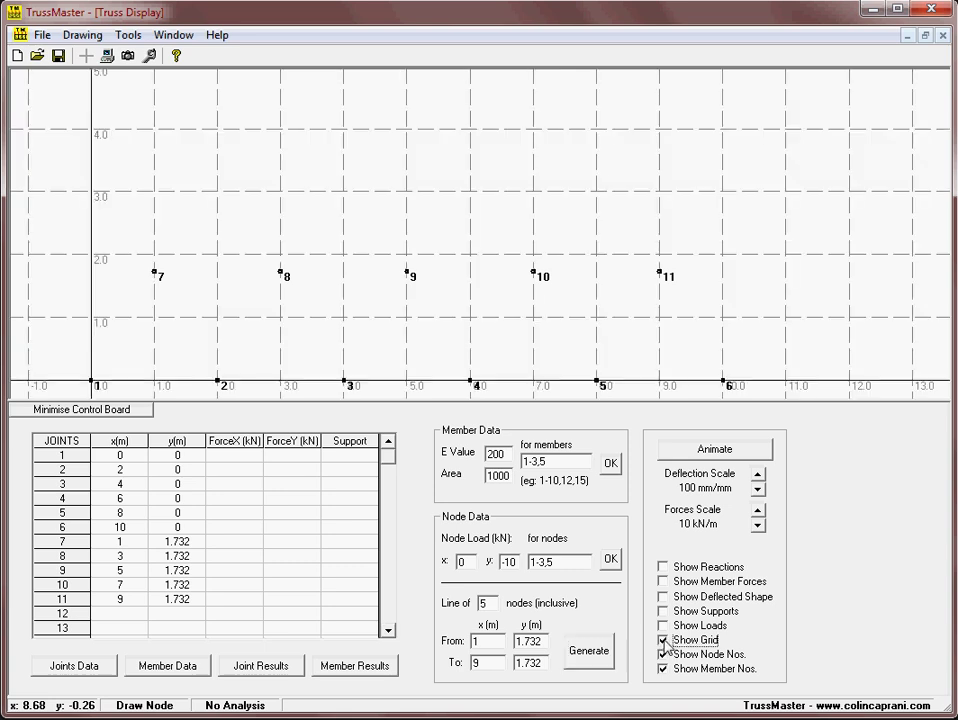
Step: Hide the grid, switch to Draw Members and draw member 1 between joints 1 and 2
click(668, 630)
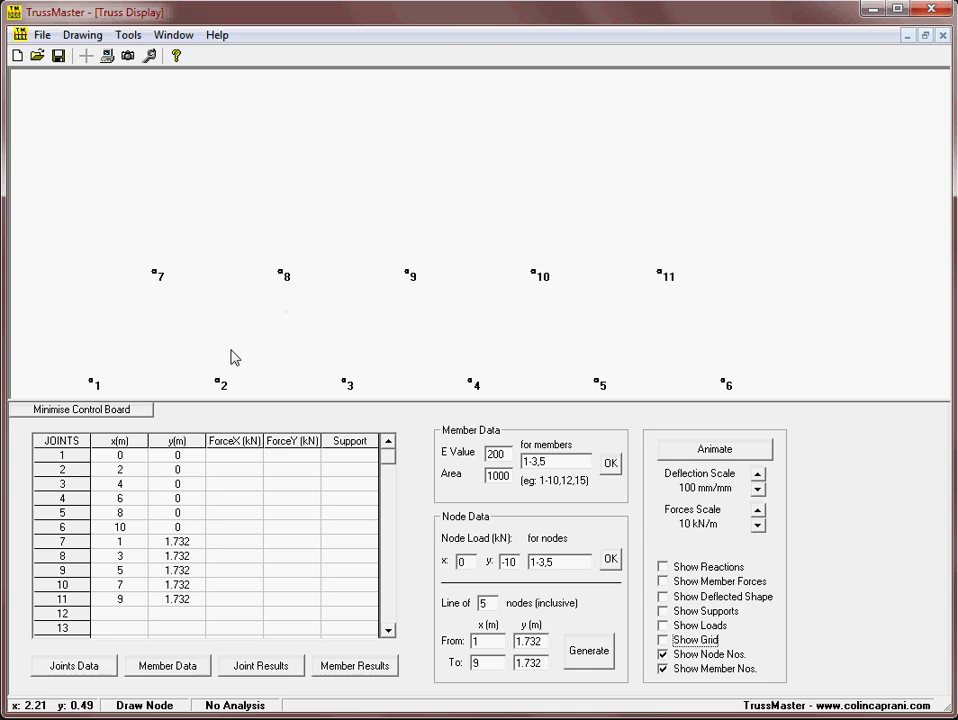
mouse_move(284, 376)
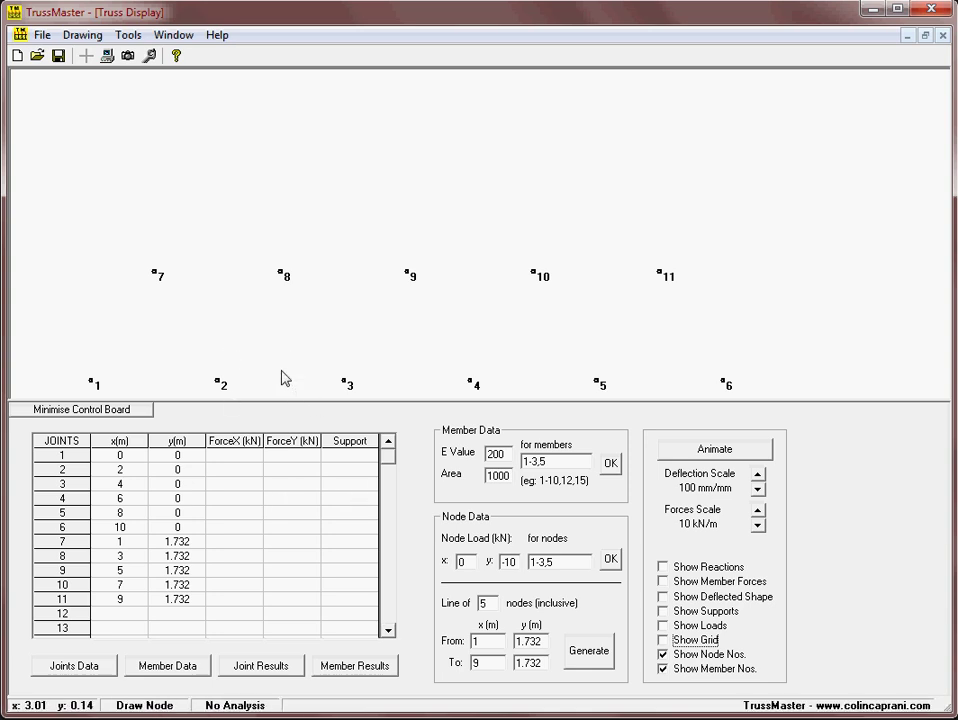
mouse_move(336, 324)
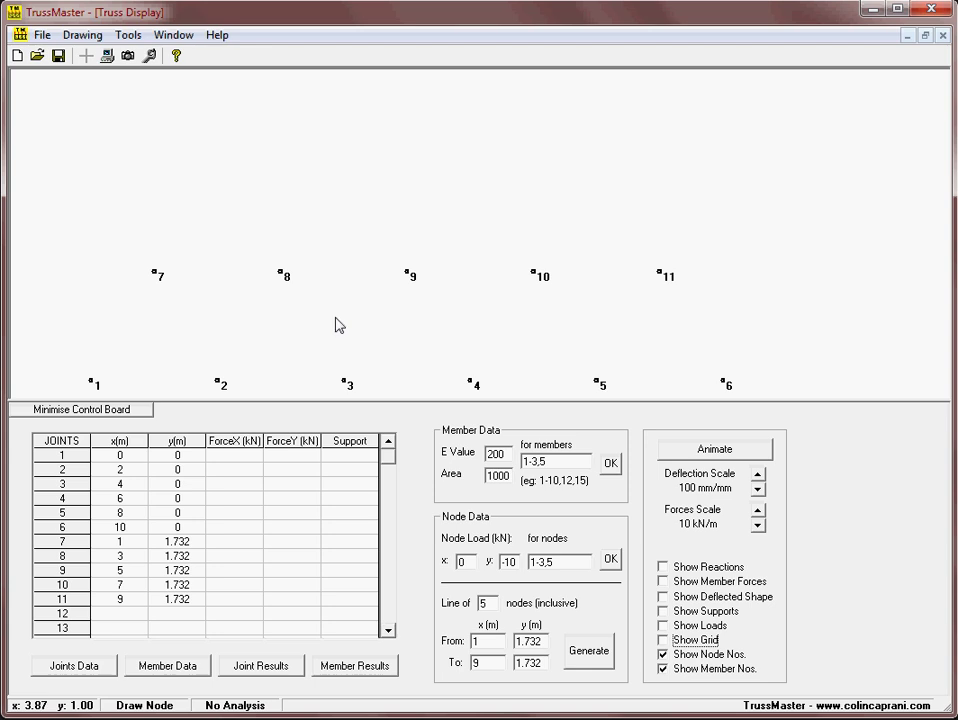
right_click(344, 312)
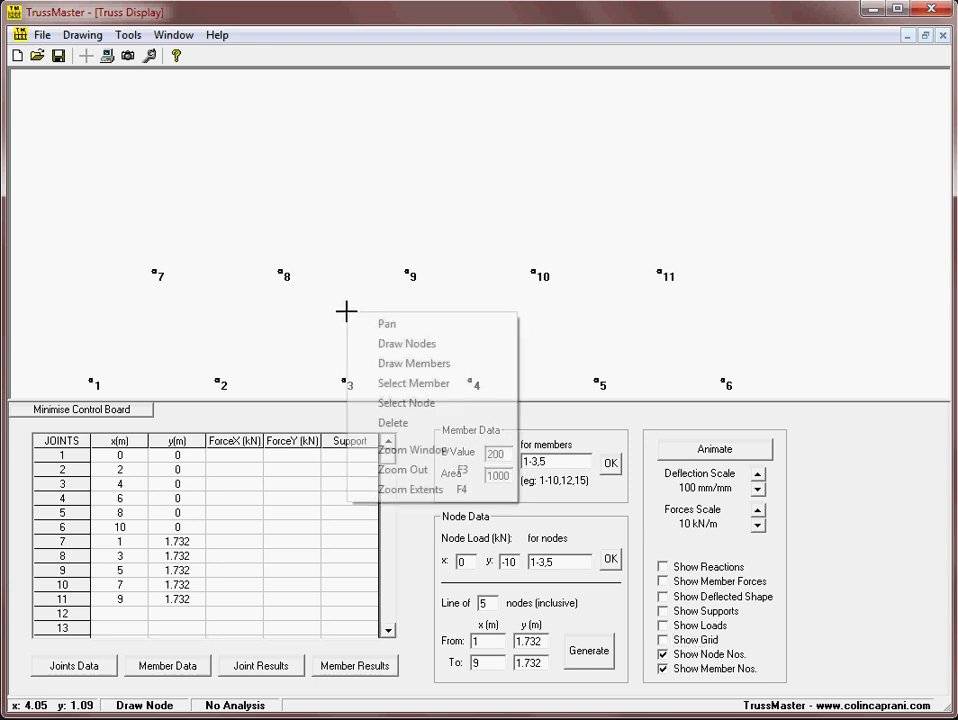
click(414, 364)
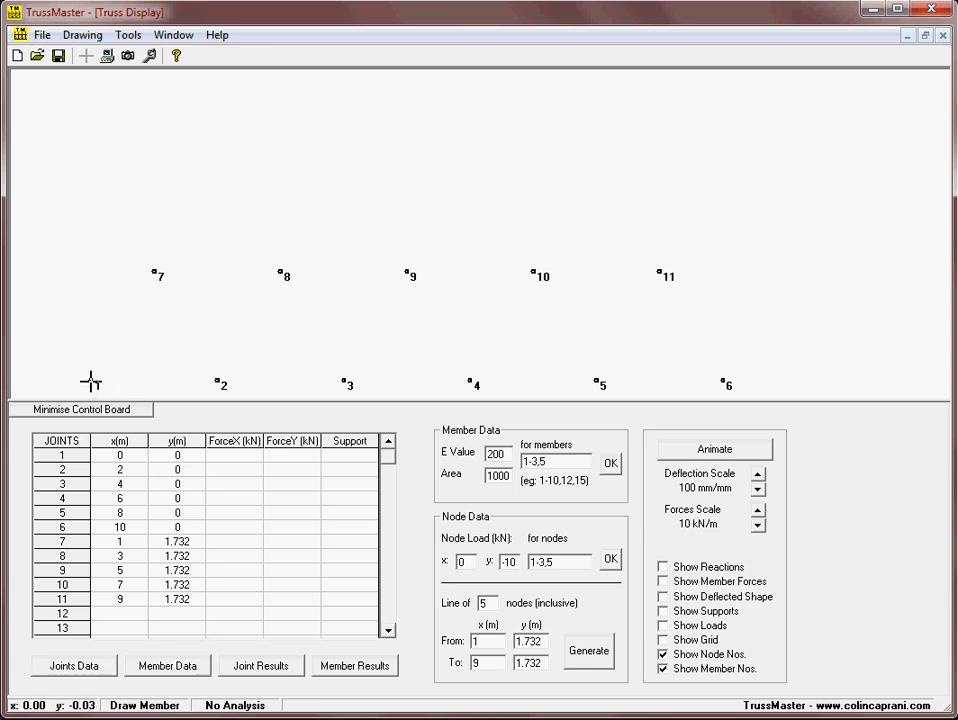
drag(92, 384, 220, 384)
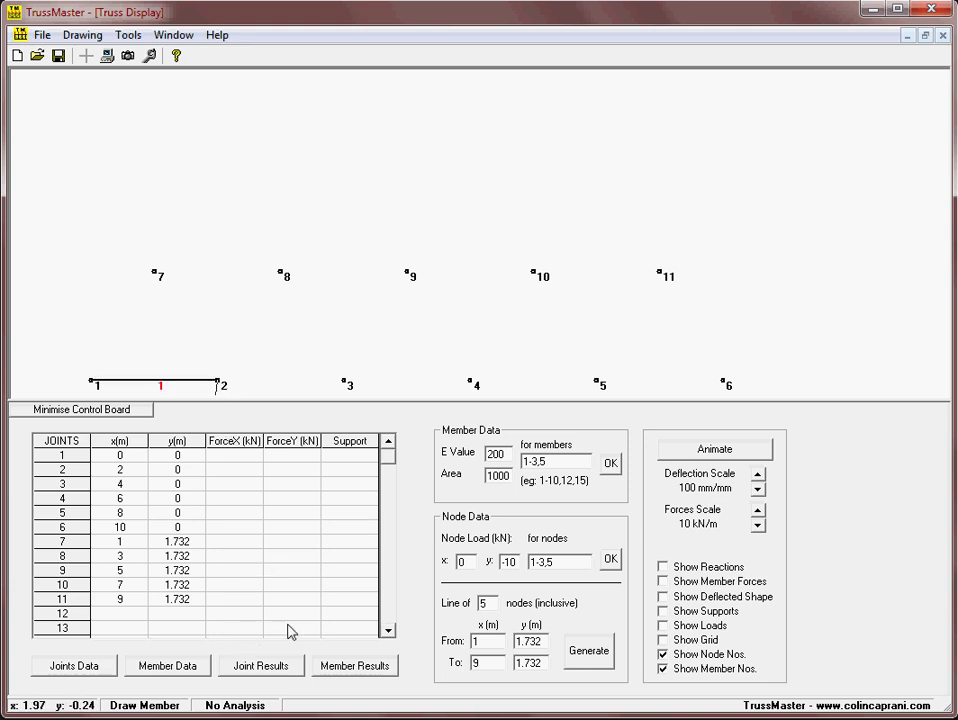
Step: Show the Members table and enter member 2 joining nodes 2 and 3
click(168, 666)
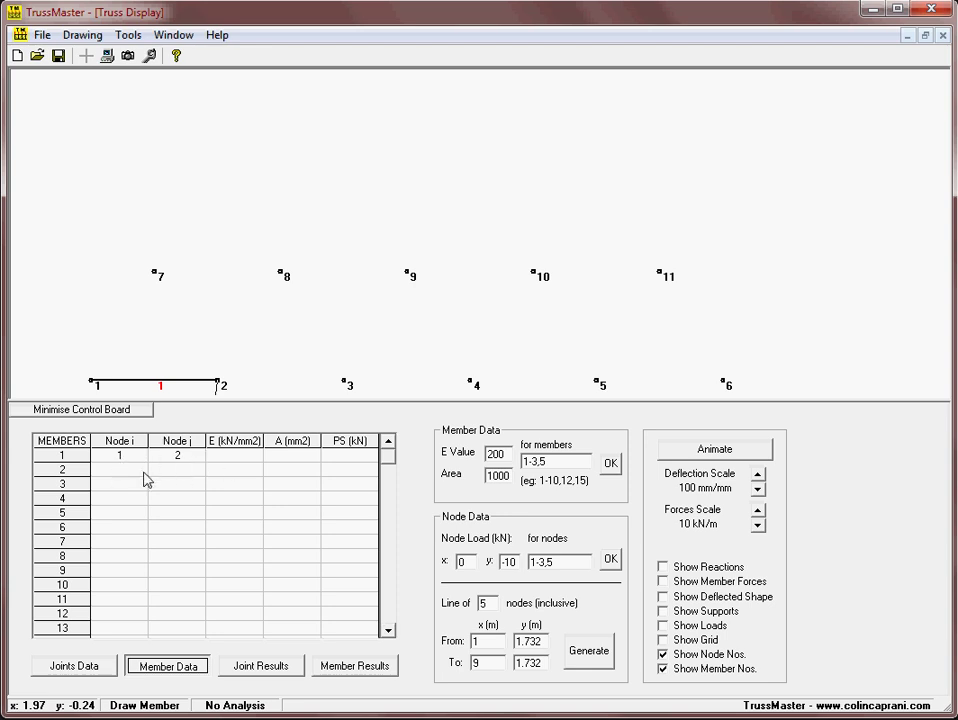
click(120, 480)
text(2)
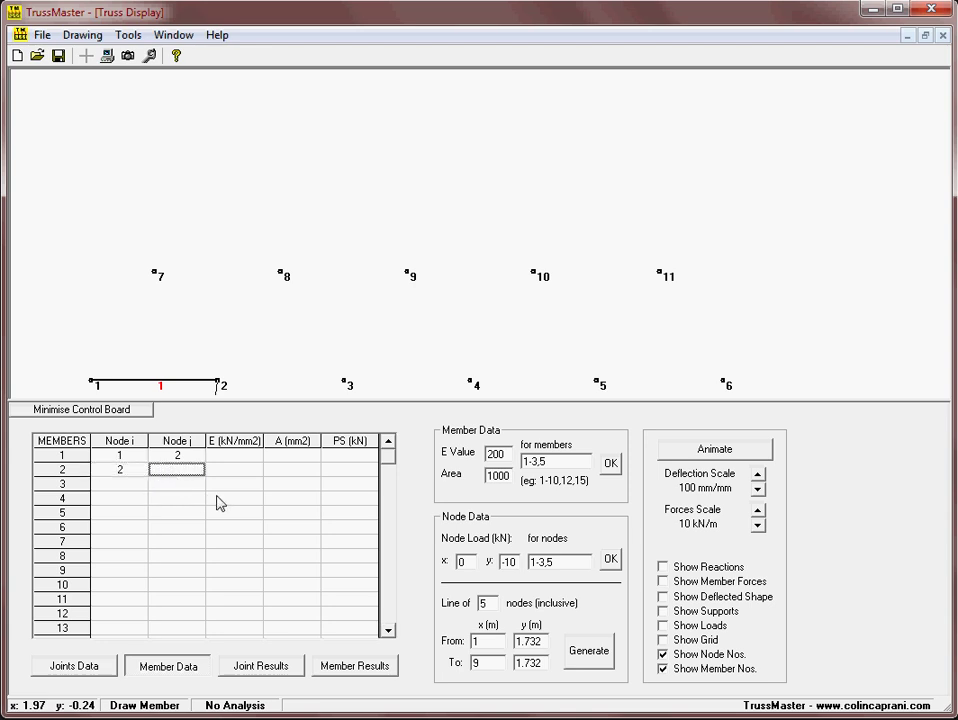
text(3)
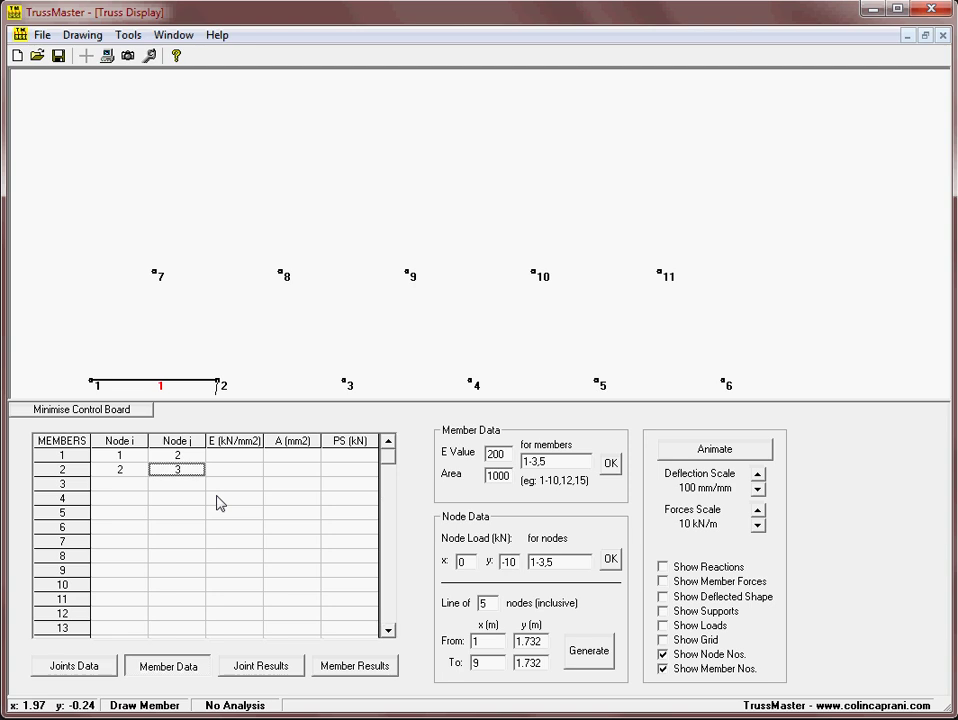
mouse_move(236, 378)
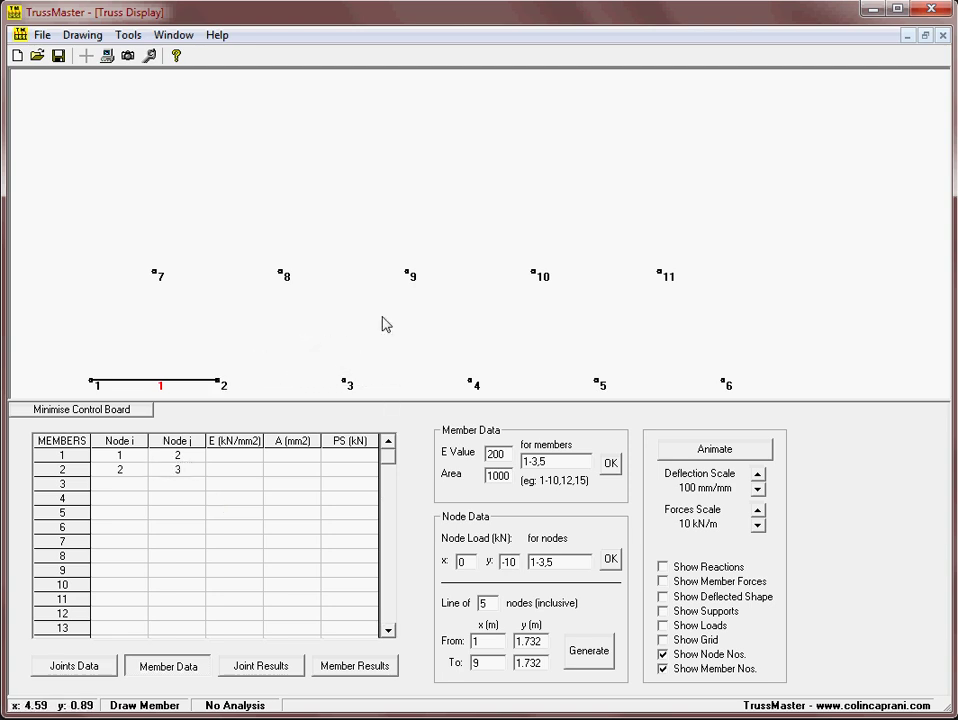
mouse_move(460, 212)
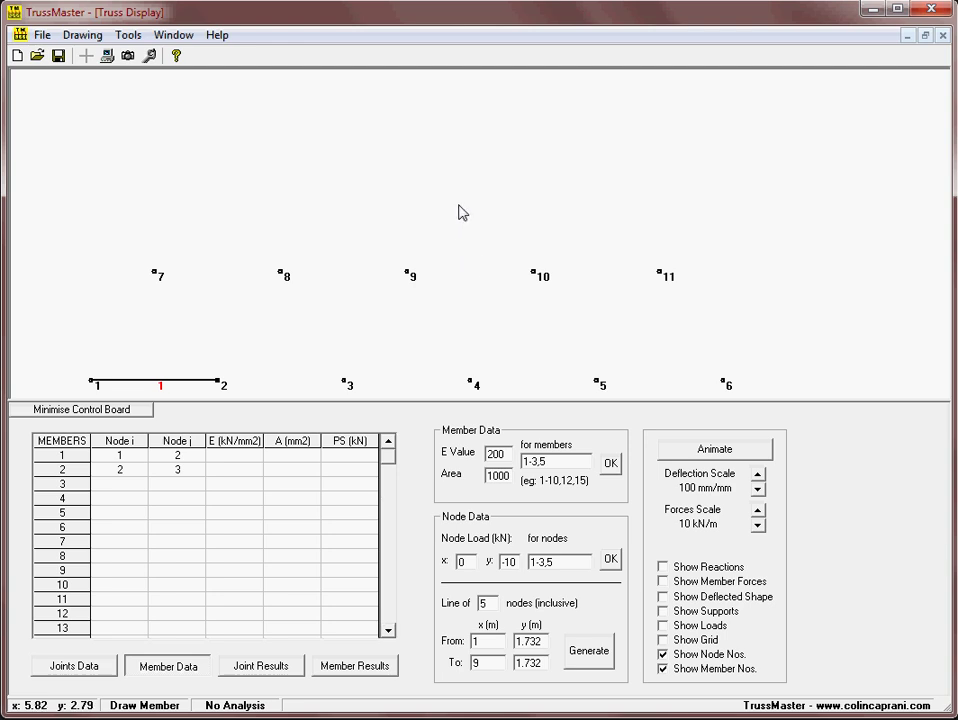
click(80, 36)
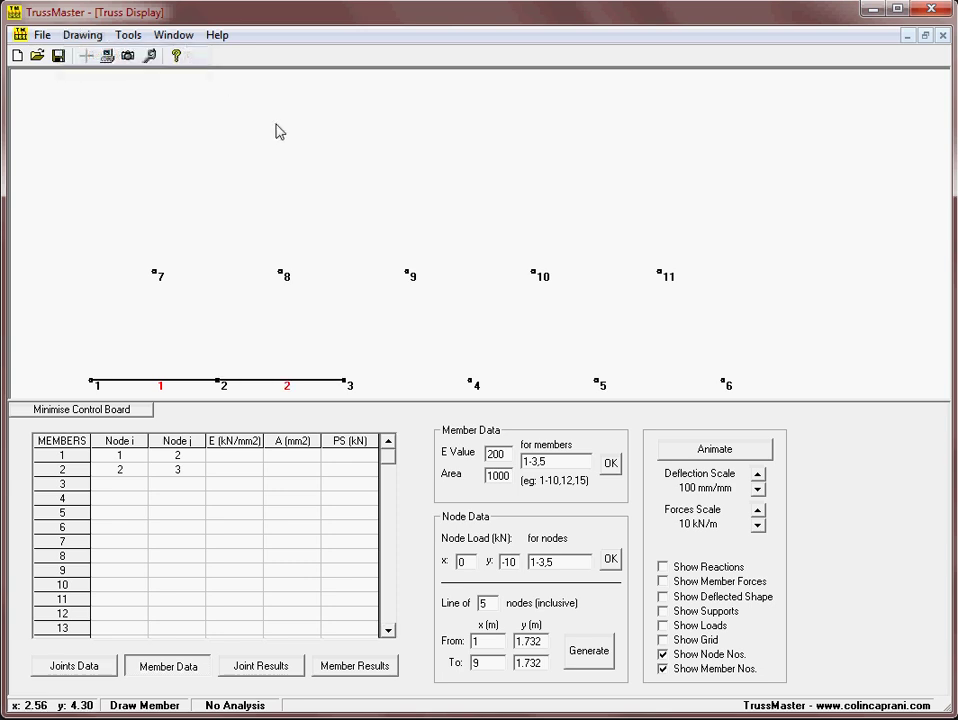
mouse_move(322, 148)
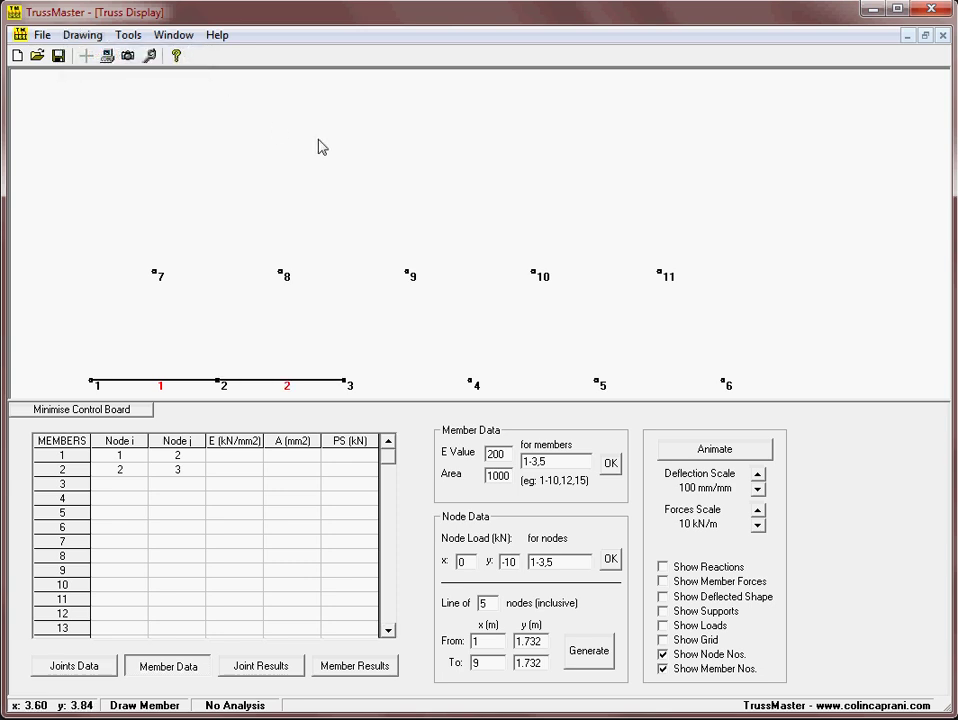
mouse_move(364, 382)
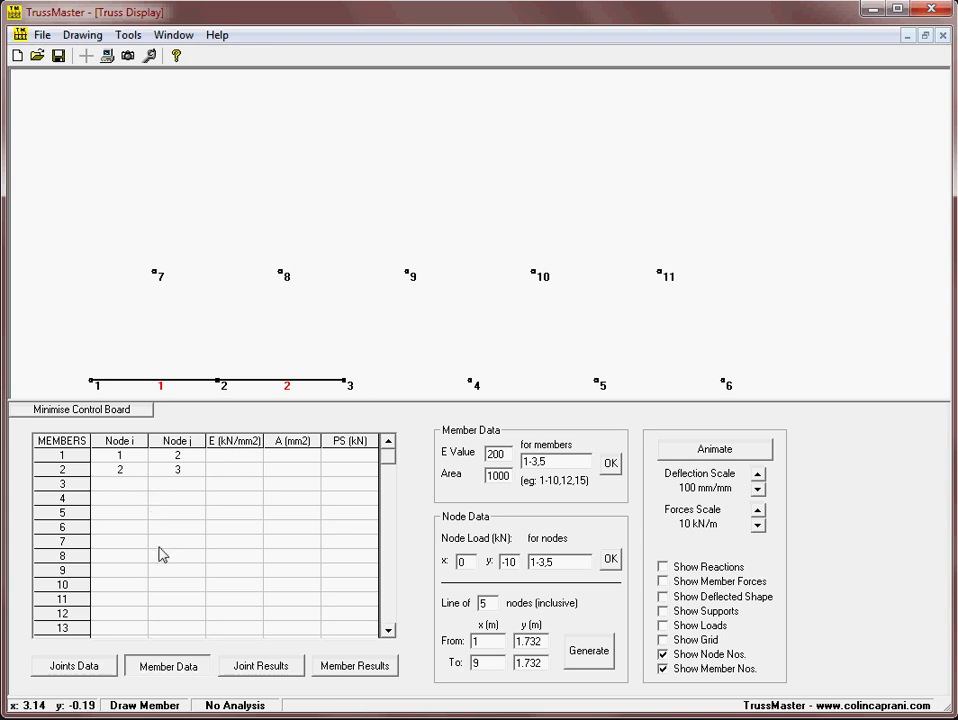
Step: With Draw Members active, drag the diagonals and top chord, finishing with member 19 between nodes 10 and 11
right_click(430, 276)
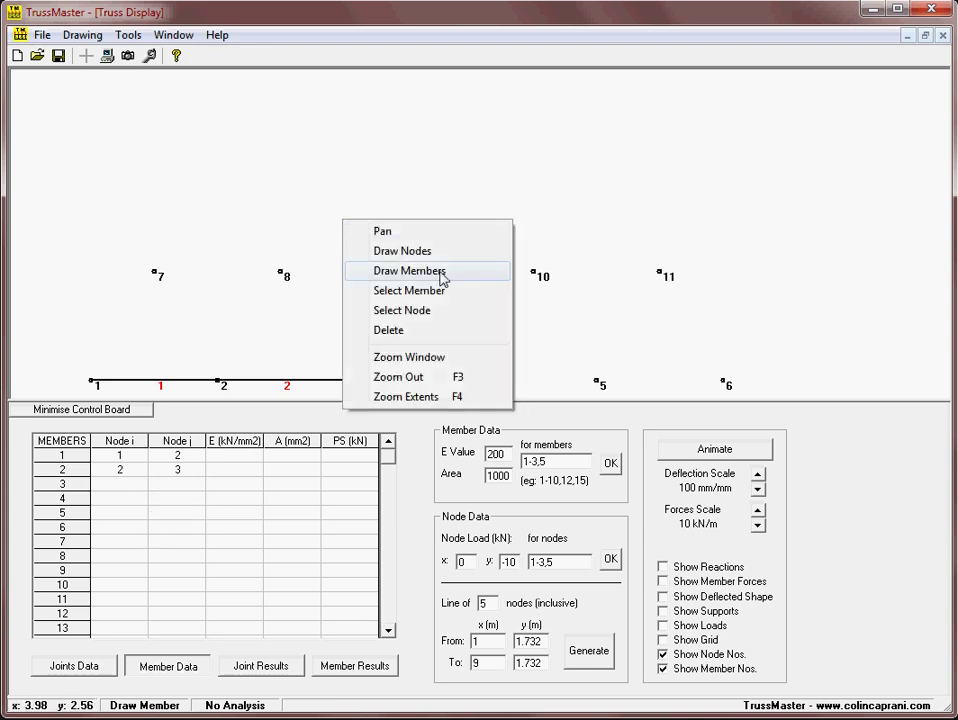
click(408, 272)
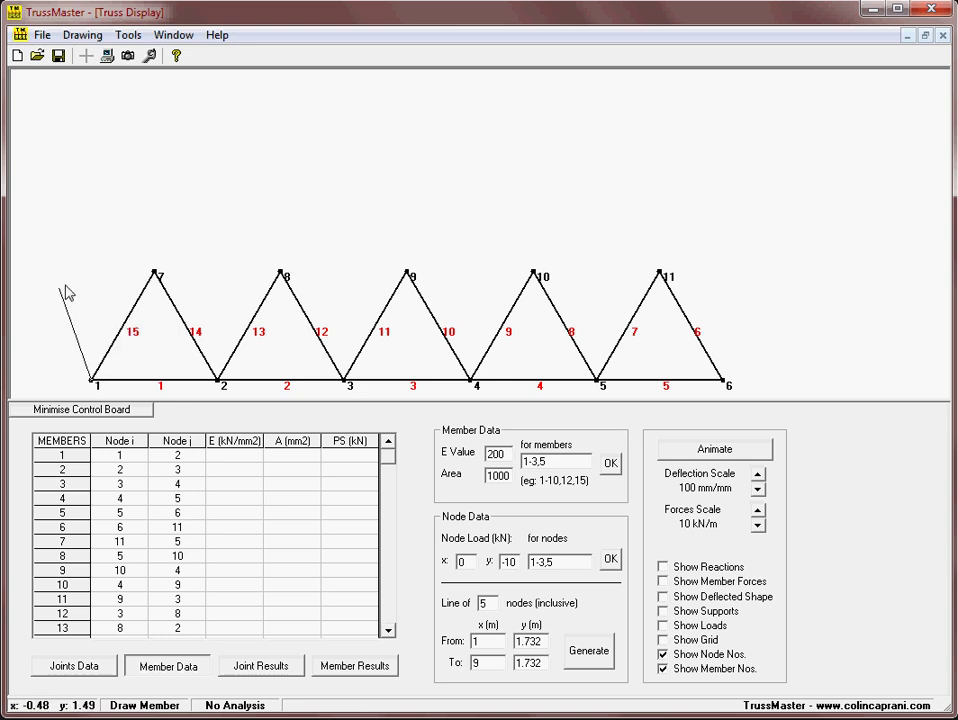
mouse_move(68, 302)
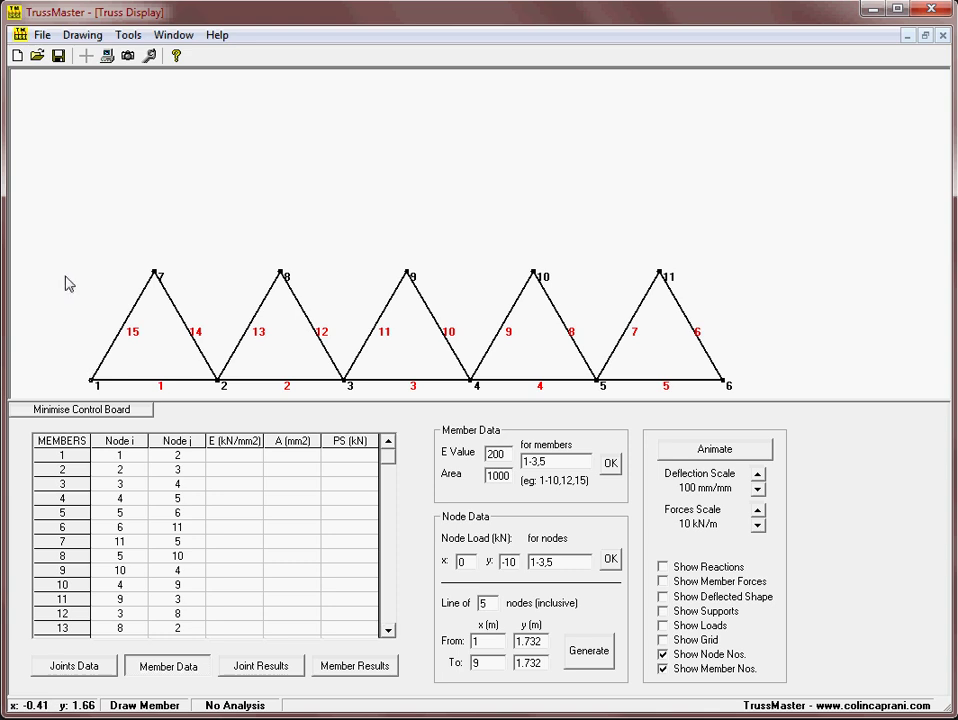
mouse_move(156, 284)
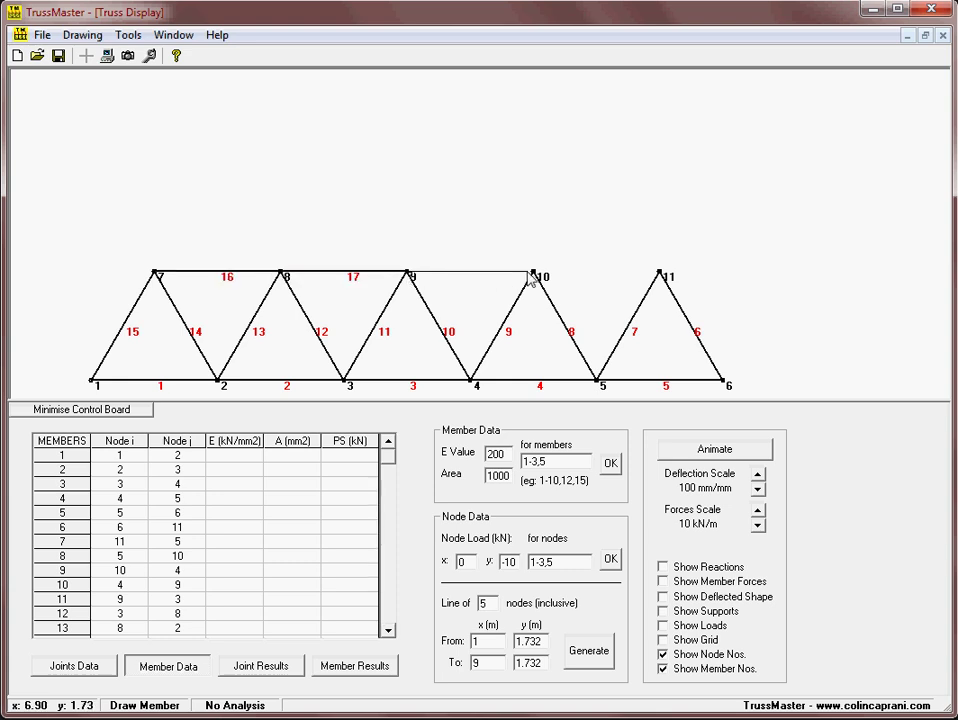
drag(540, 272, 660, 272)
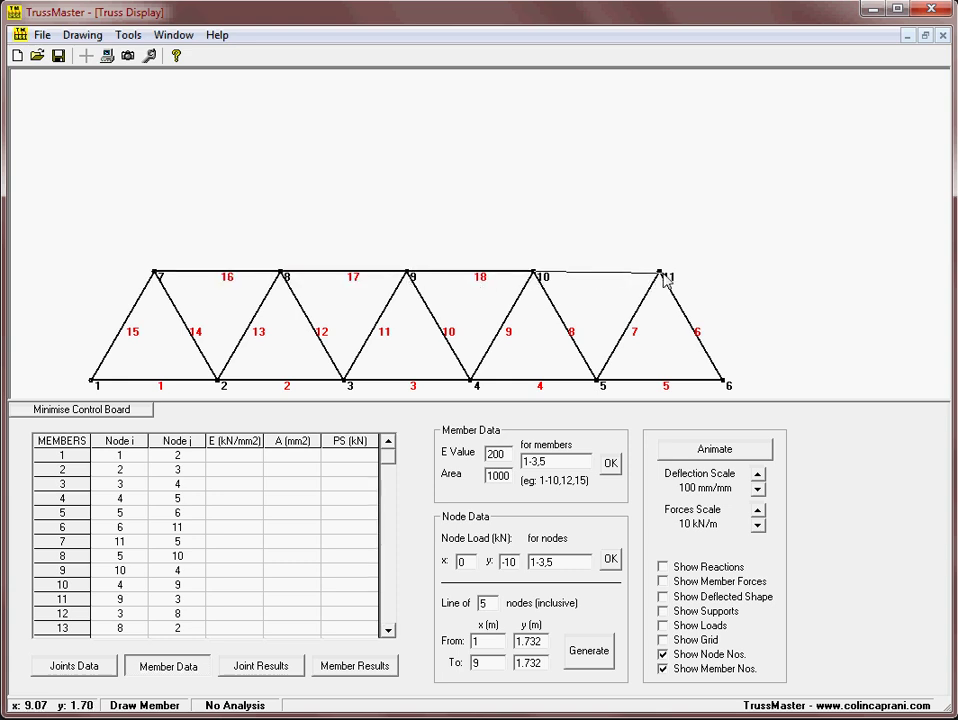
click(660, 272)
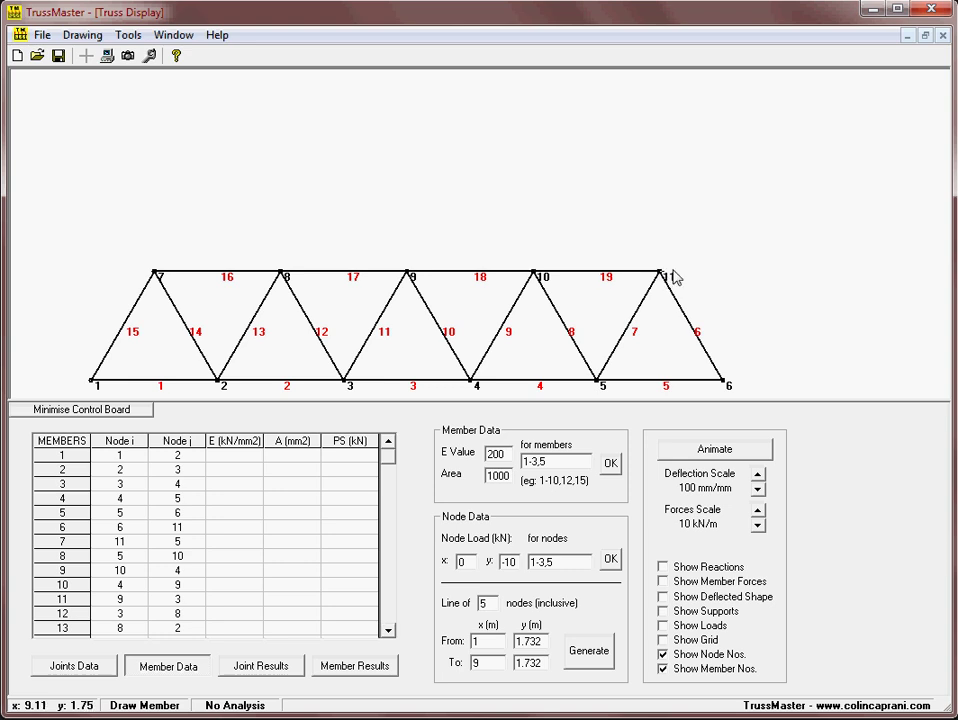
mouse_move(444, 534)
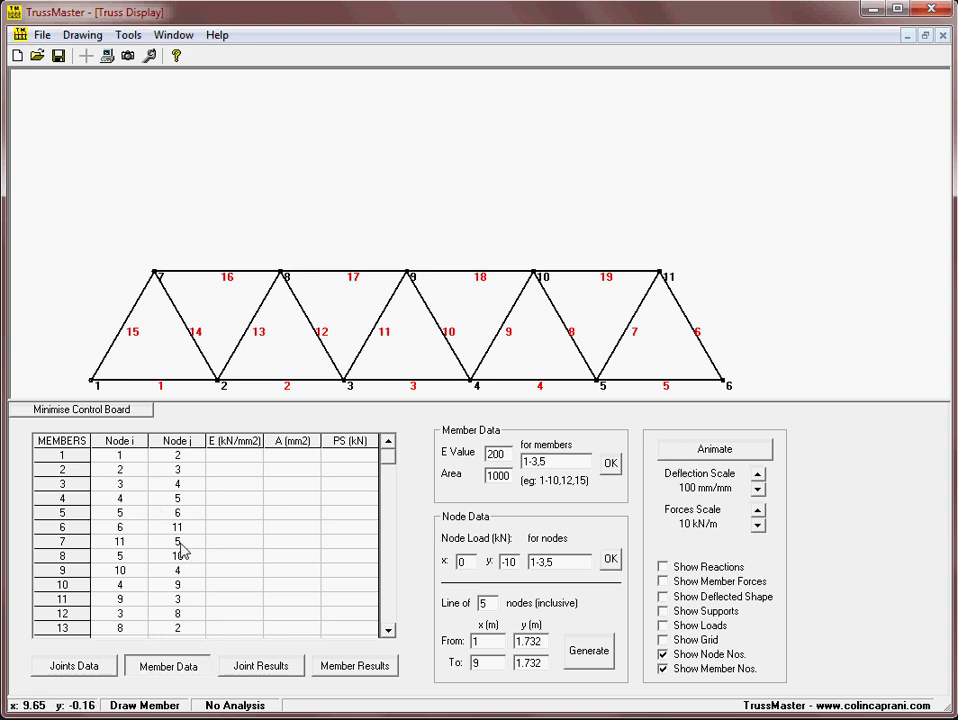
mouse_move(772, 296)
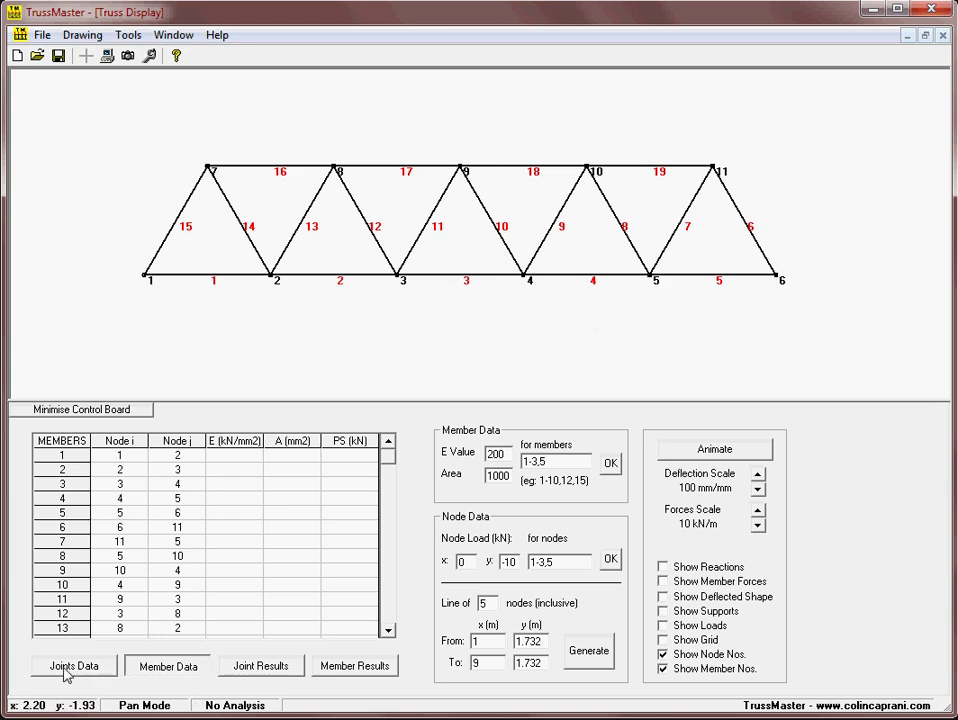
Step: In Joints Data set joint 1 support to 3 (pinned) and joint 6 to 1 (roller), then show supports
click(76, 664)
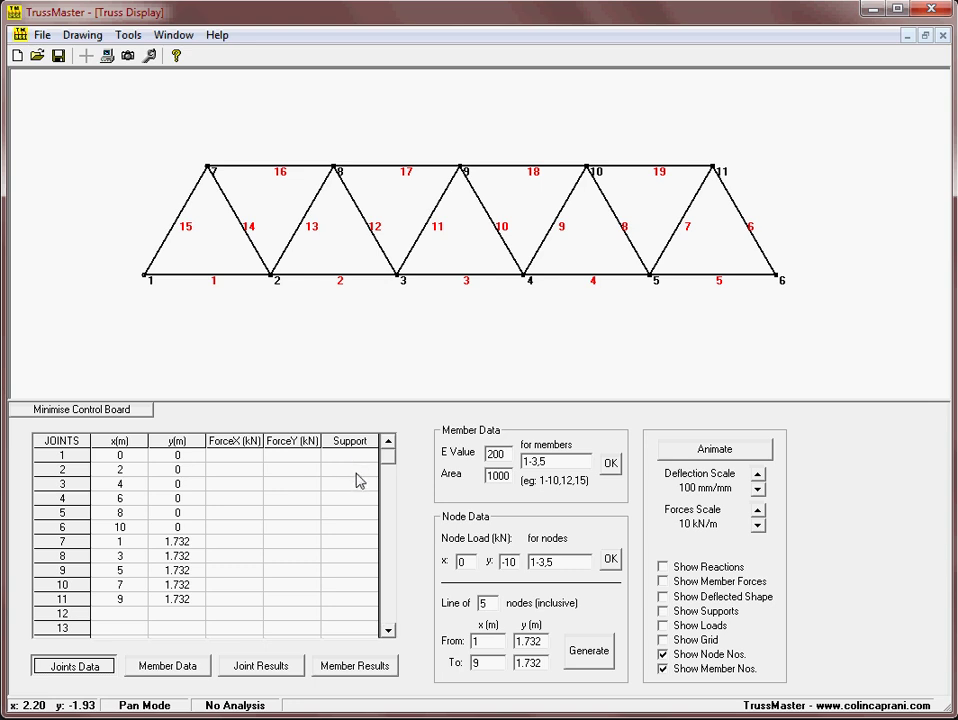
mouse_move(360, 460)
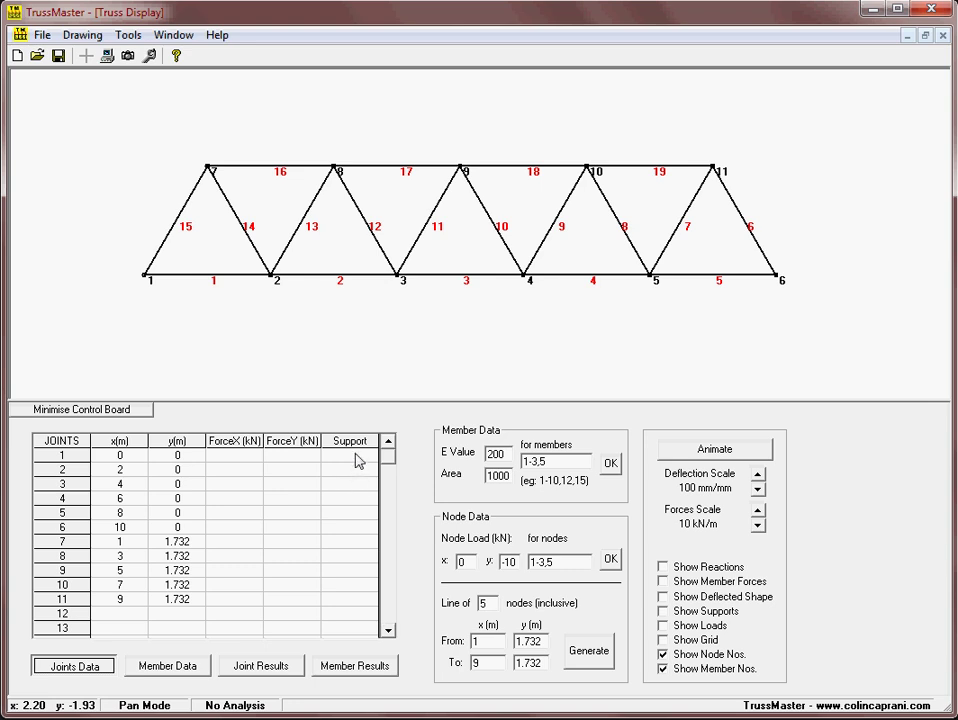
mouse_move(354, 464)
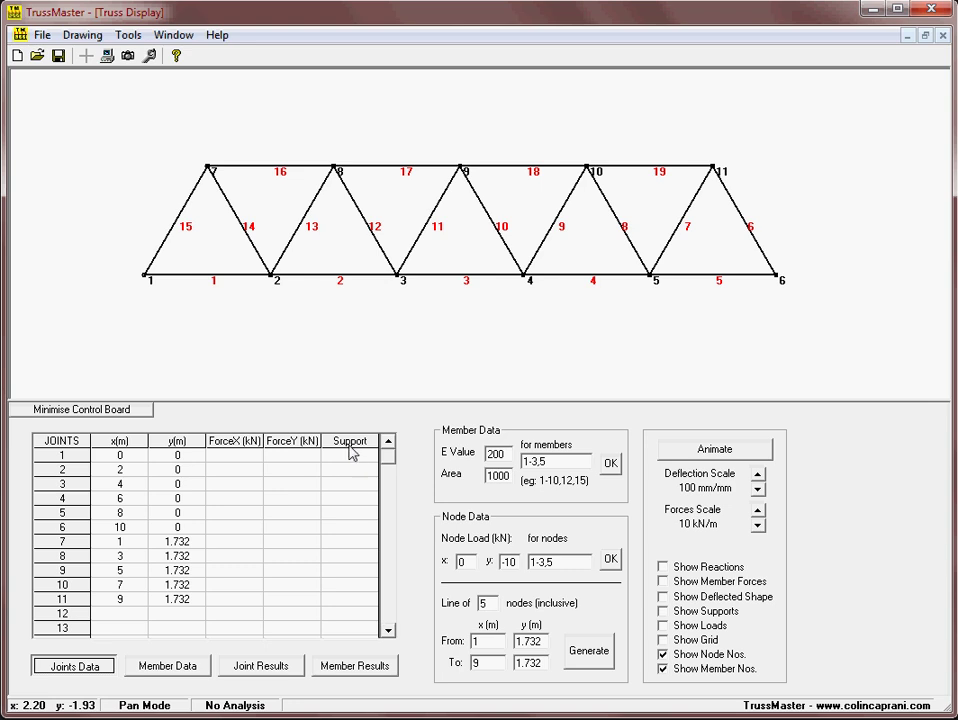
mouse_move(350, 468)
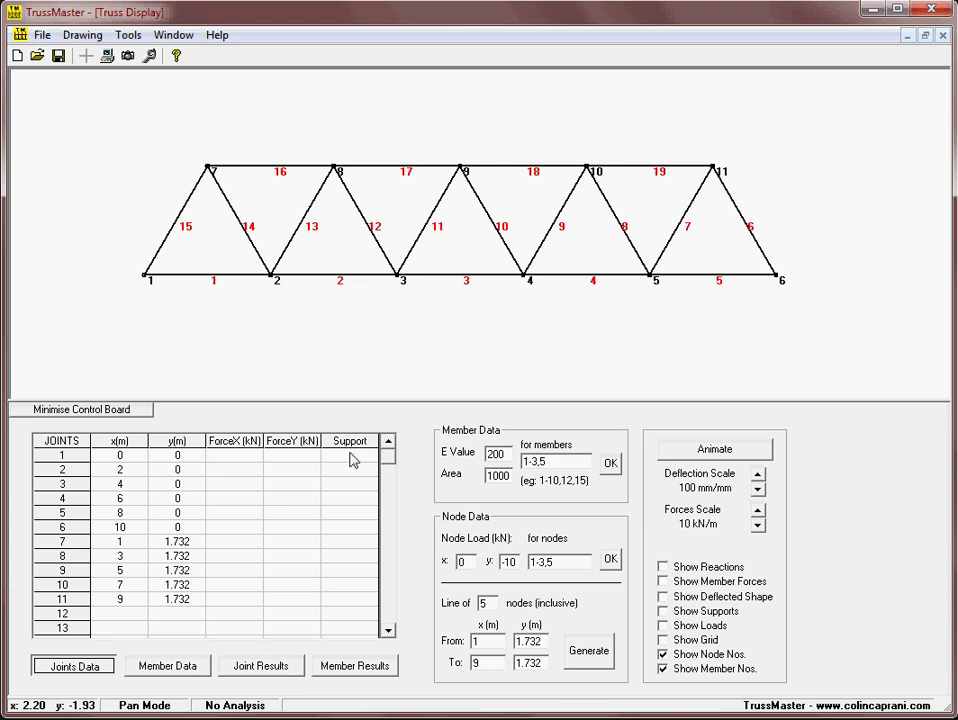
click(352, 452)
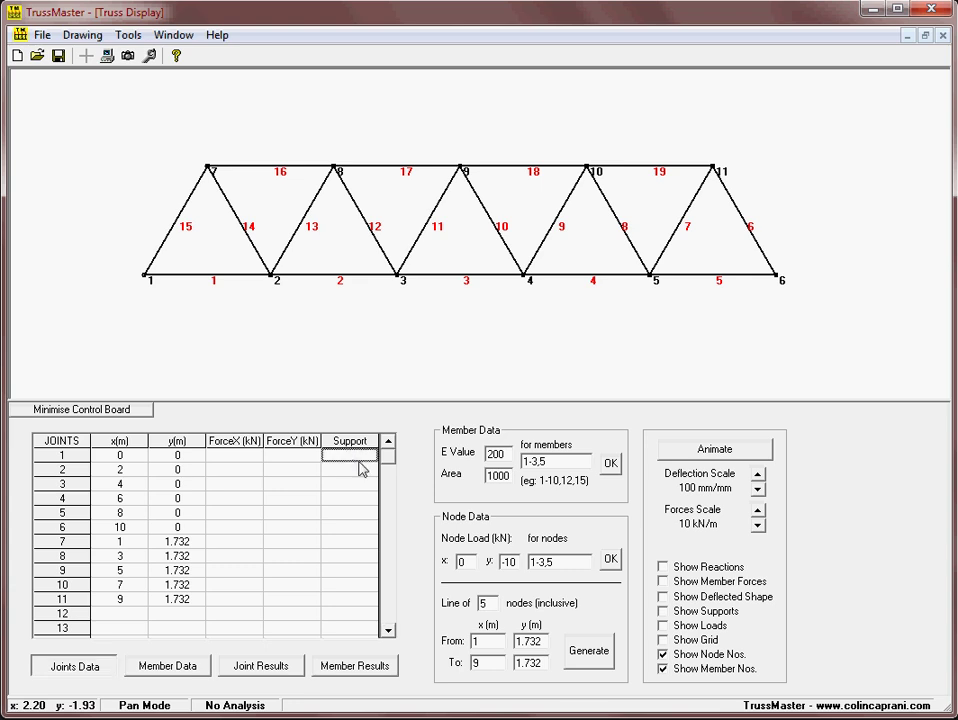
text(3)
click(350, 526)
text(1)
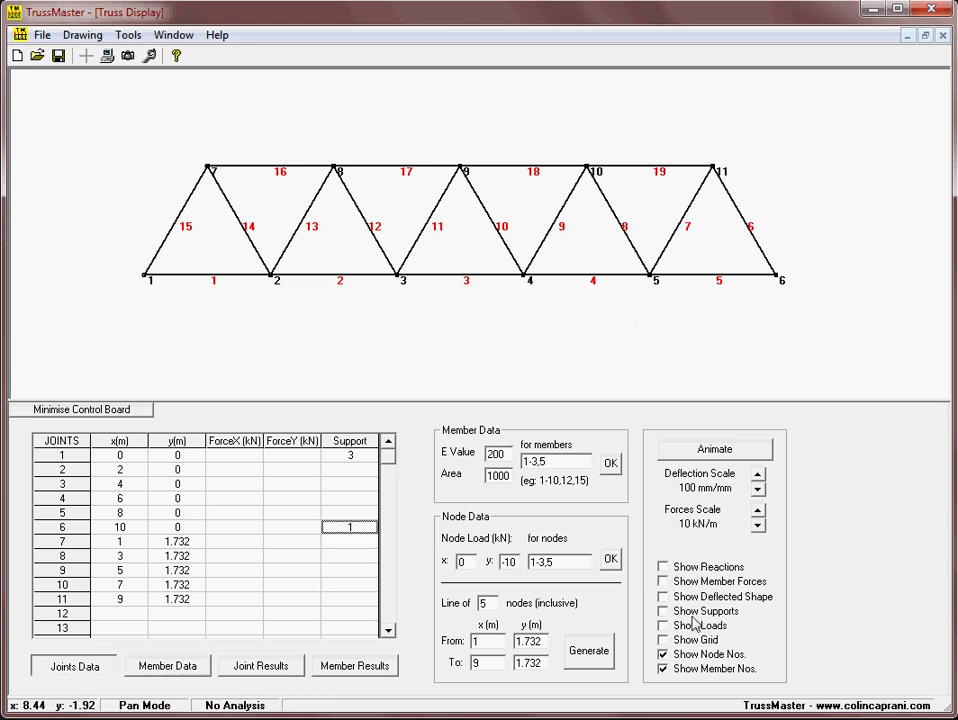
click(668, 612)
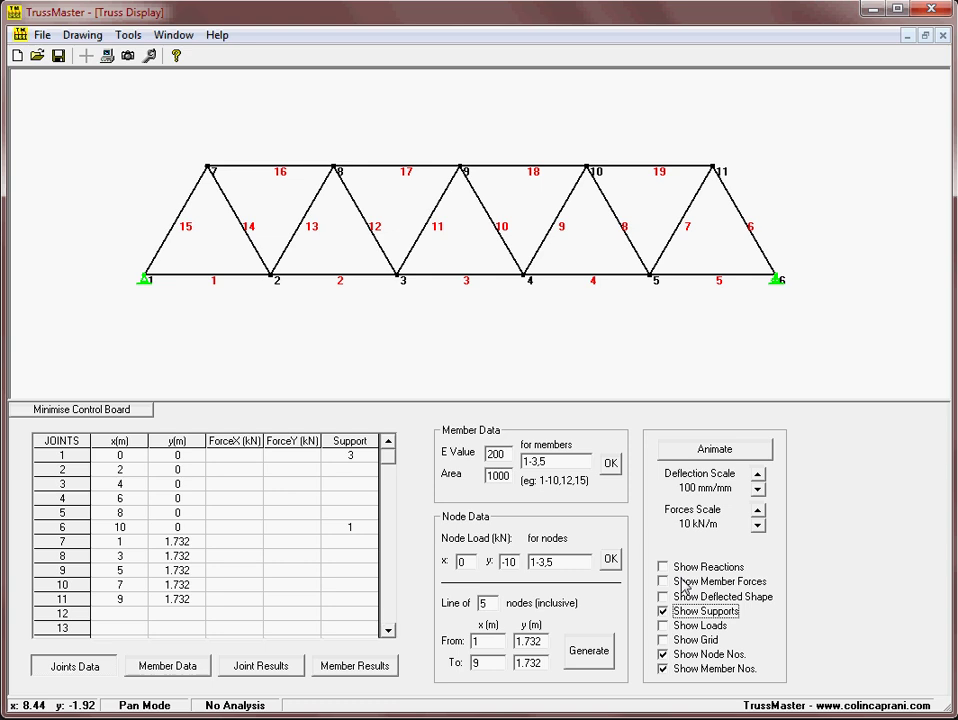
mouse_move(254, 348)
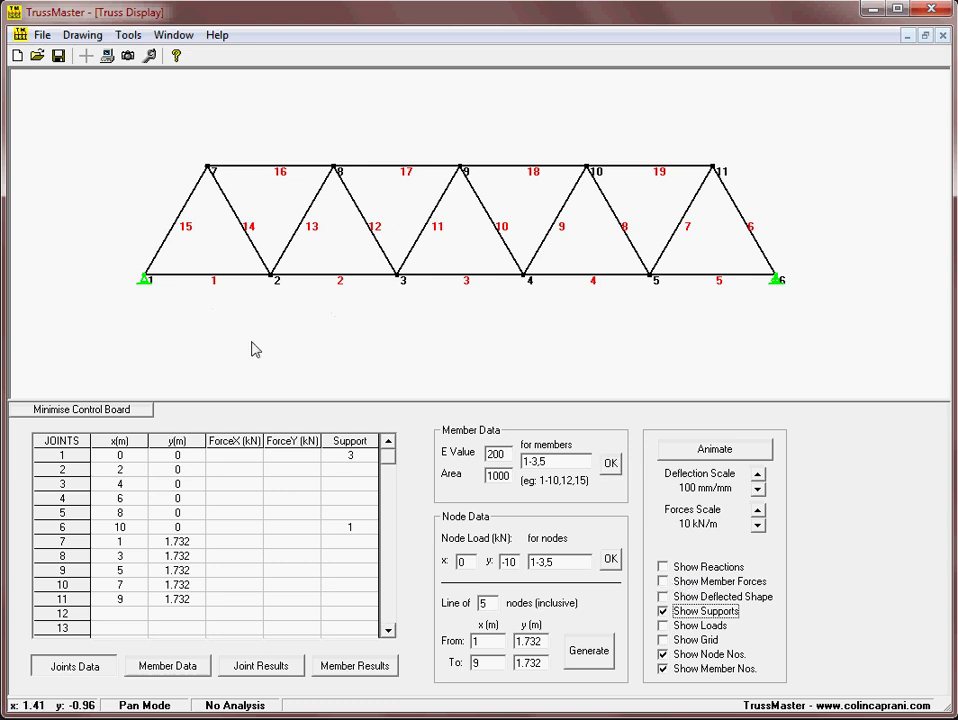
mouse_move(264, 348)
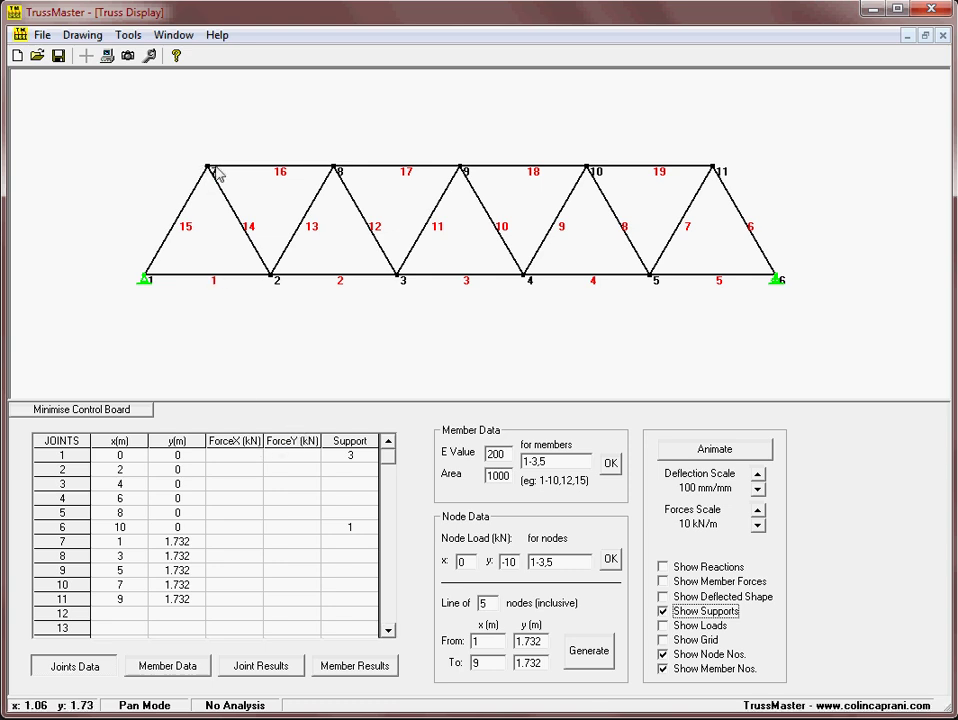
mouse_move(312, 582)
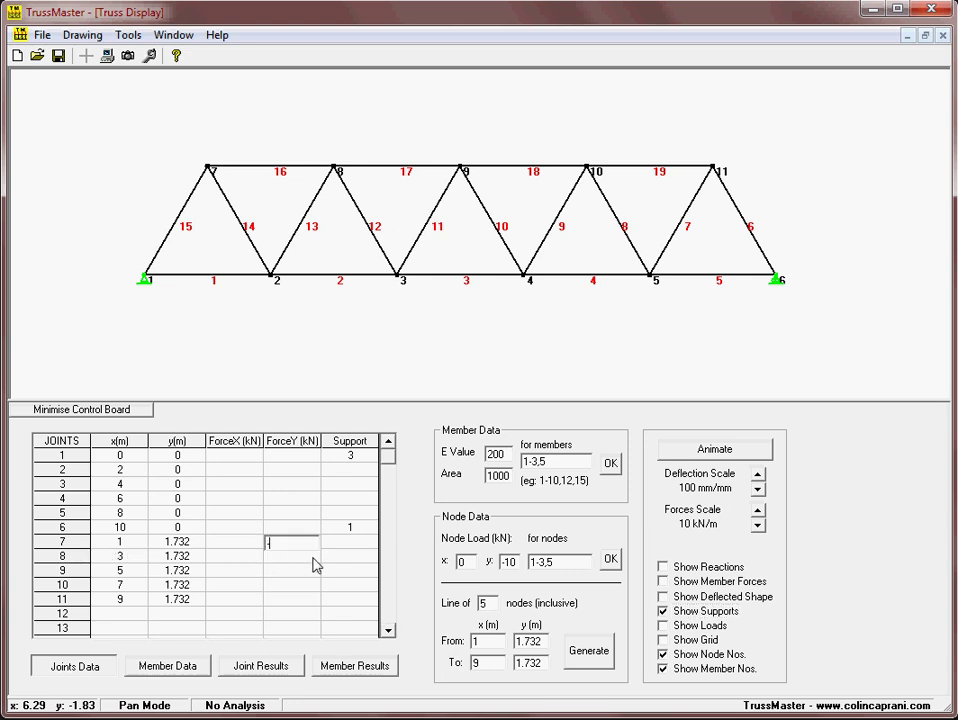
Step: Enter y = -10 kN for node 7 in Node Data and display the load arrow
text(-10)
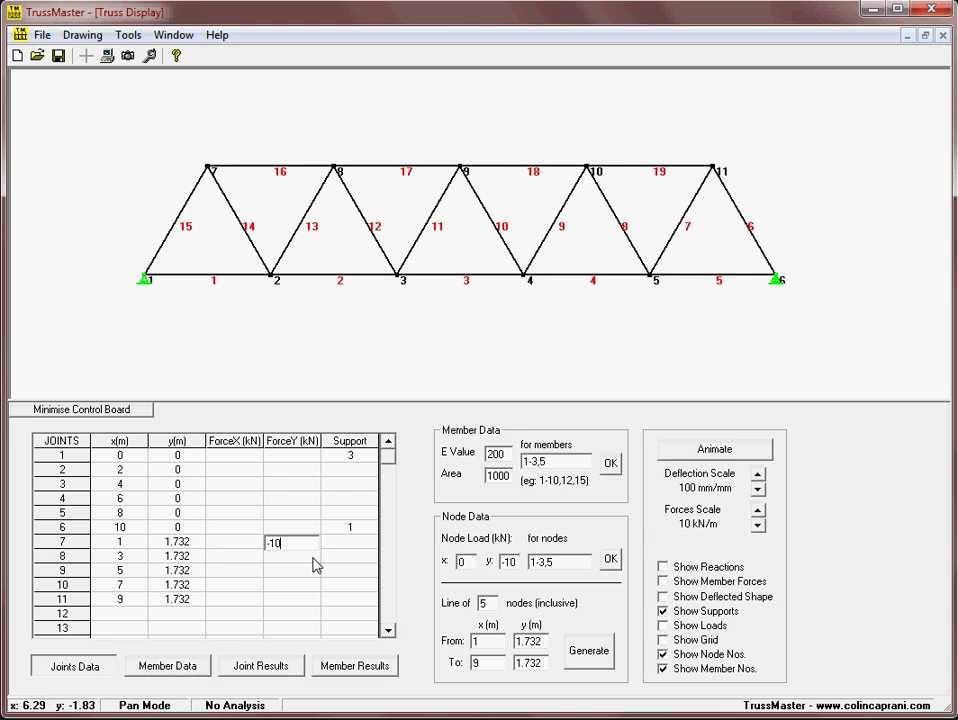
mouse_move(290, 608)
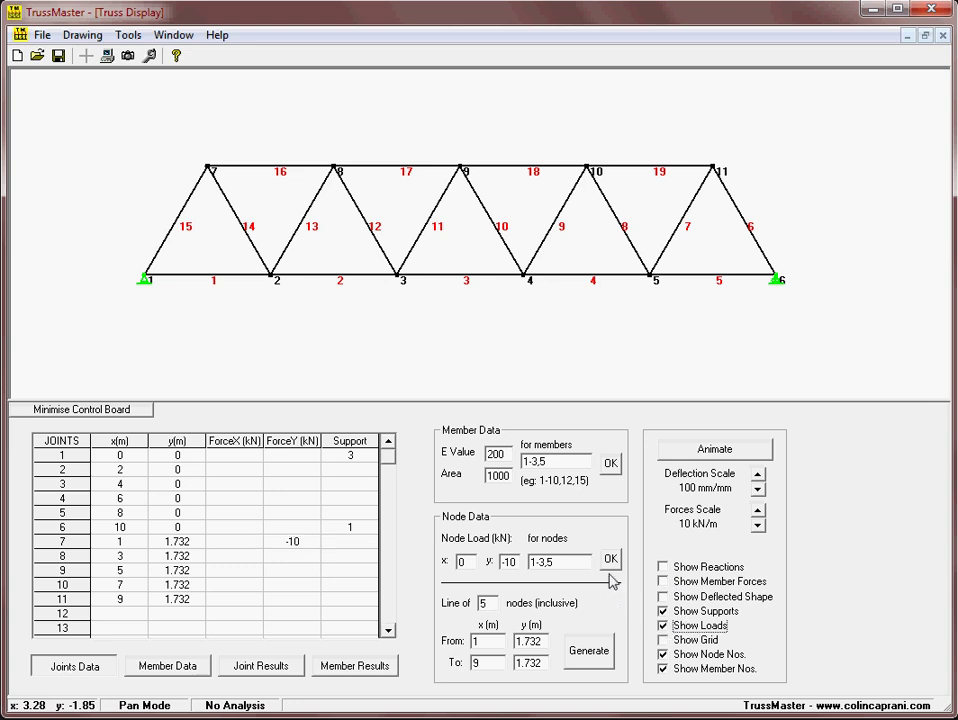
click(610, 560)
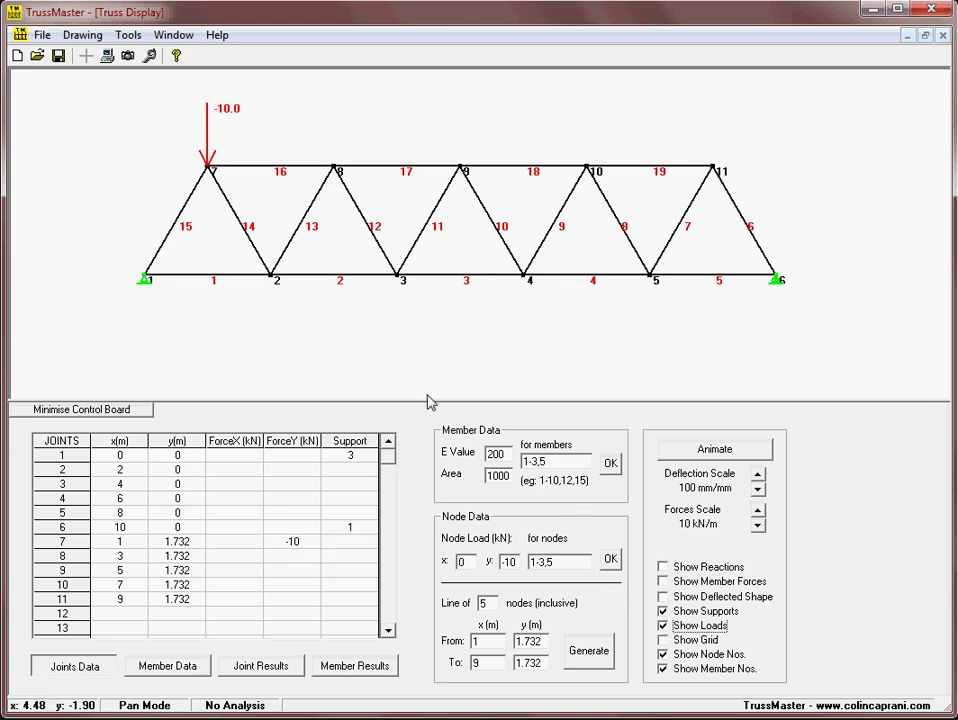
mouse_move(508, 588)
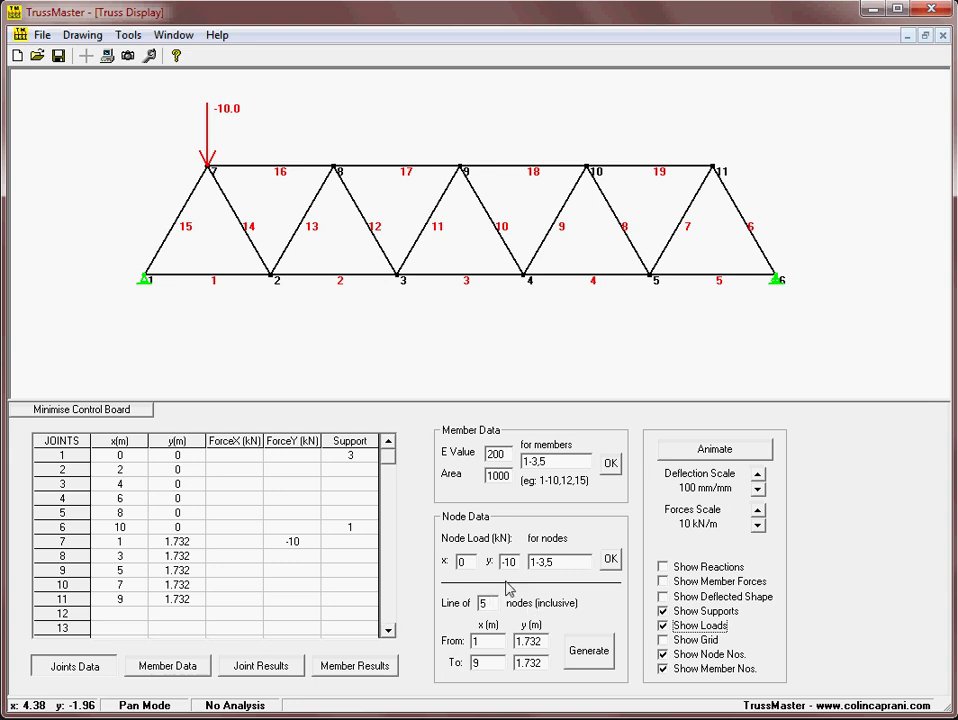
mouse_move(488, 568)
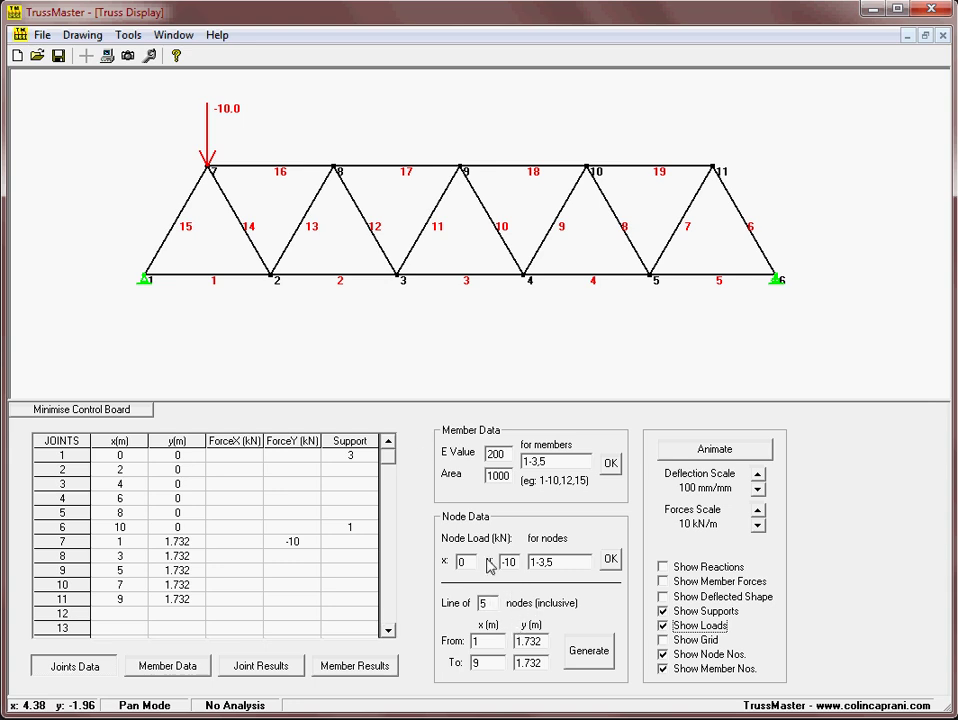
mouse_move(332, 178)
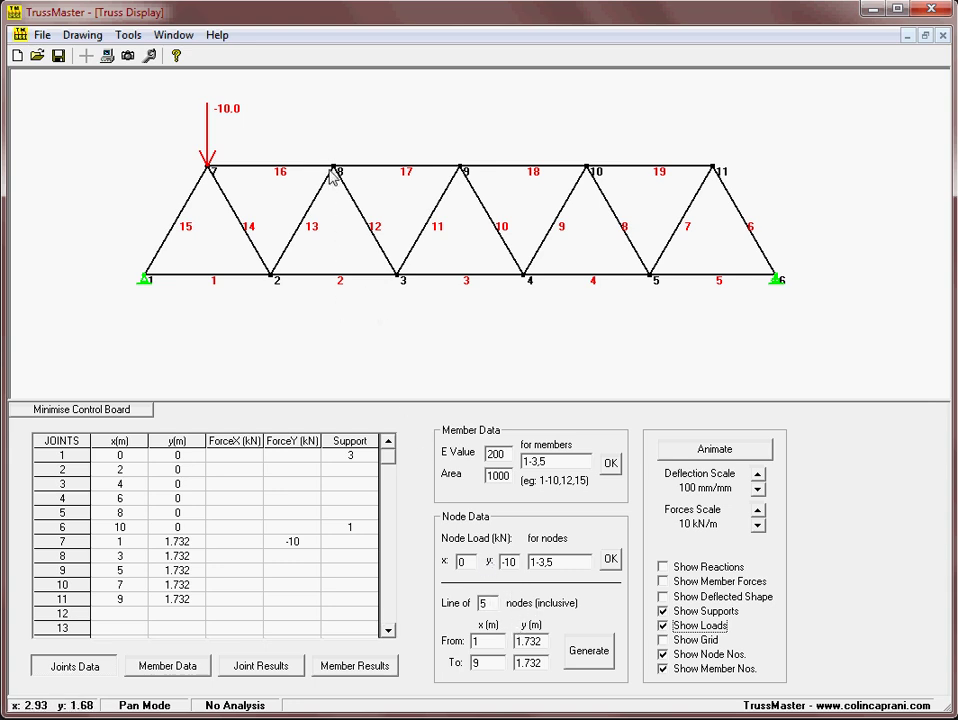
mouse_move(634, 180)
text(8-11)
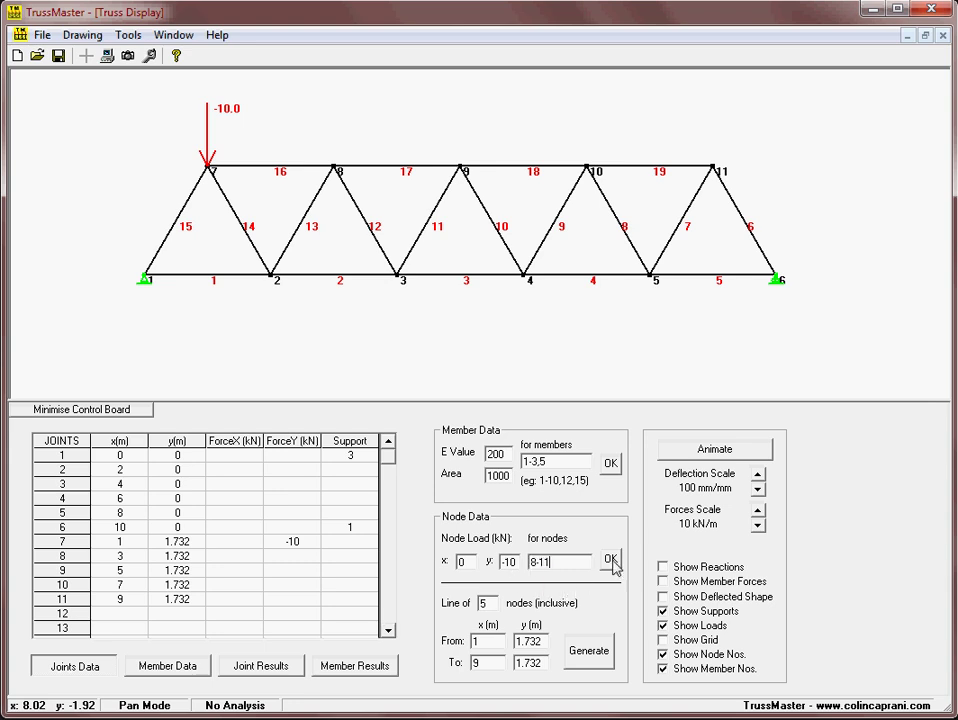
Step: Apply y = -10 kN loads to nodes 8-11 and step the Forces Scale to 12.5 kN/m
click(610, 560)
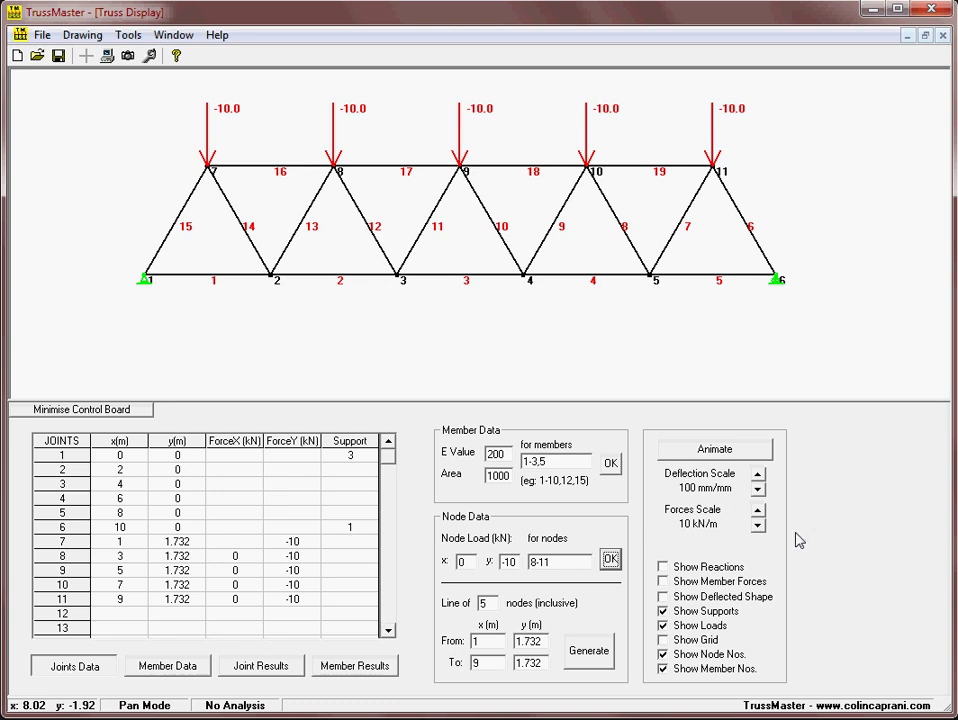
mouse_move(414, 296)
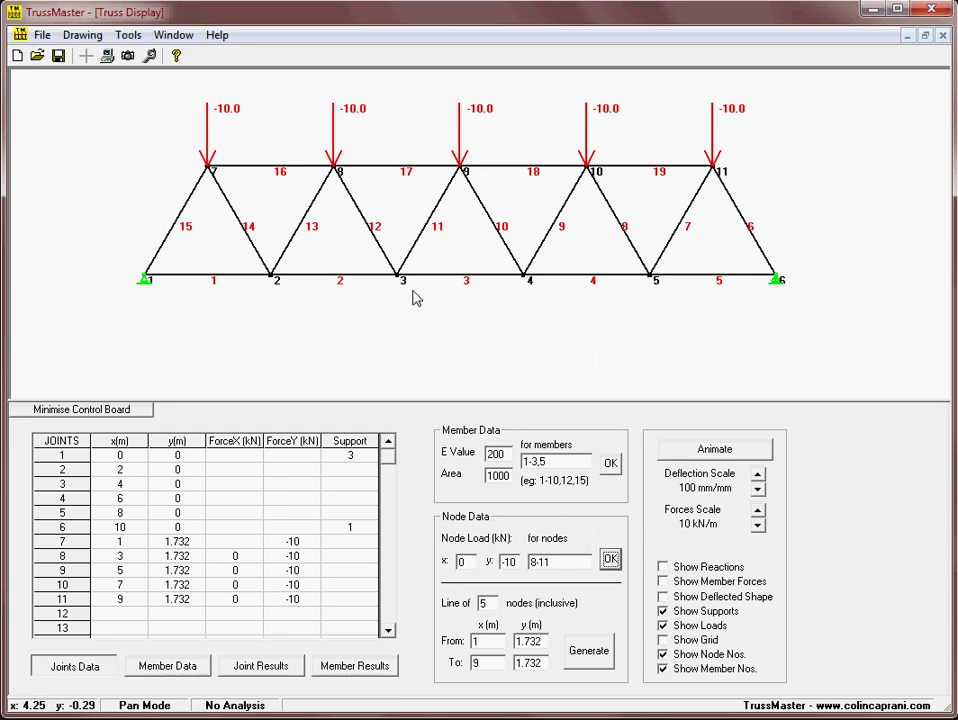
mouse_move(724, 384)
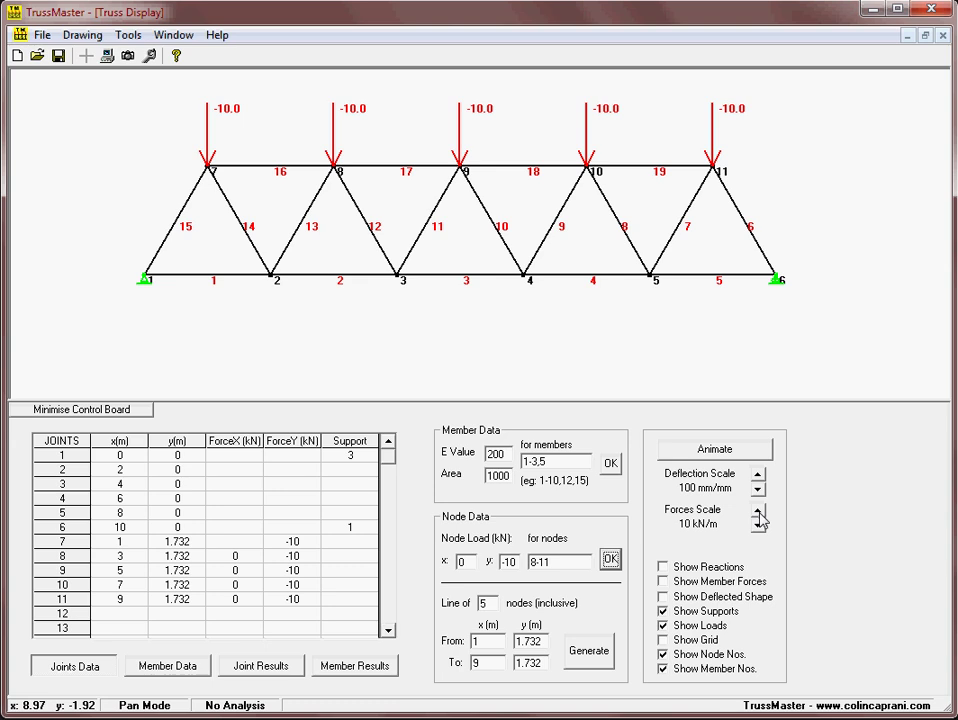
click(756, 524)
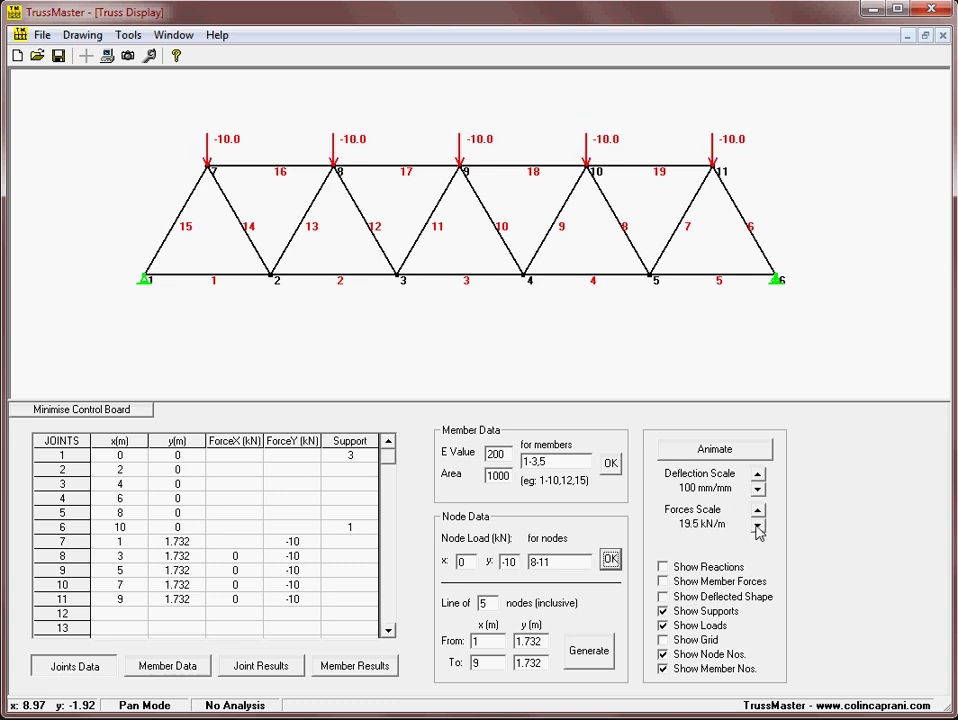
click(756, 524)
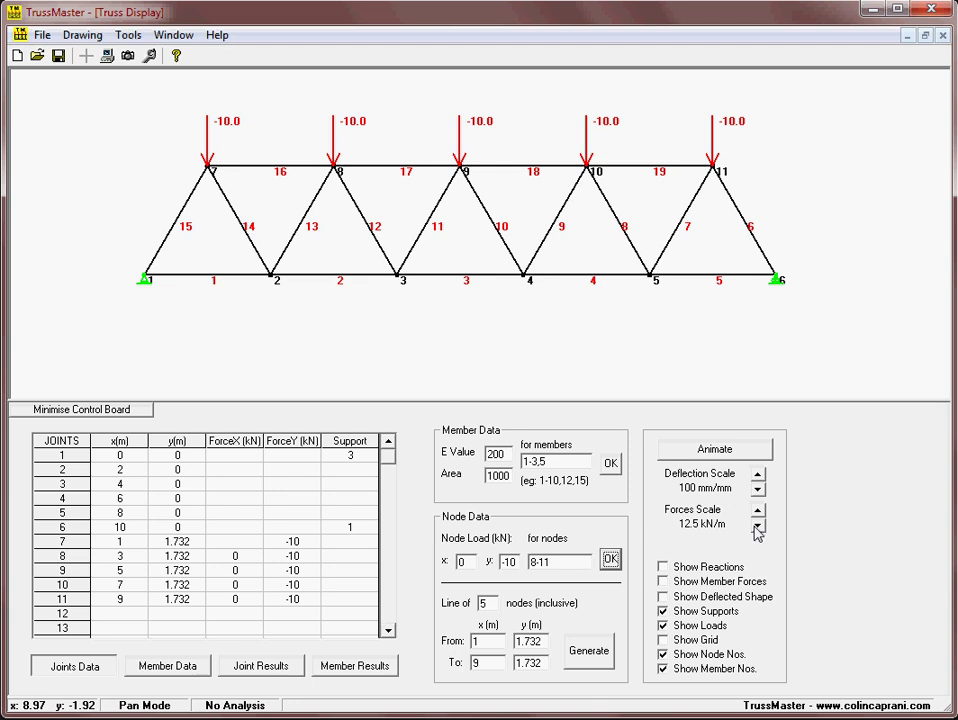
mouse_move(636, 482)
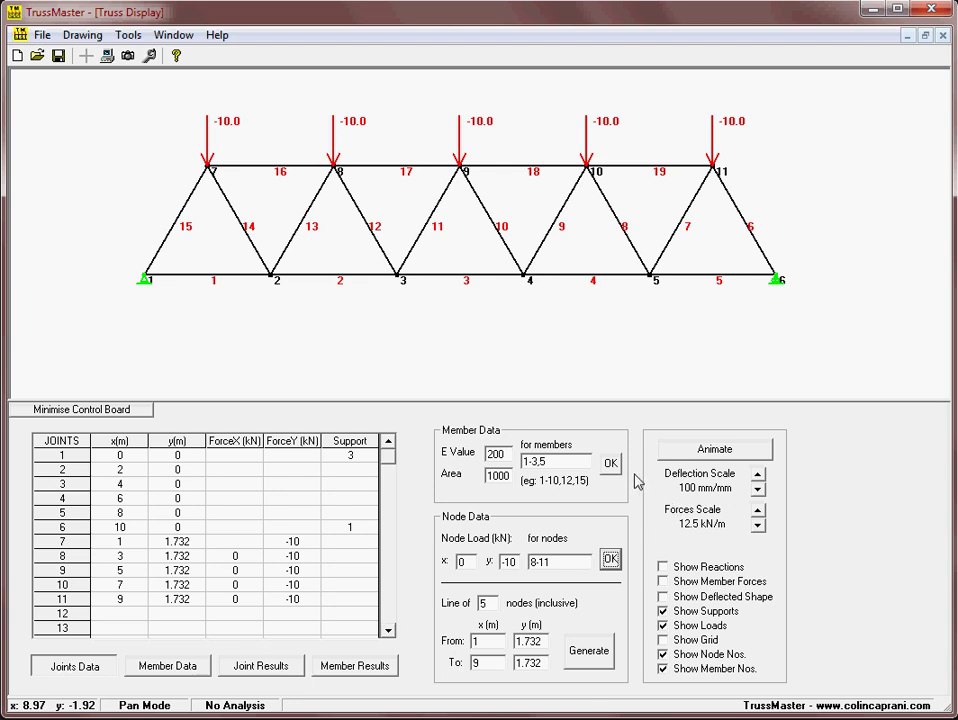
mouse_move(528, 366)
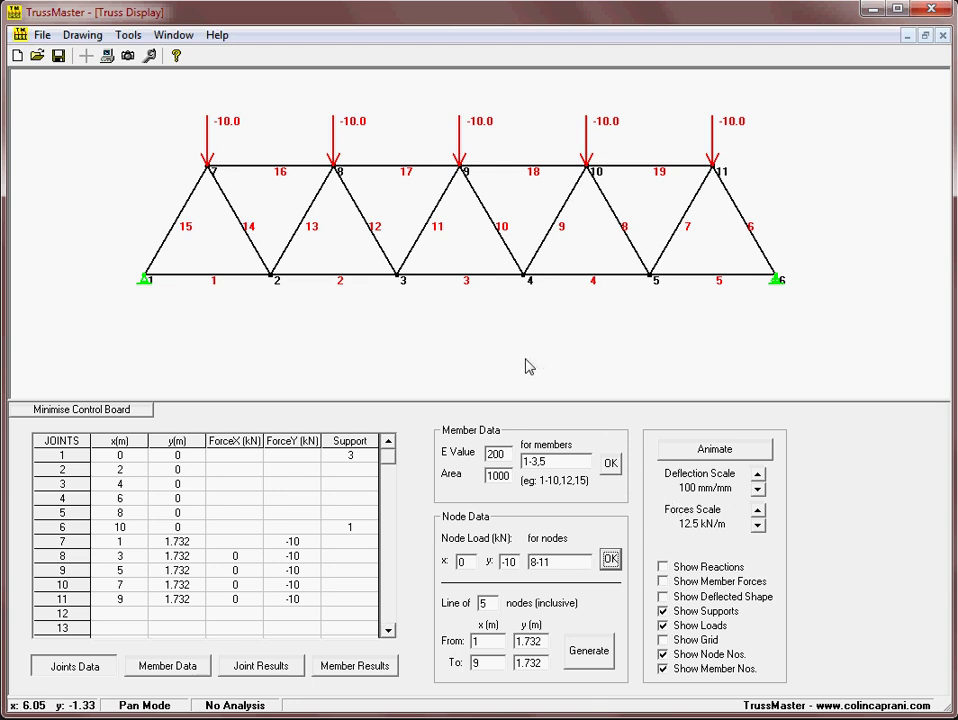
mouse_move(344, 300)
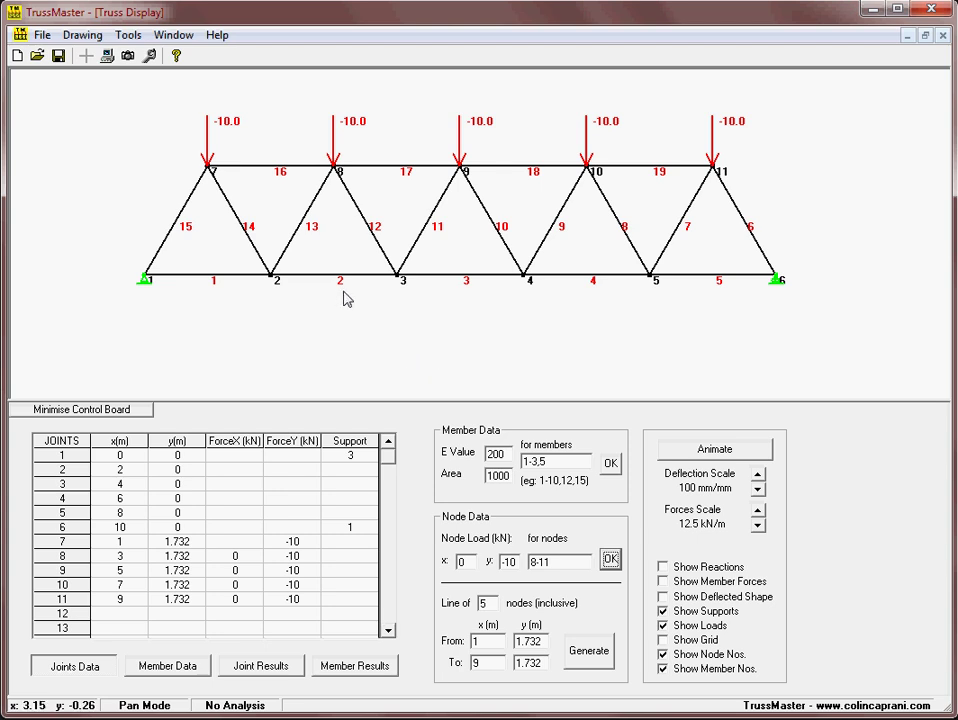
mouse_move(472, 308)
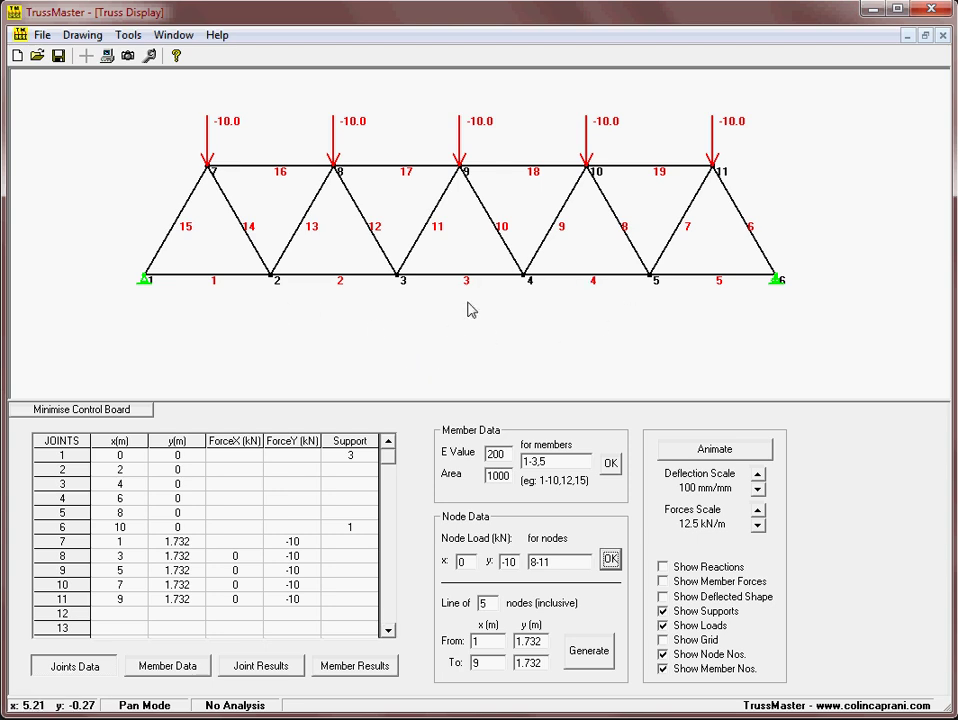
mouse_move(416, 360)
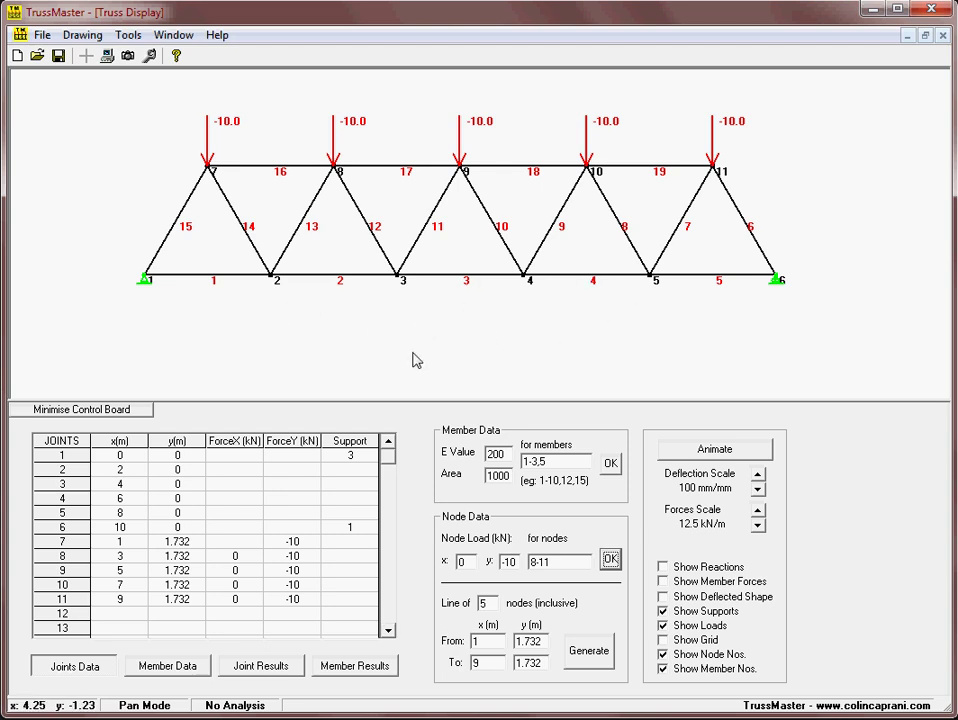
mouse_move(420, 352)
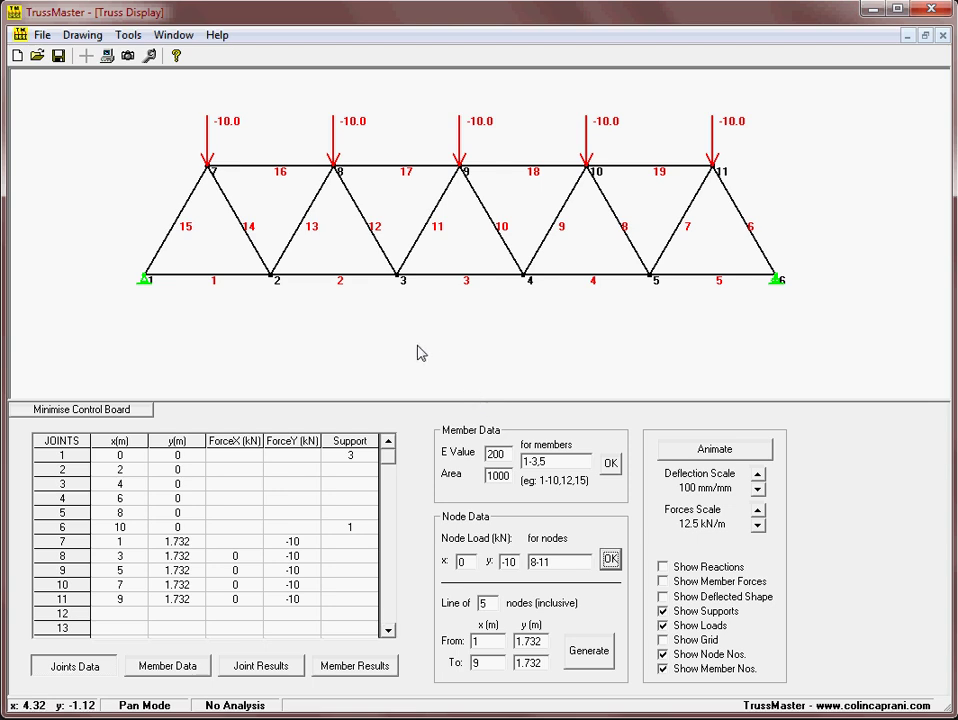
mouse_move(164, 680)
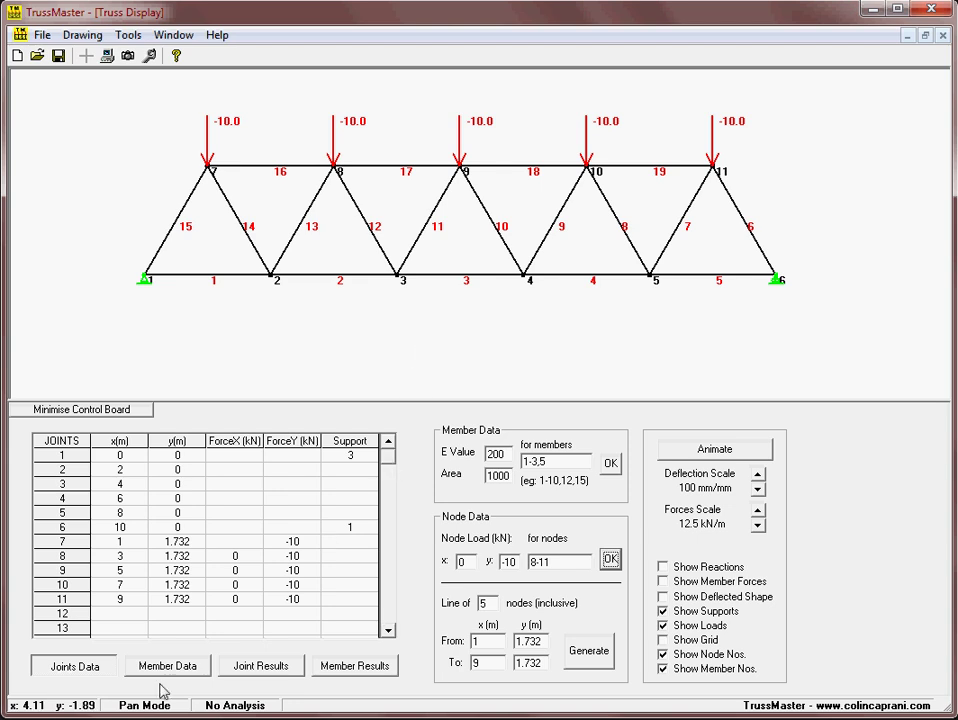
Step: Show the Member Data table, run Tools > Analyse, and dismiss the 'Structure is unstable' warning
click(168, 664)
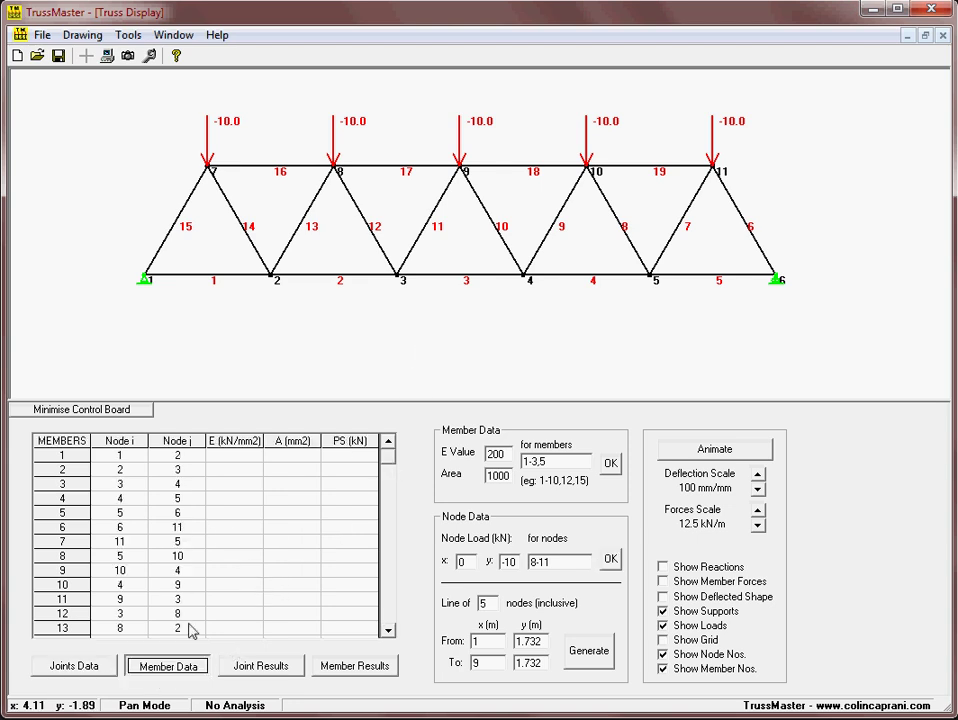
scroll(down, 3)
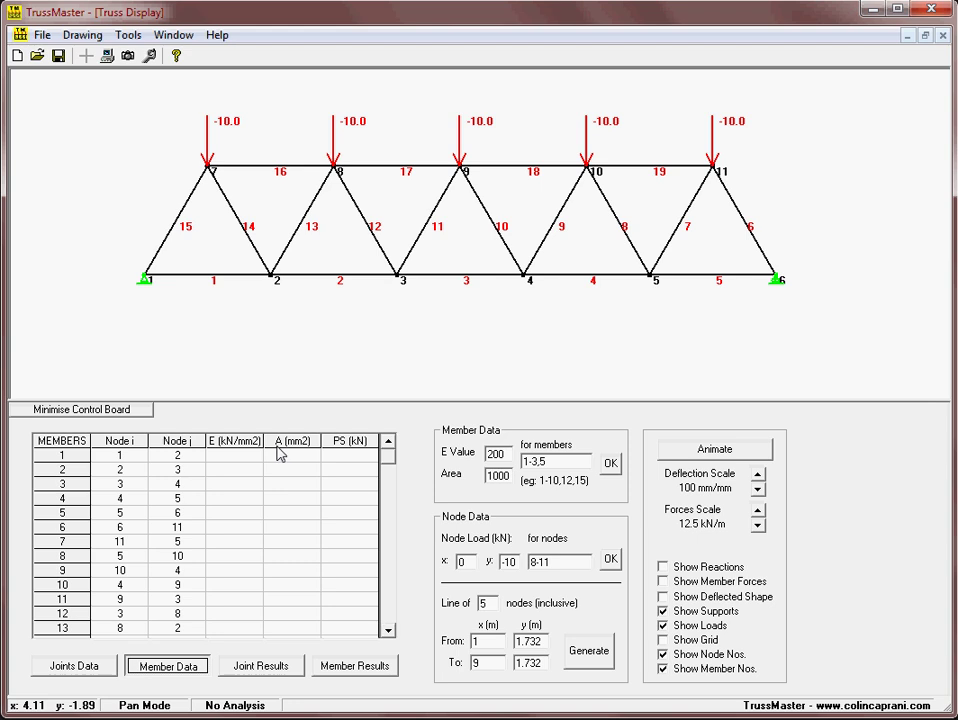
mouse_move(228, 472)
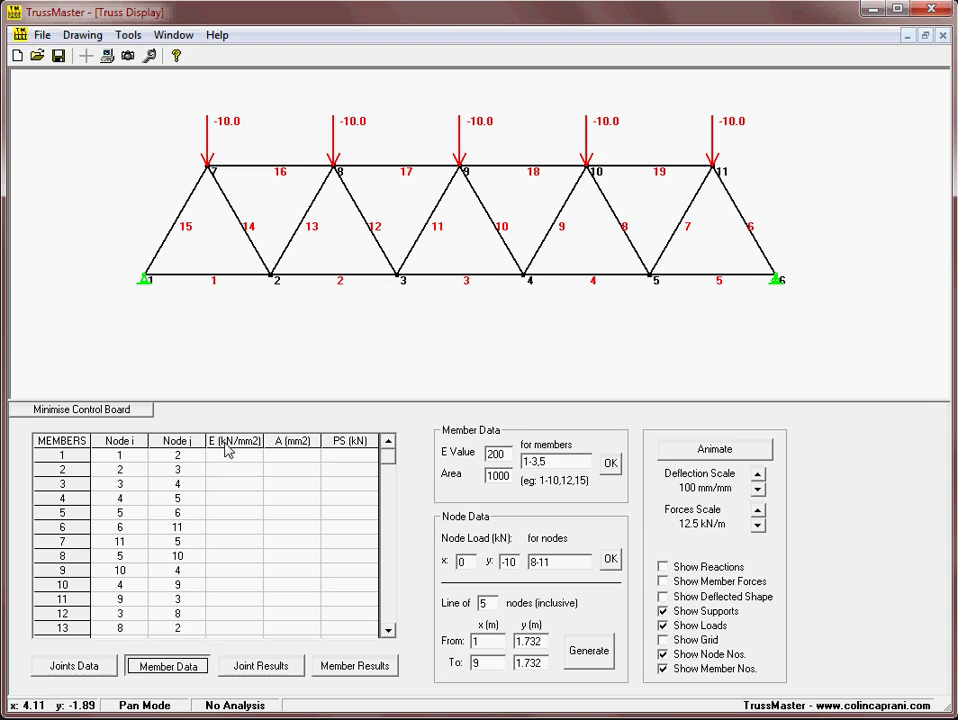
mouse_move(336, 478)
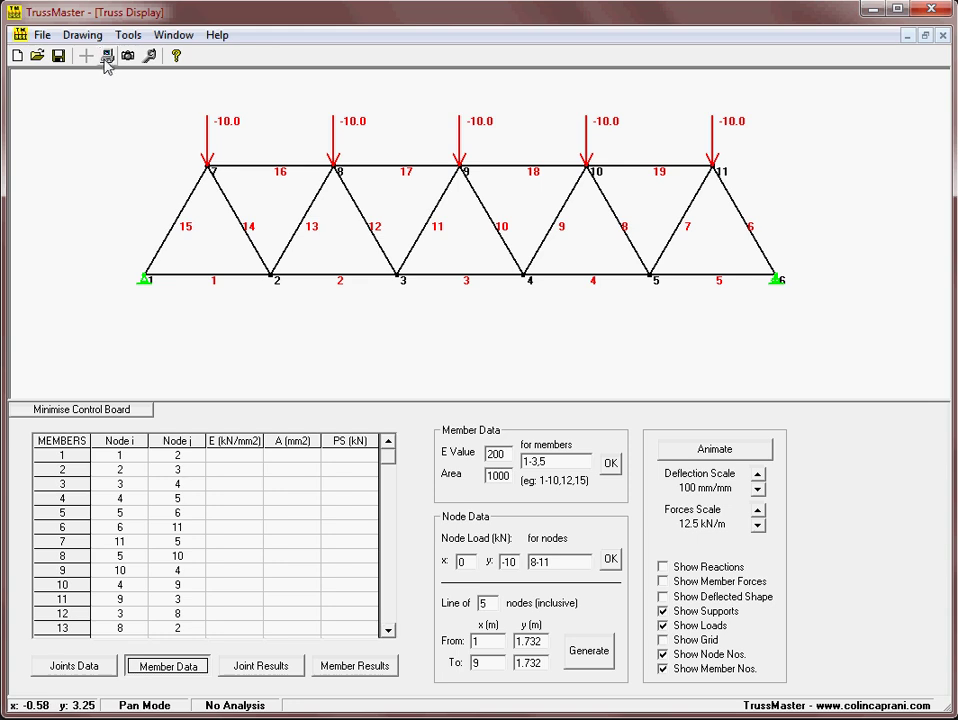
mouse_move(104, 60)
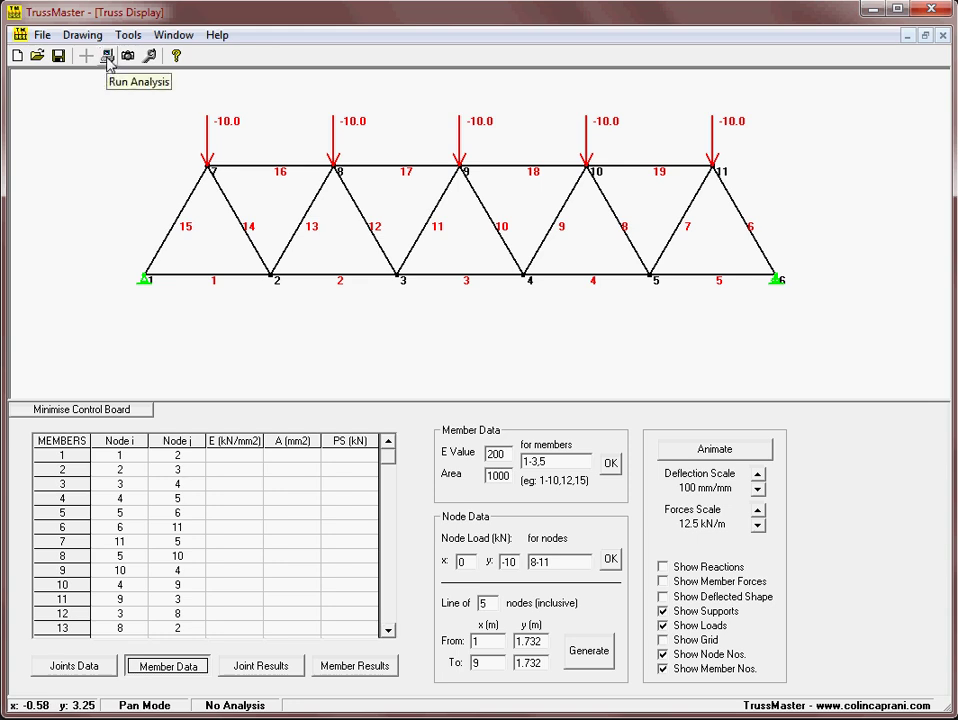
mouse_move(108, 56)
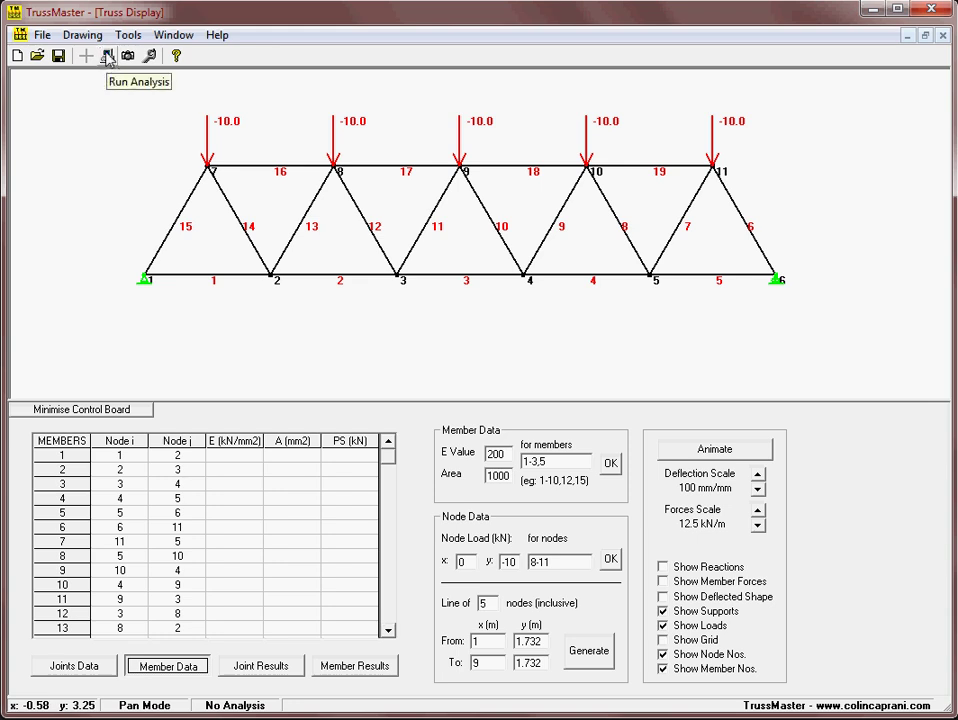
click(124, 36)
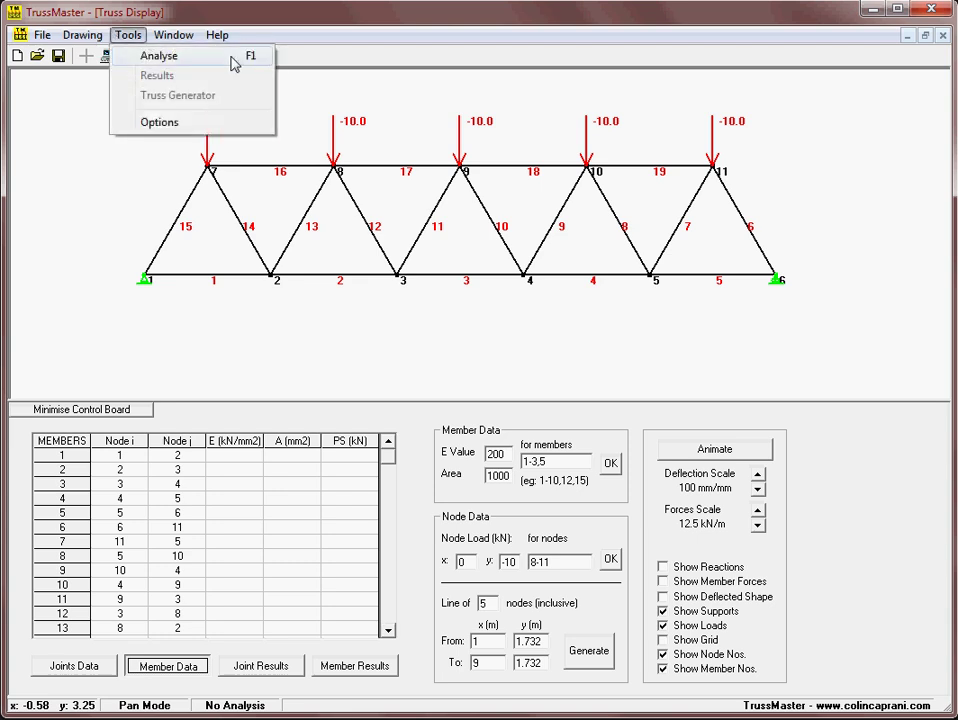
click(174, 56)
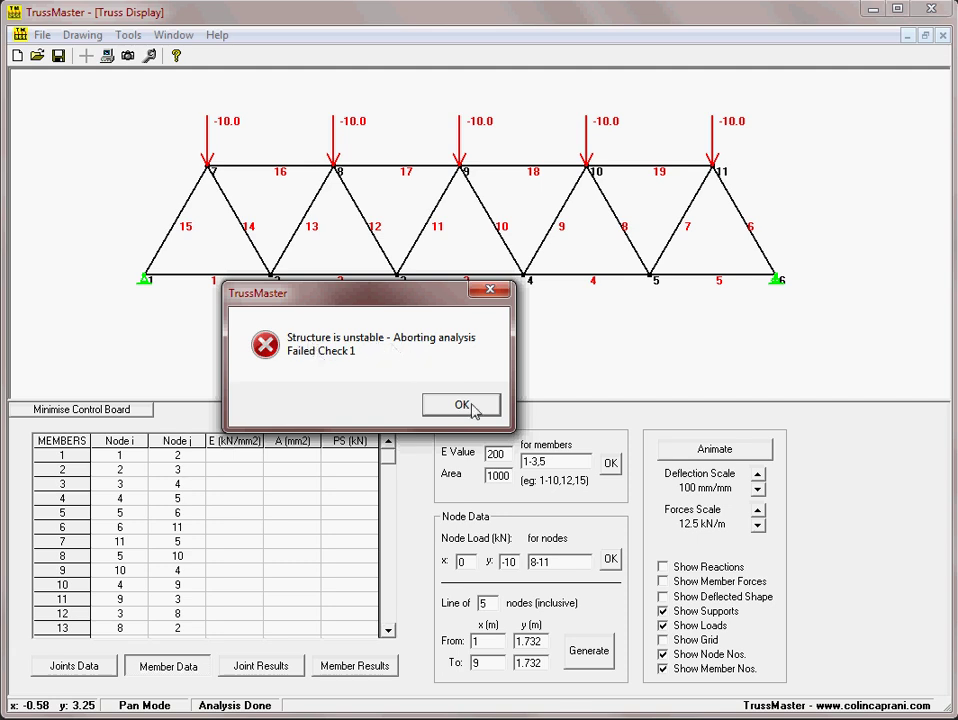
click(460, 404)
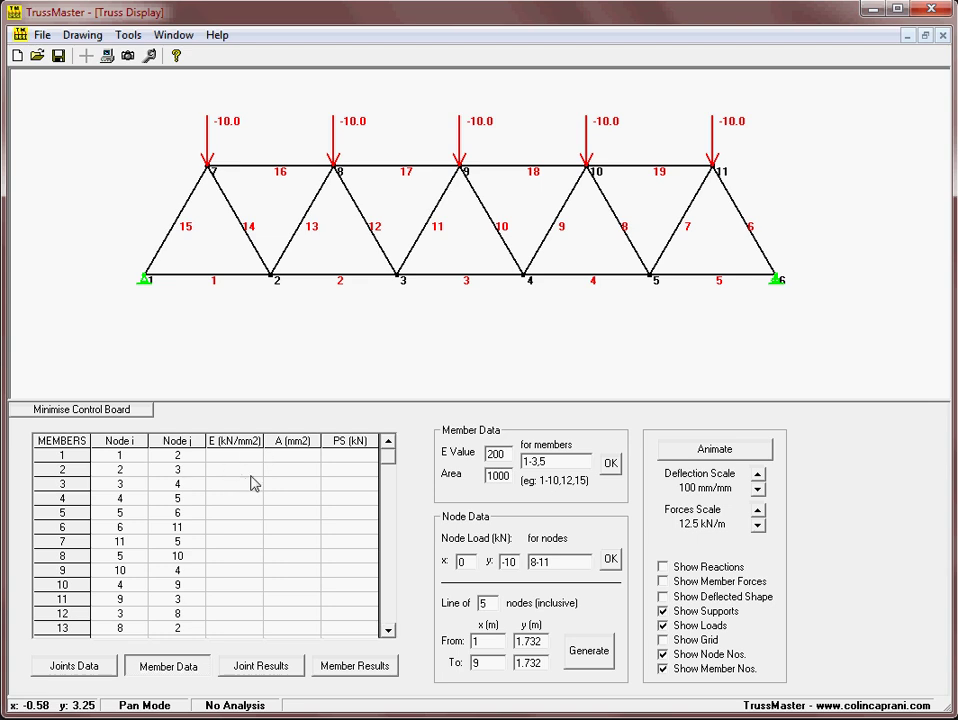
mouse_move(272, 476)
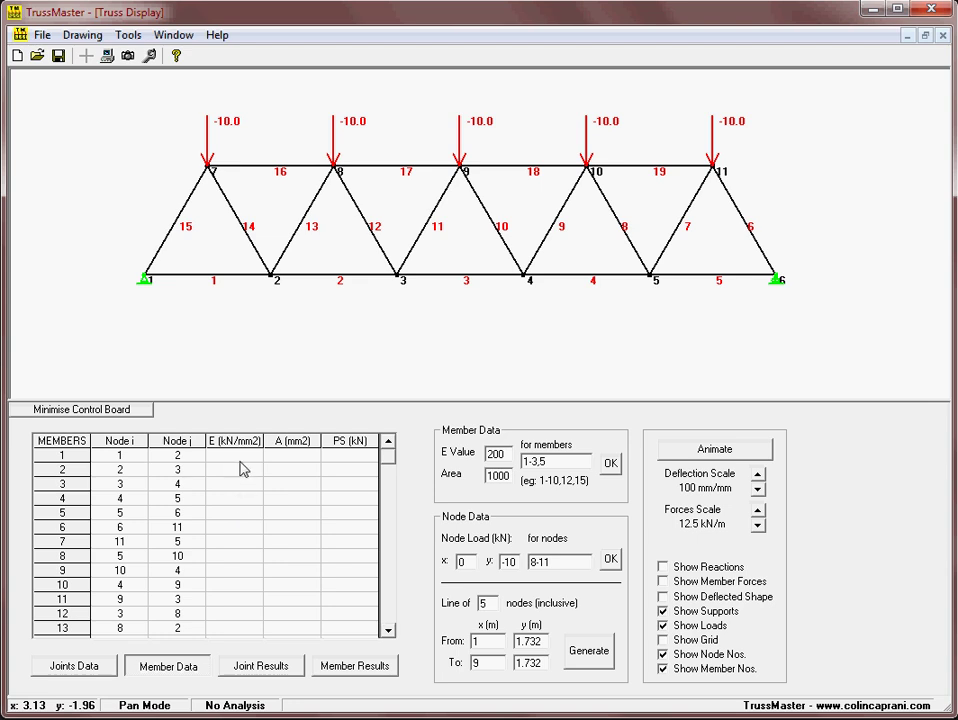
mouse_move(304, 504)
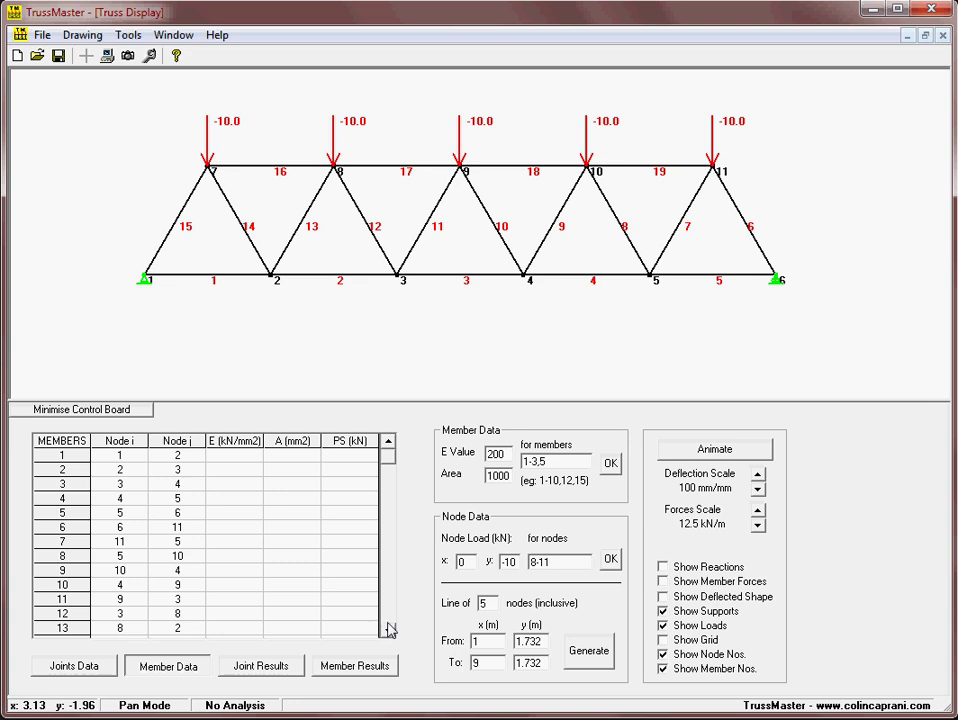
Step: Apply E 200 kN/mm2 and area 1000 mm2 to the member range 1-19 in Member Data
scroll(down, 3)
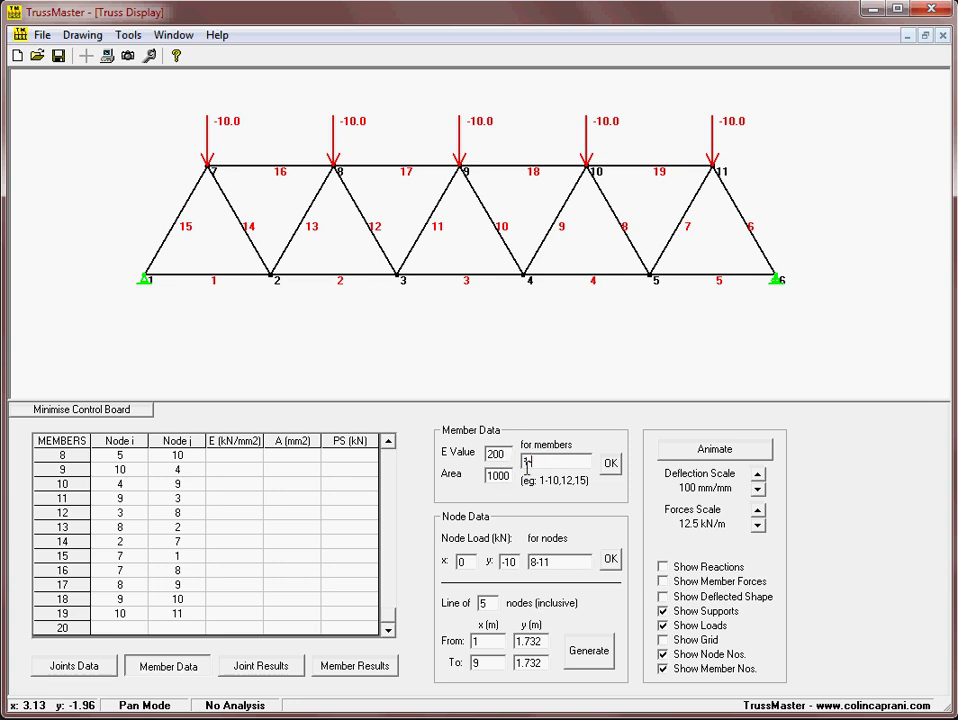
text(1-19)
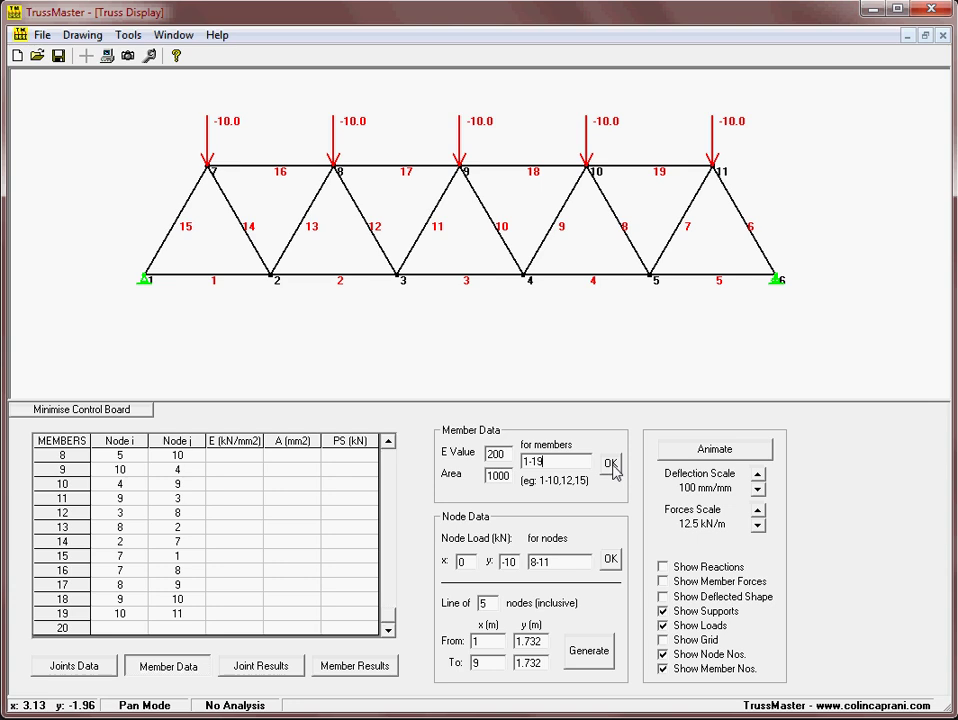
click(612, 464)
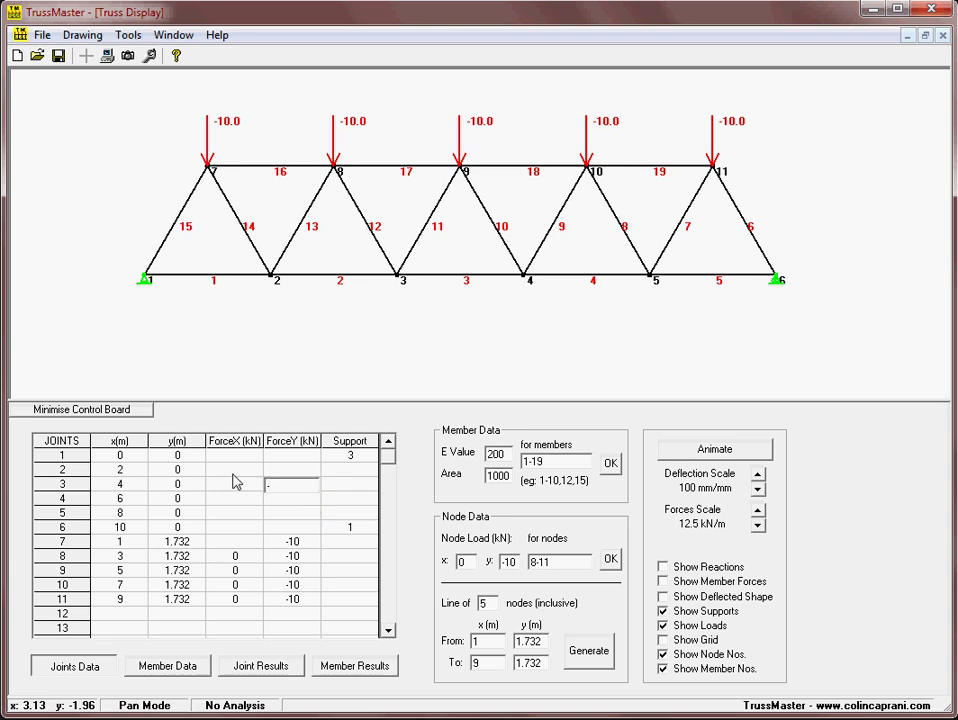
Step: Enter -25 into a bottom-chord joint's Force cell, then clear it back to 0
text(-25)
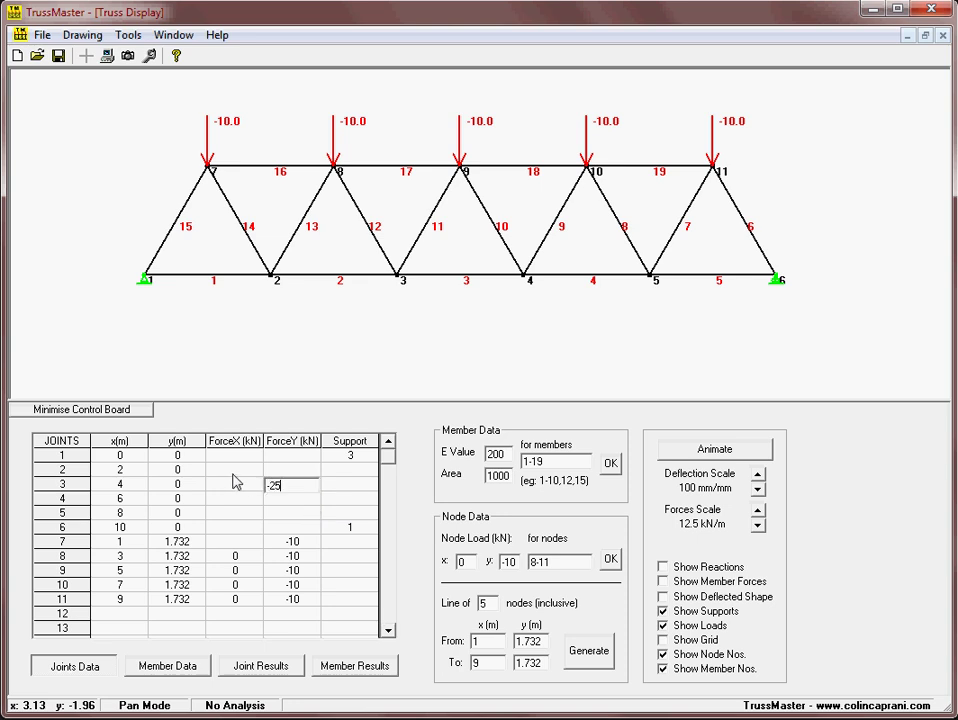
mouse_move(240, 528)
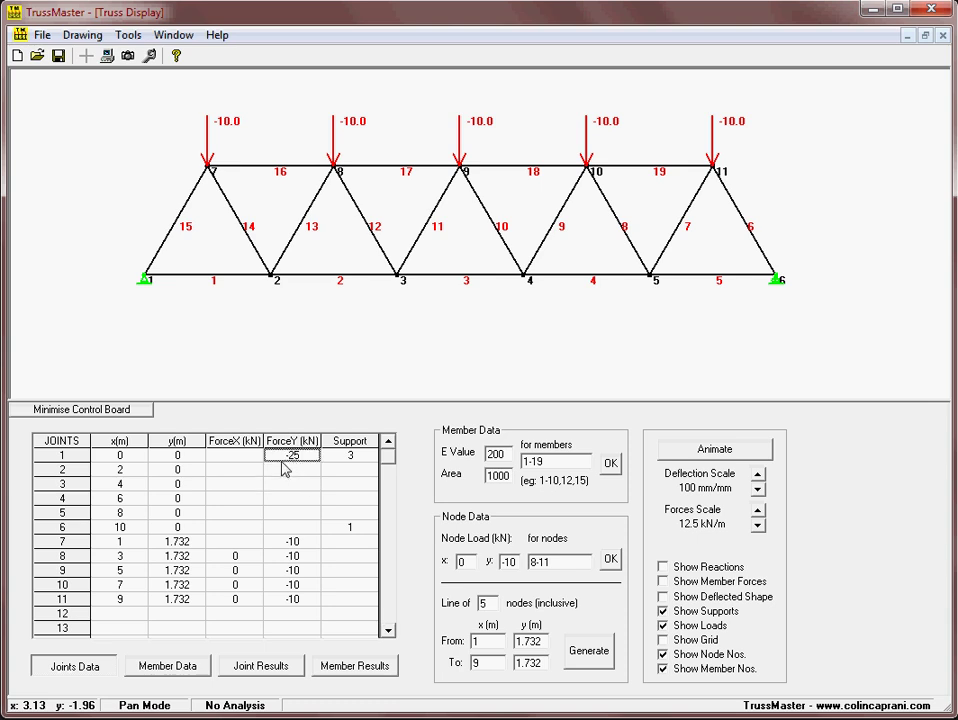
right_click(292, 464)
text(0)
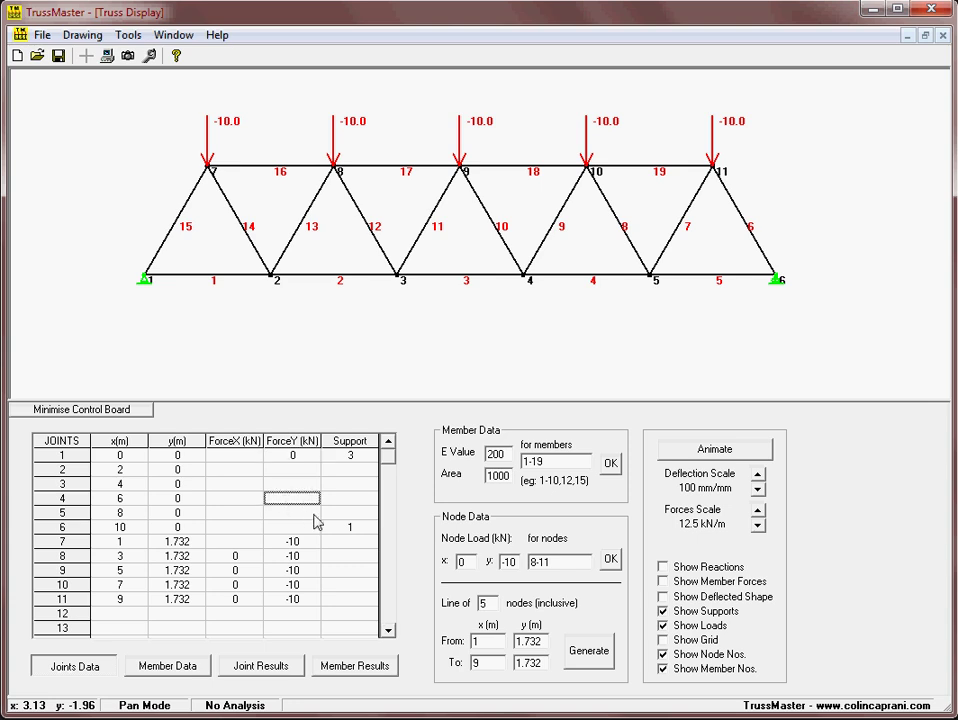
text(-2)
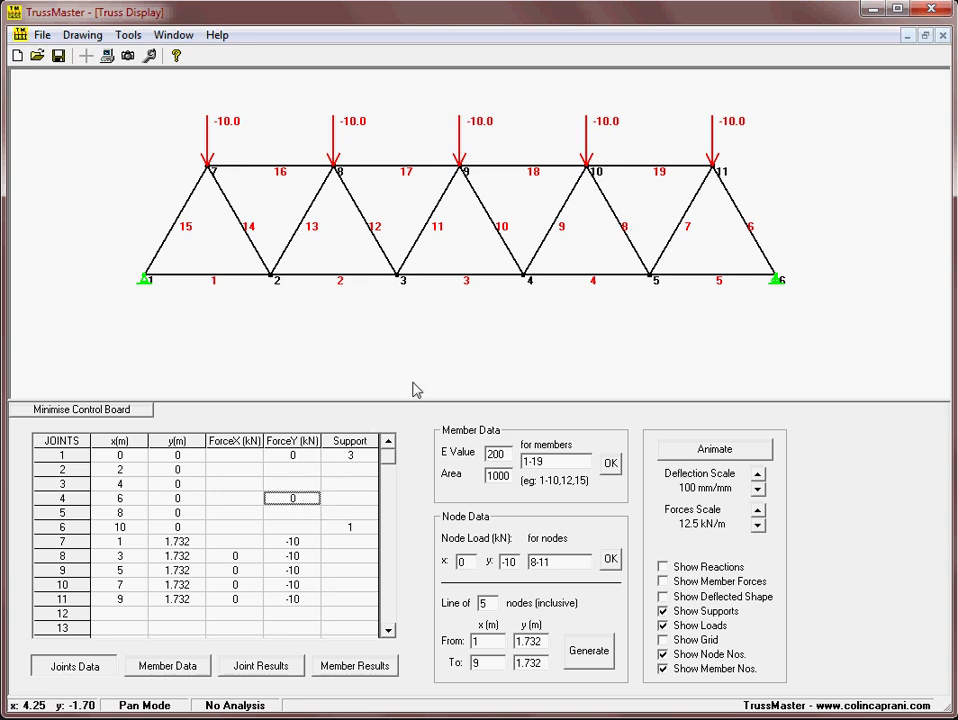
mouse_move(412, 392)
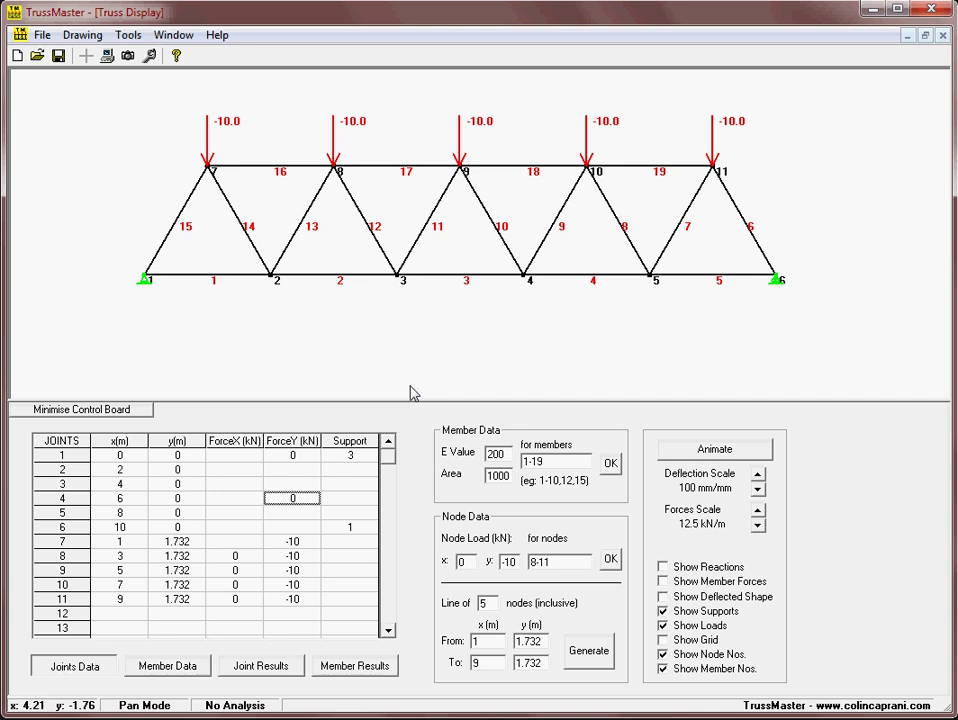
mouse_move(108, 60)
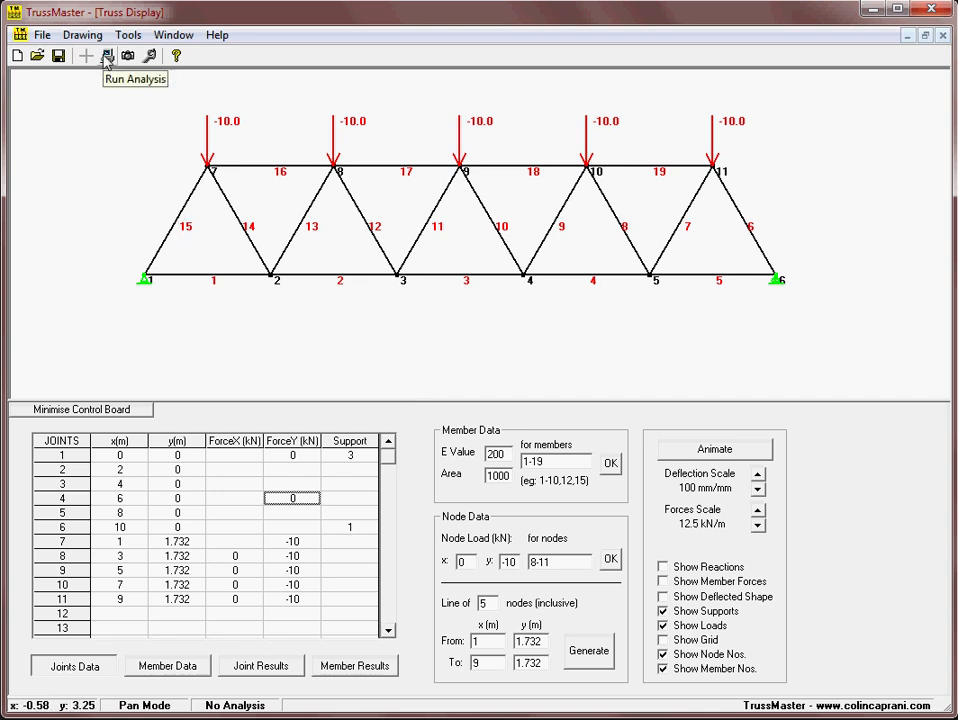
Step: Run the analysis so member forces, 25.0 kN reactions and the deflected shape appear
click(108, 56)
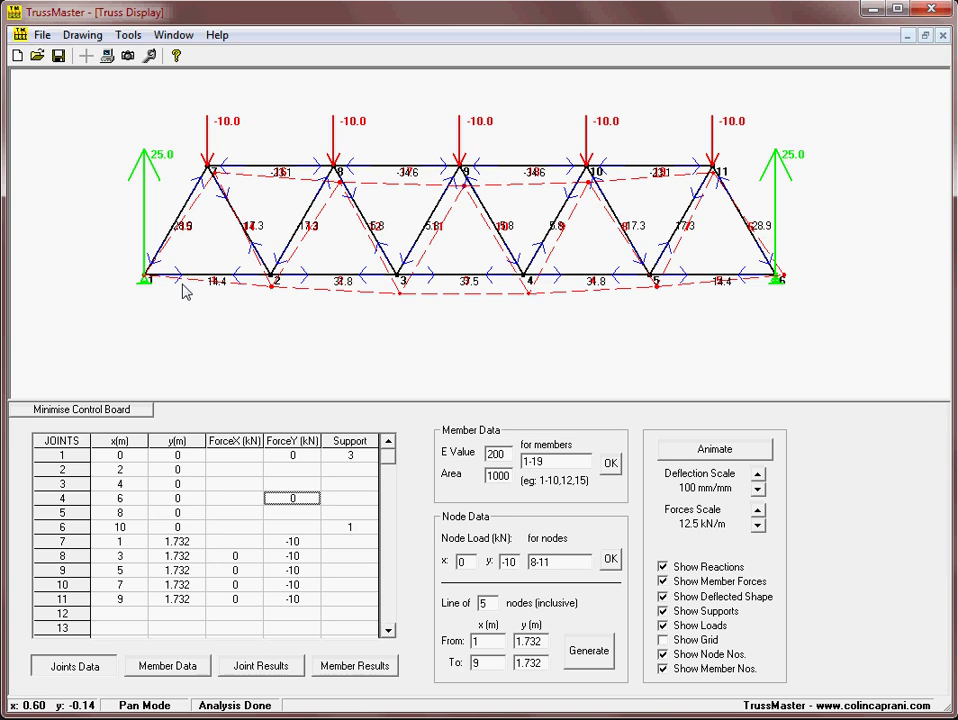
mouse_move(304, 344)
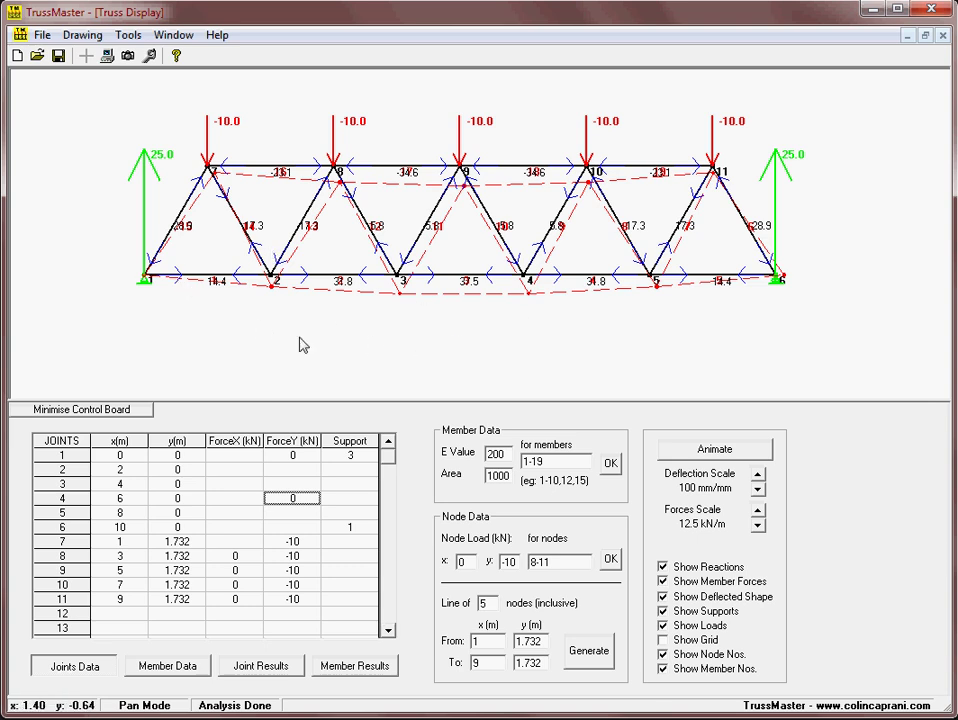
mouse_move(694, 600)
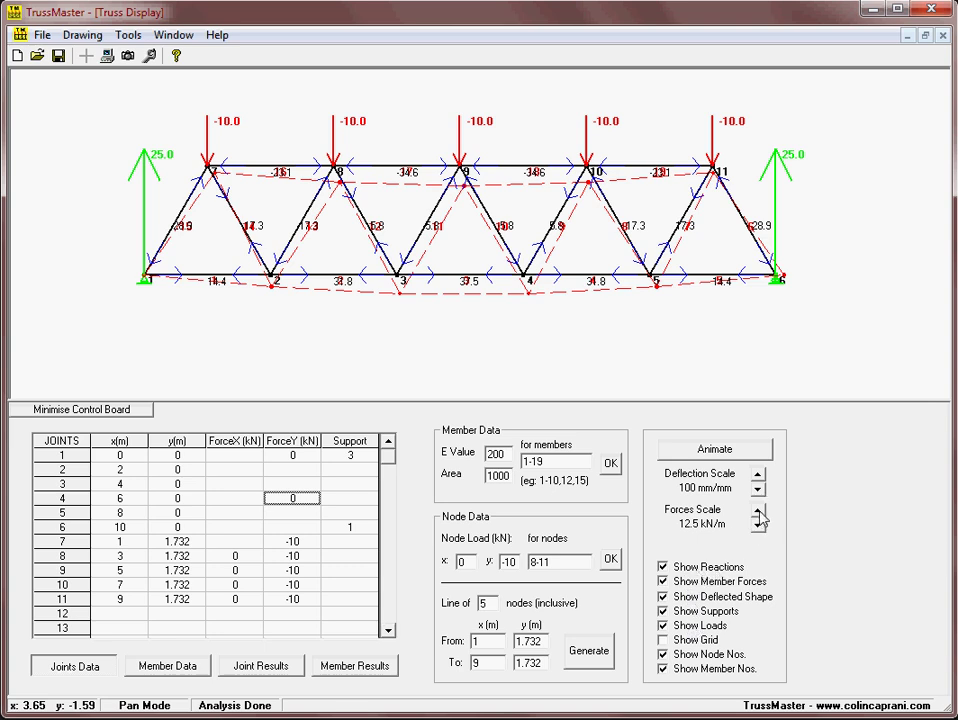
Step: Set the force scale to 24.4 kN/m and, after exaggerating deflection, return it to 100 mm/mm
click(758, 516)
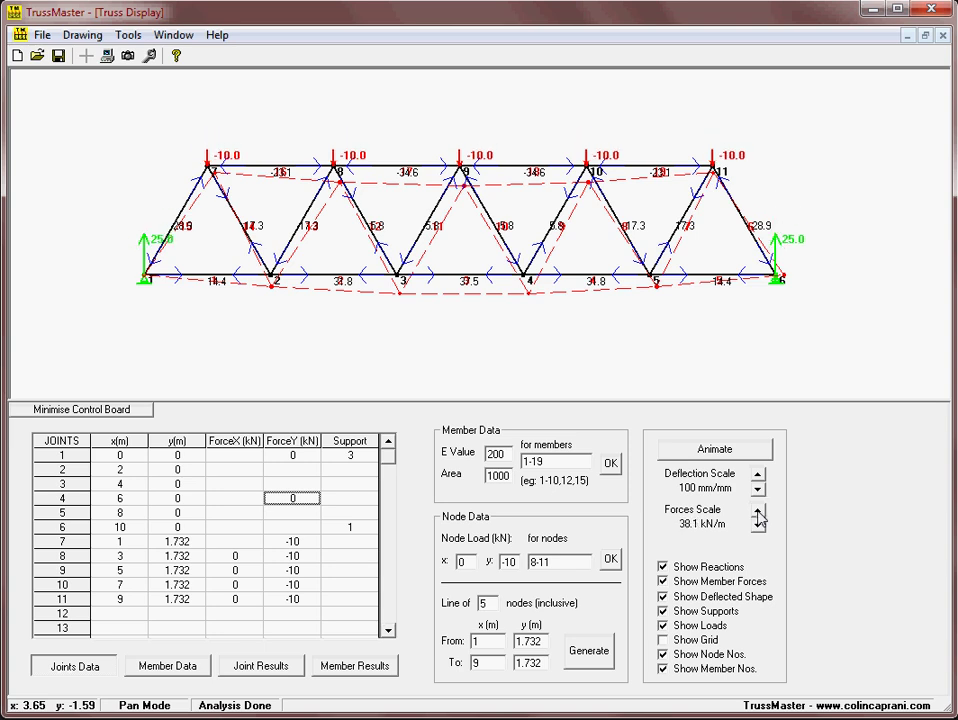
click(762, 522)
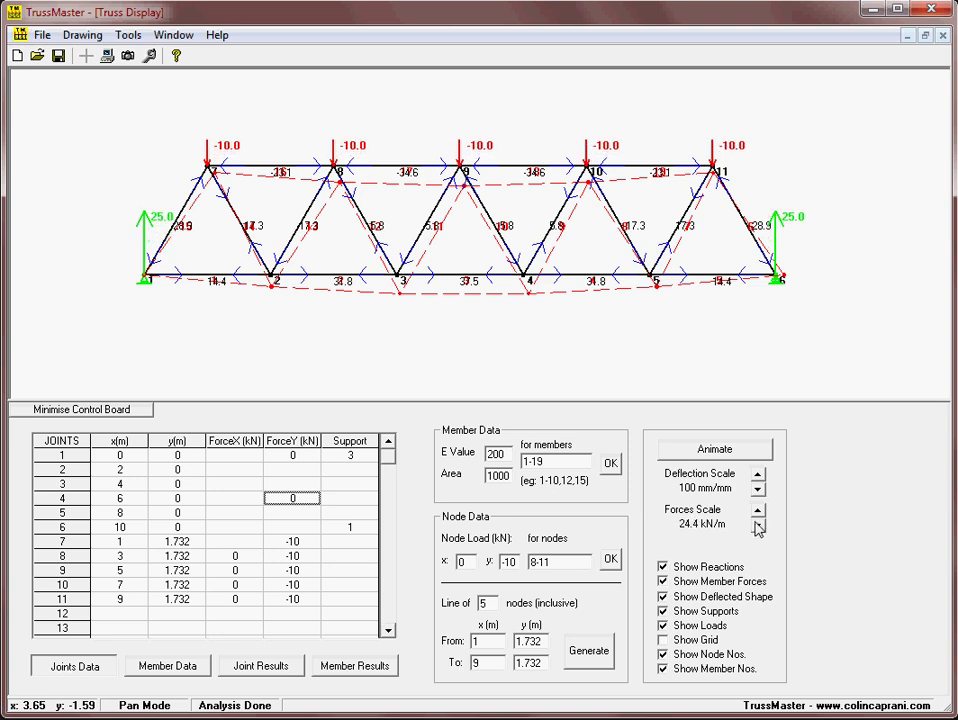
click(754, 468)
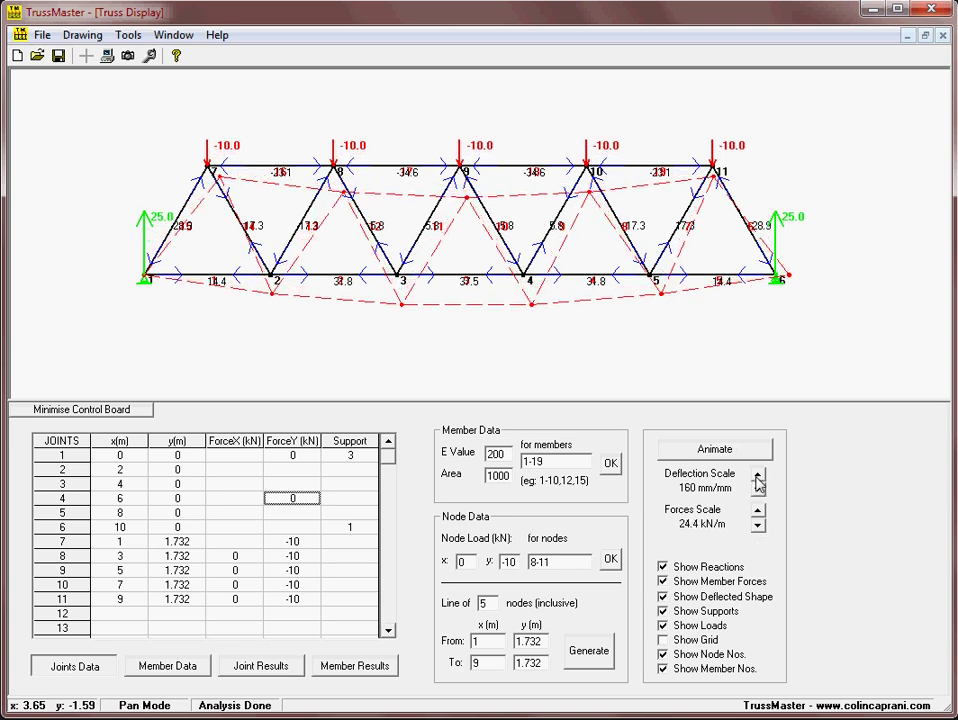
click(764, 480)
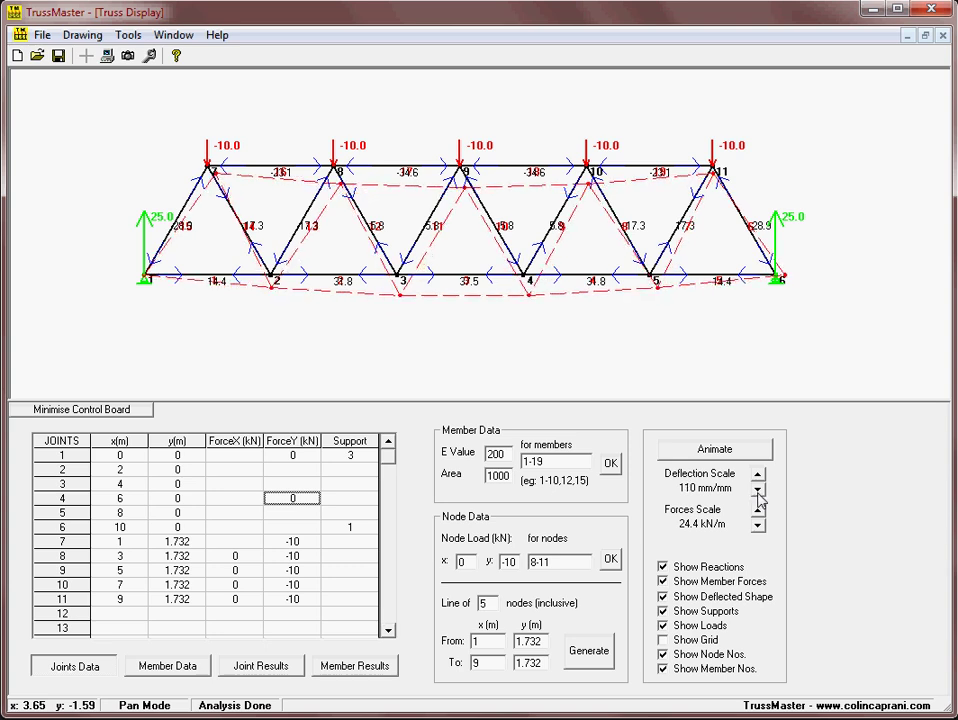
mouse_move(690, 330)
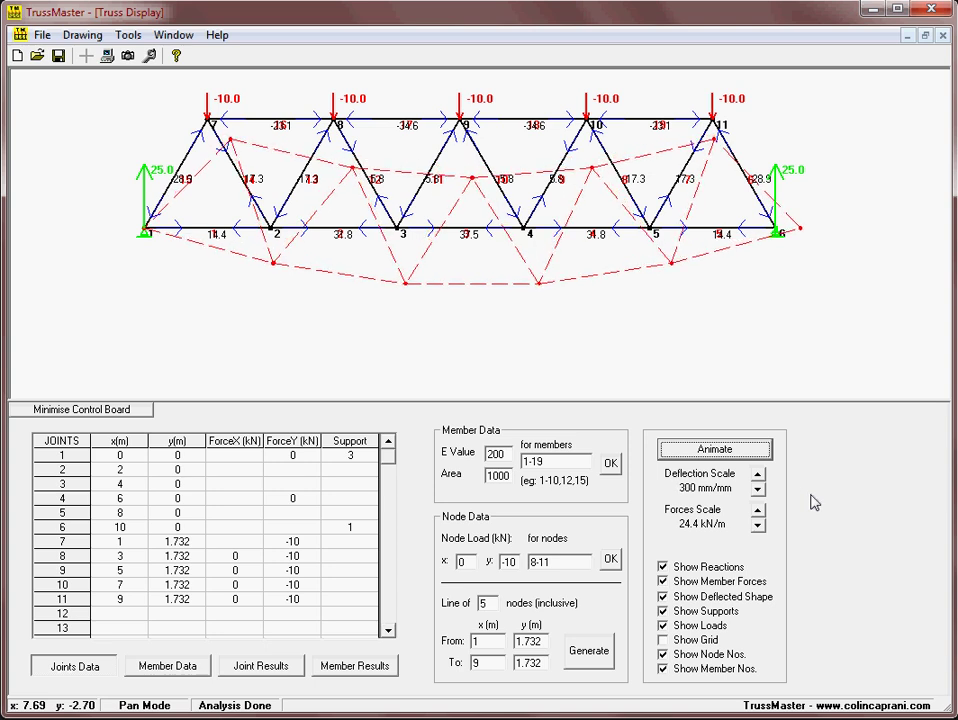
click(754, 468)
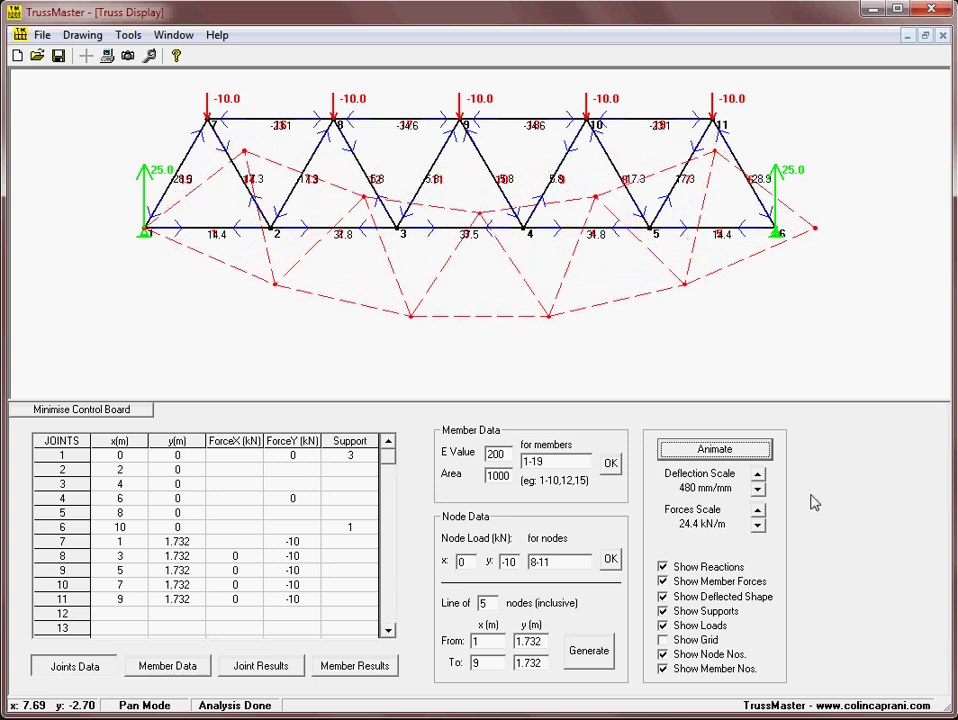
click(758, 496)
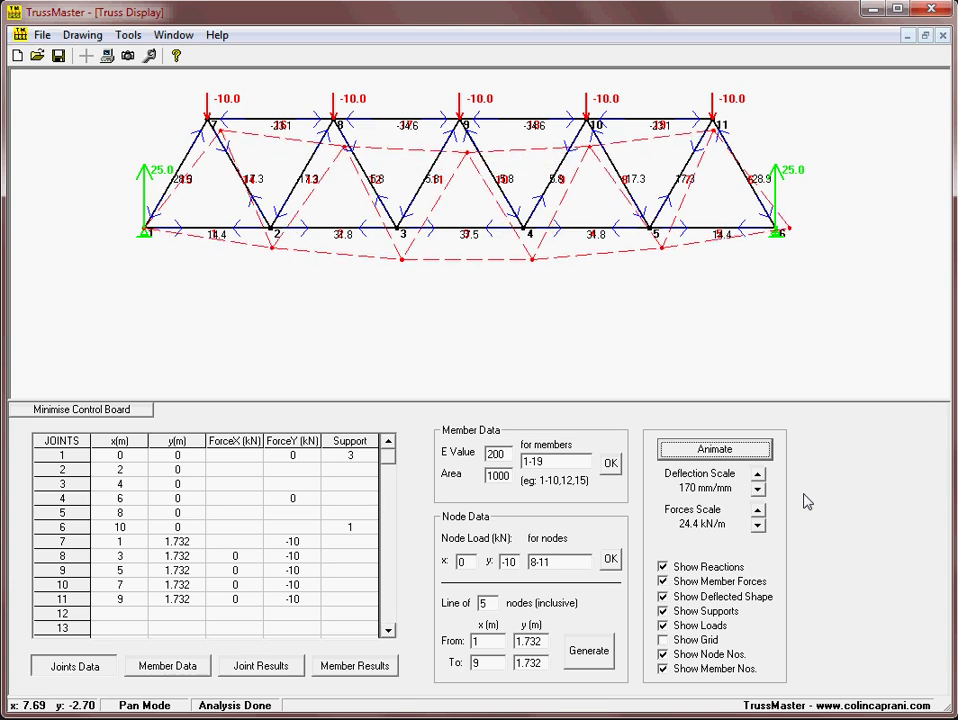
click(754, 480)
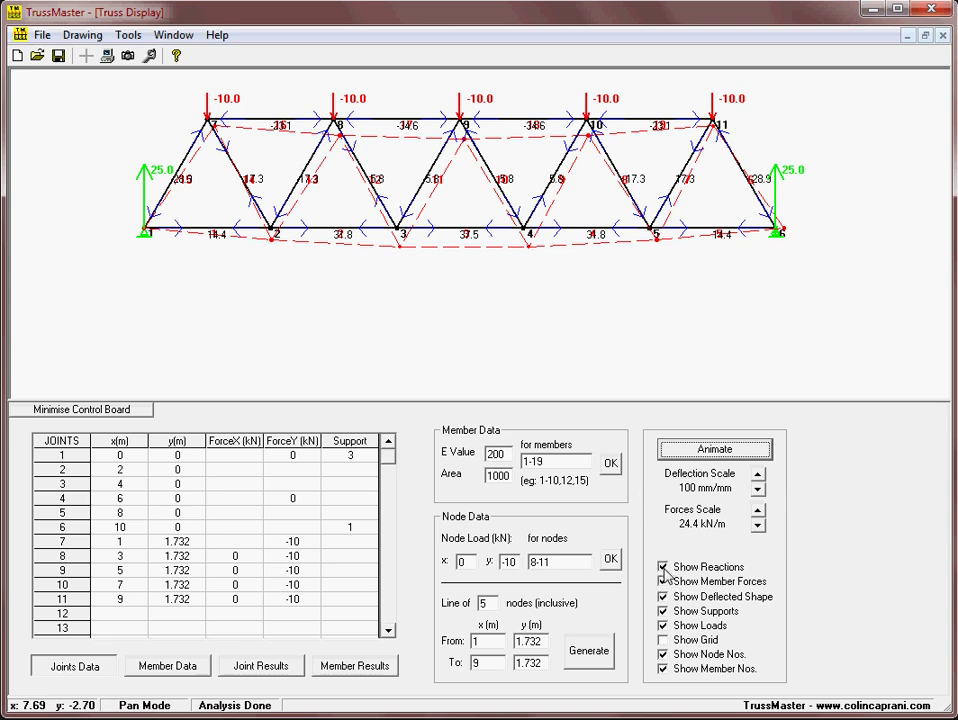
click(664, 568)
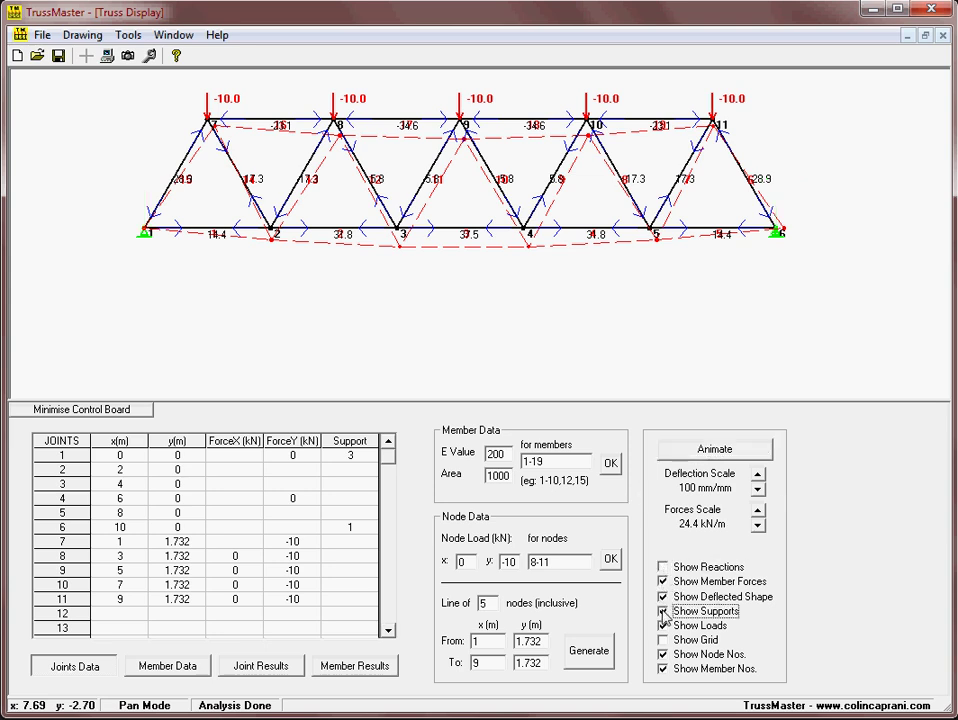
click(668, 614)
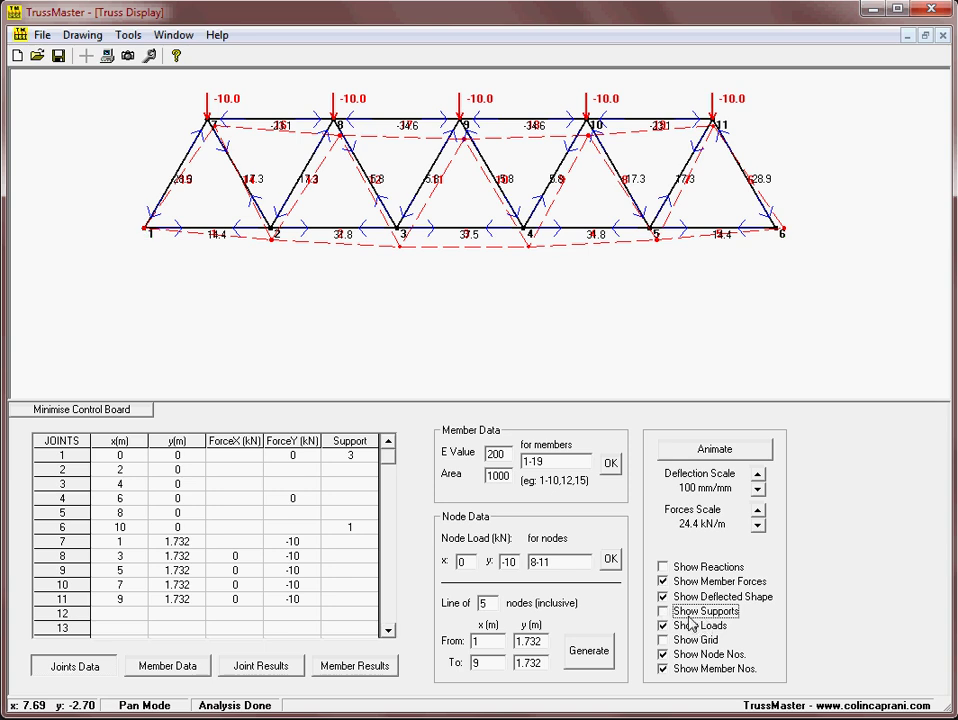
click(664, 596)
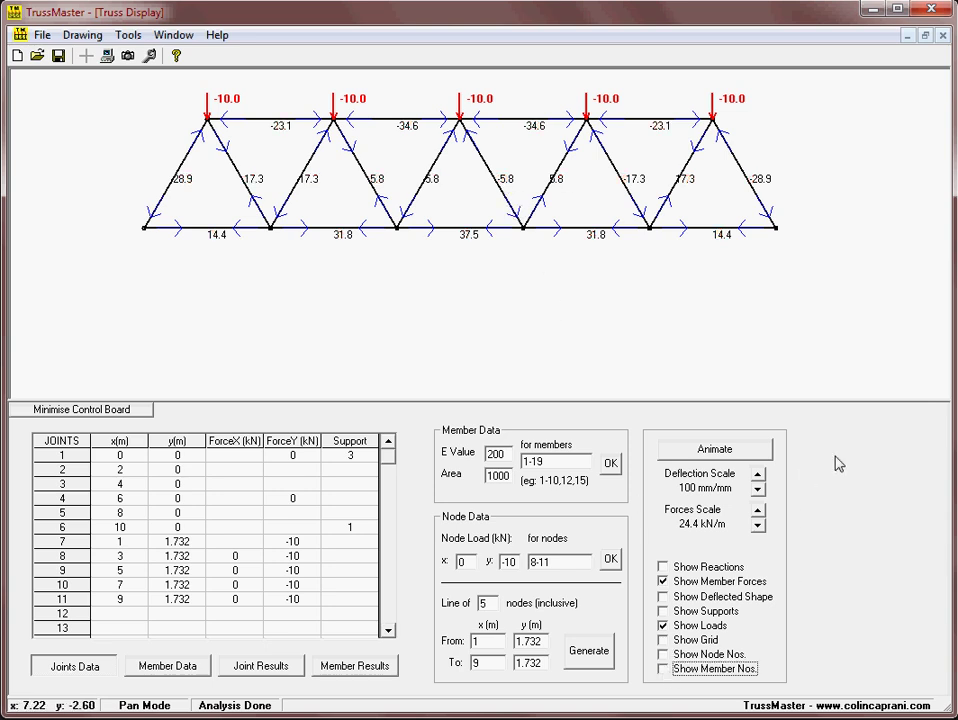
mouse_move(372, 304)
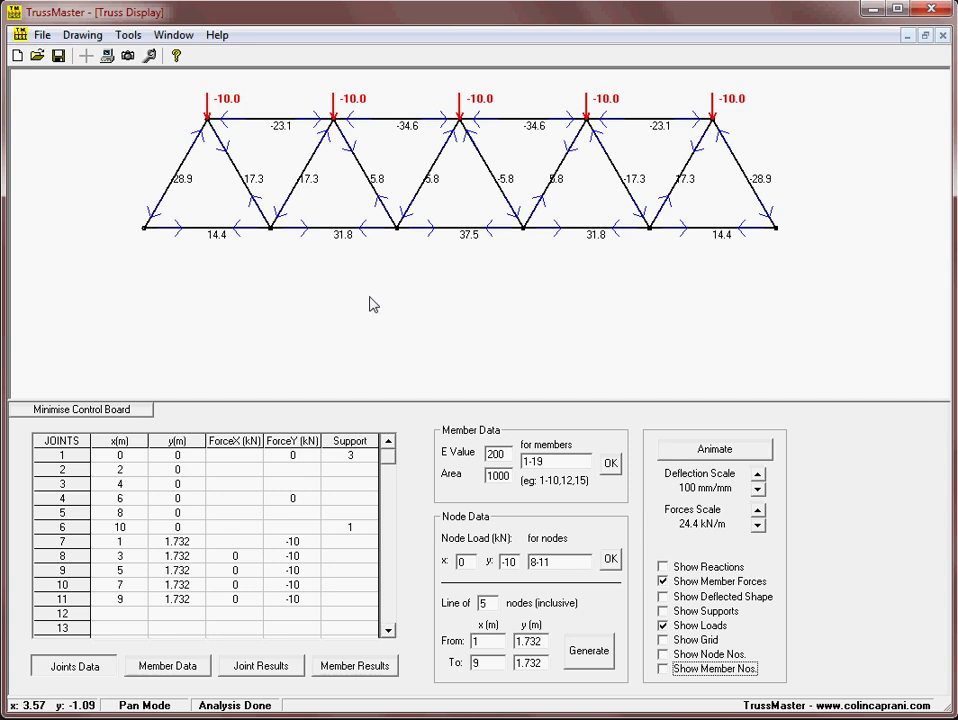
mouse_move(456, 292)
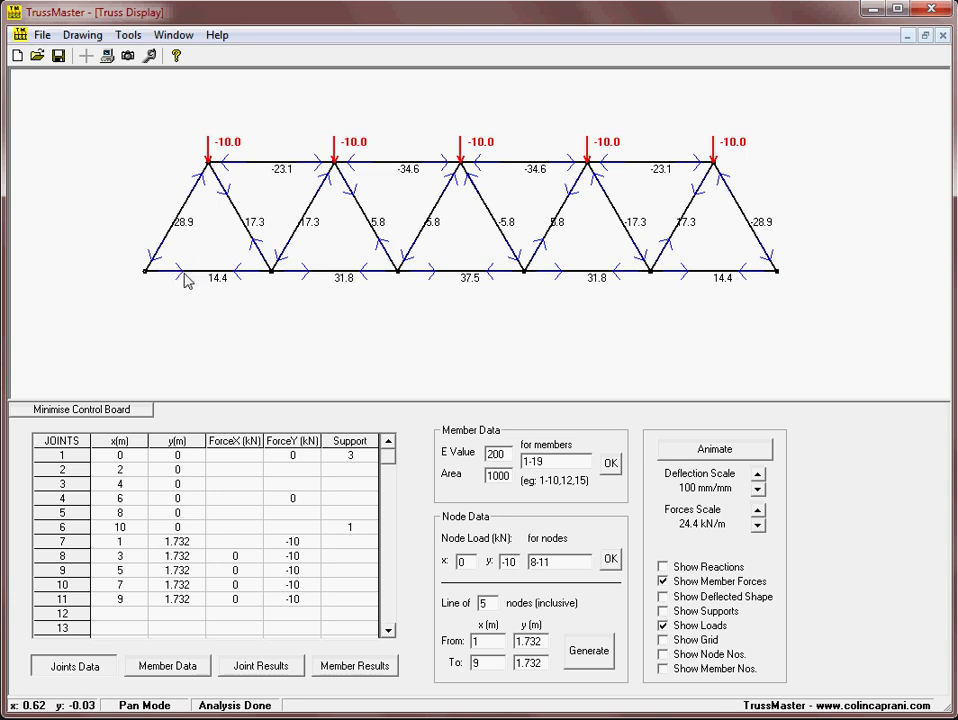
mouse_move(148, 278)
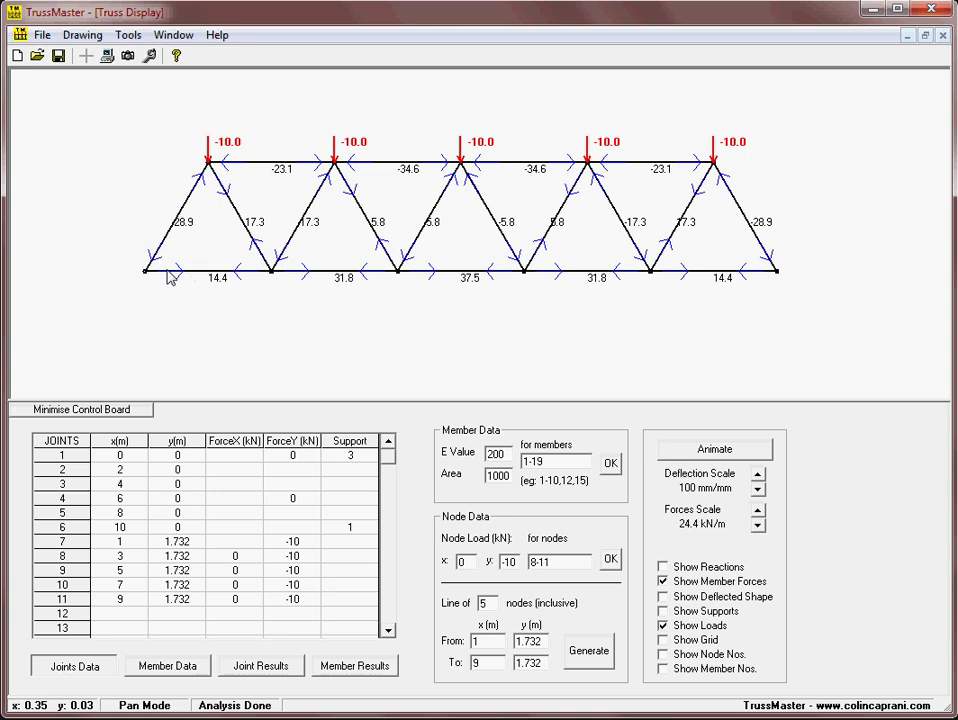
mouse_move(182, 280)
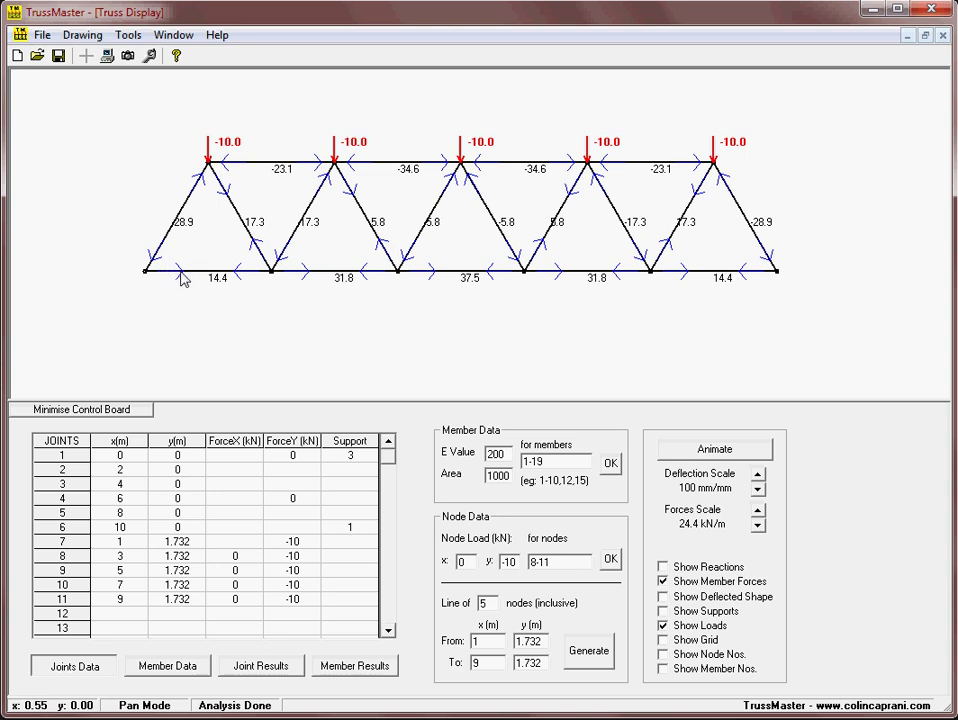
mouse_move(204, 280)
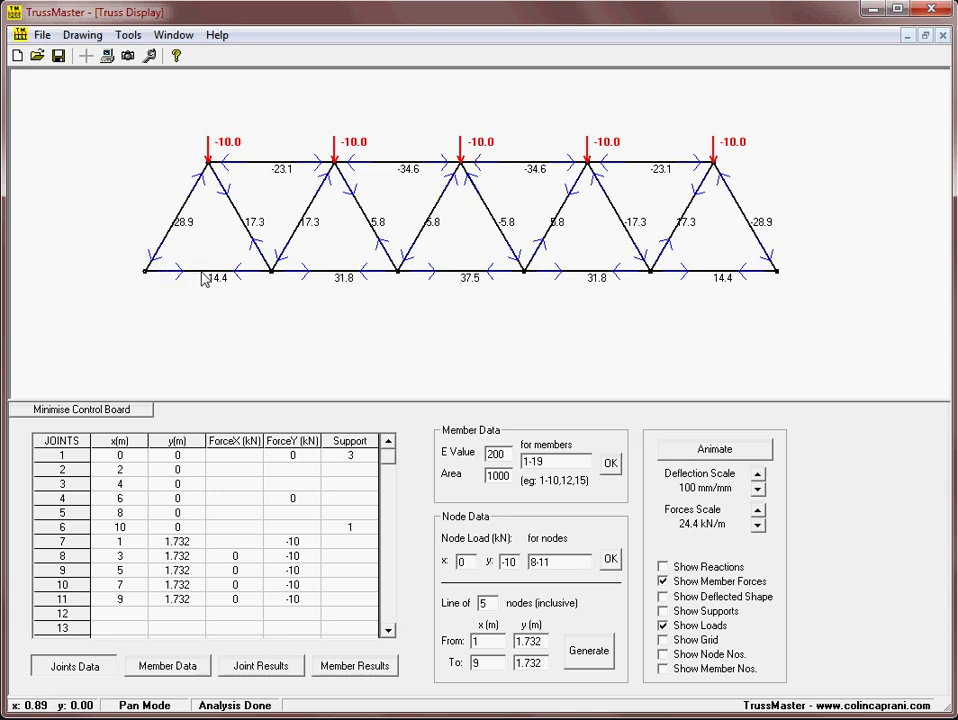
mouse_move(252, 172)
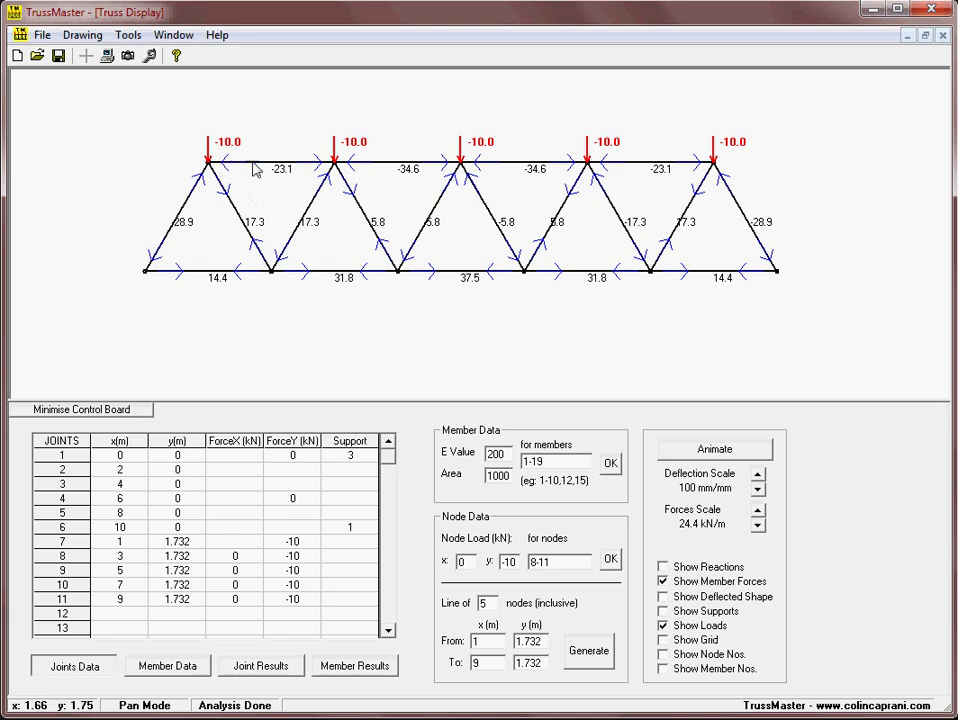
mouse_move(470, 186)
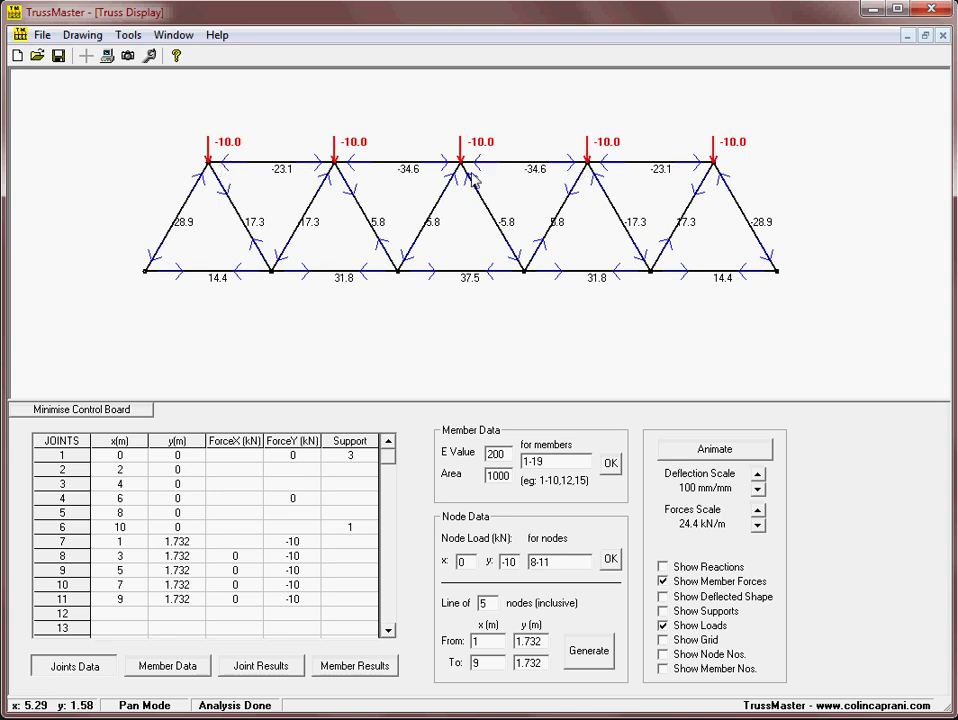
mouse_move(224, 172)
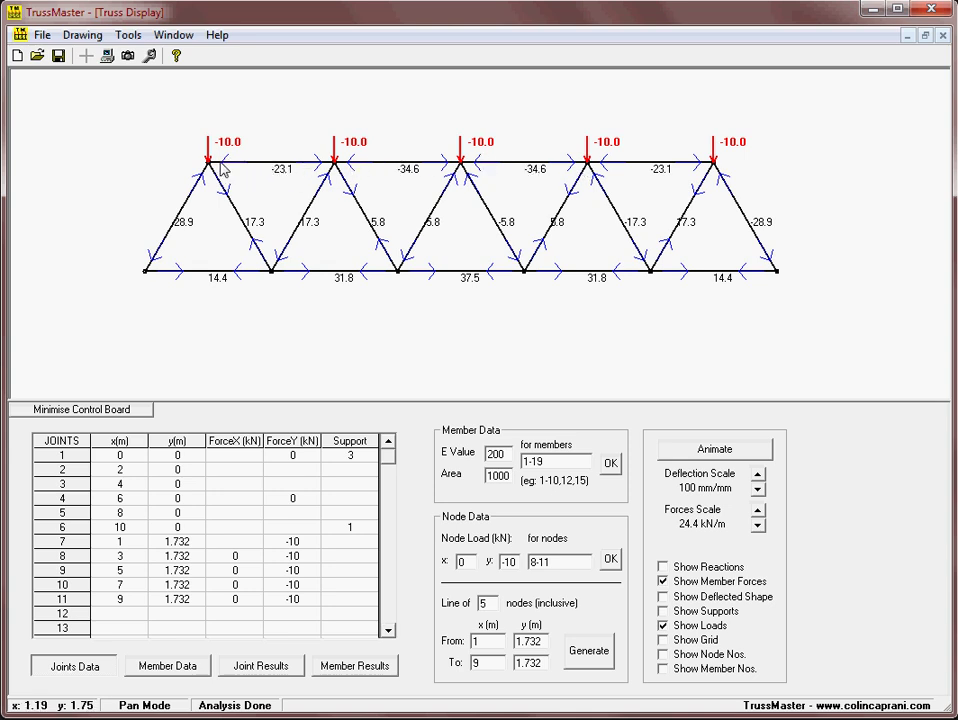
mouse_move(228, 168)
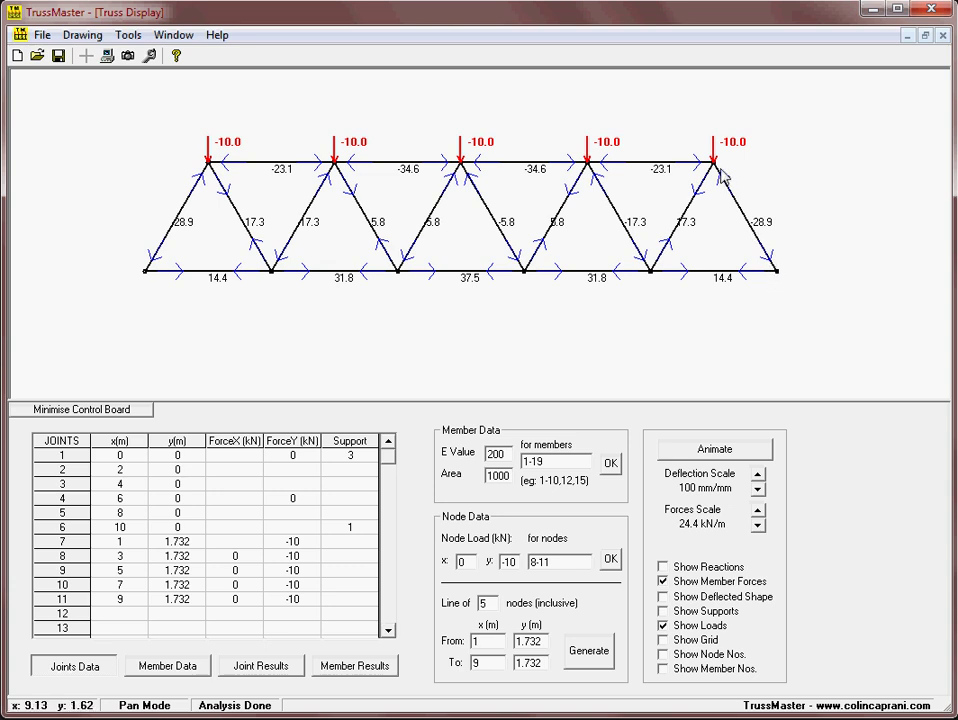
mouse_move(150, 270)
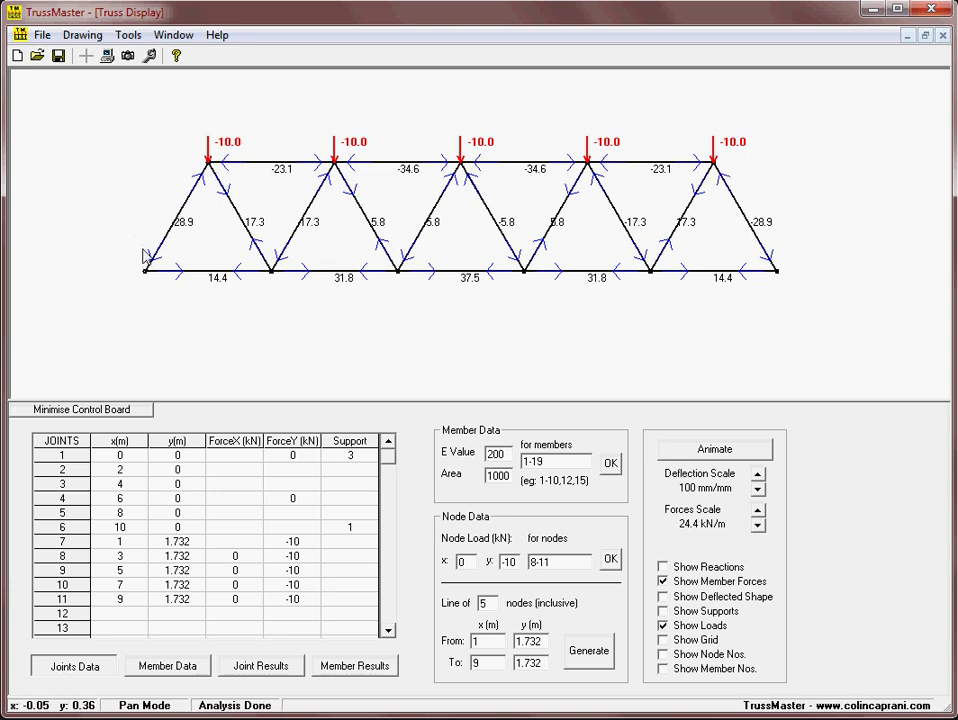
mouse_move(364, 224)
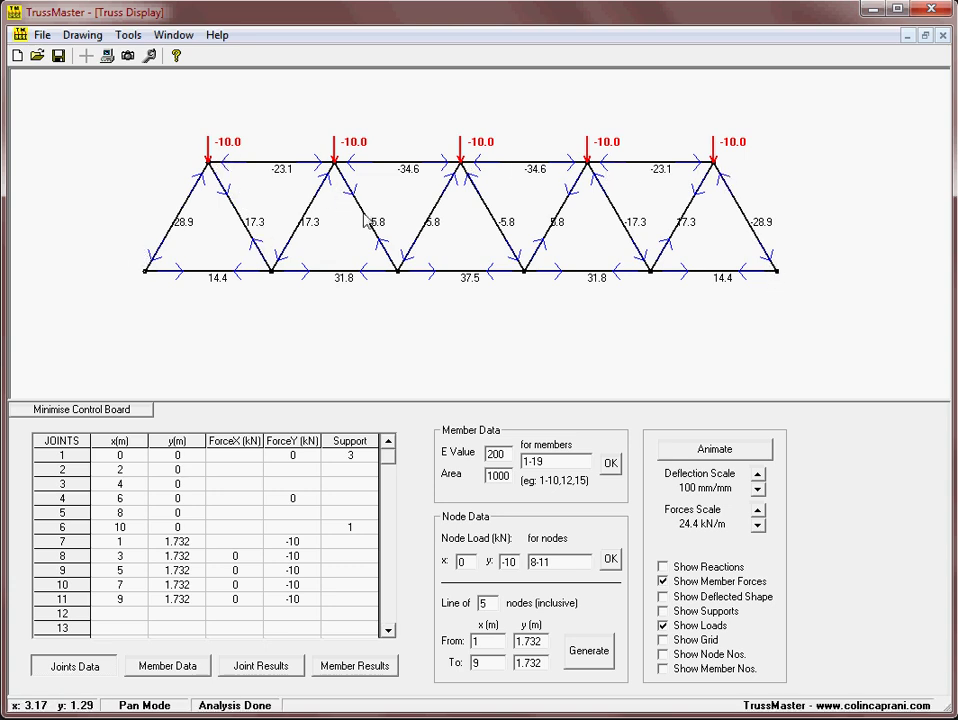
mouse_move(232, 220)
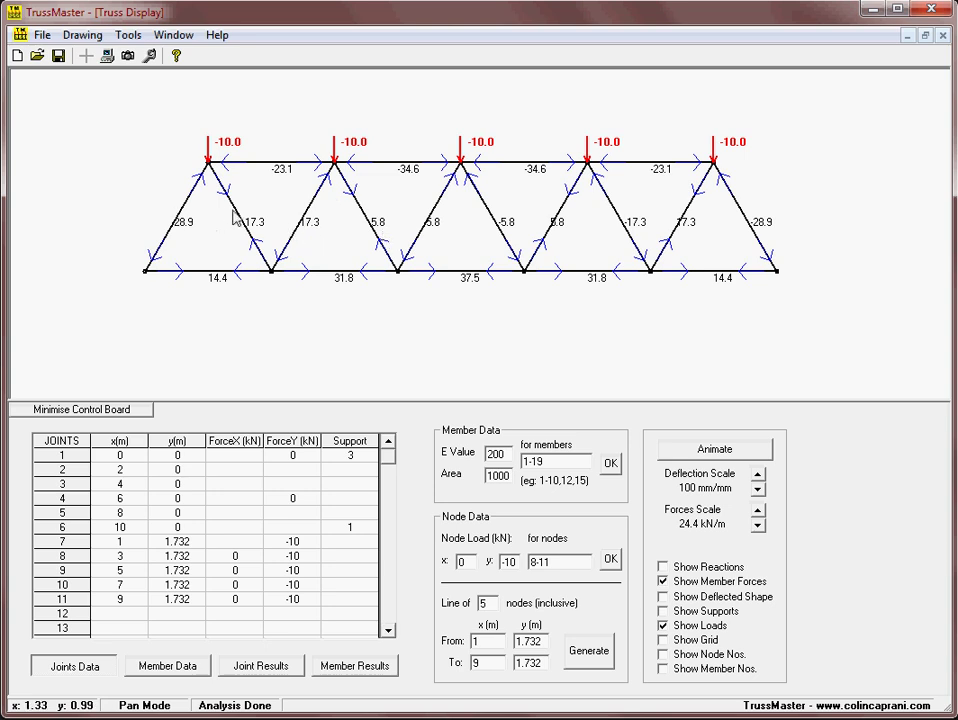
mouse_move(434, 220)
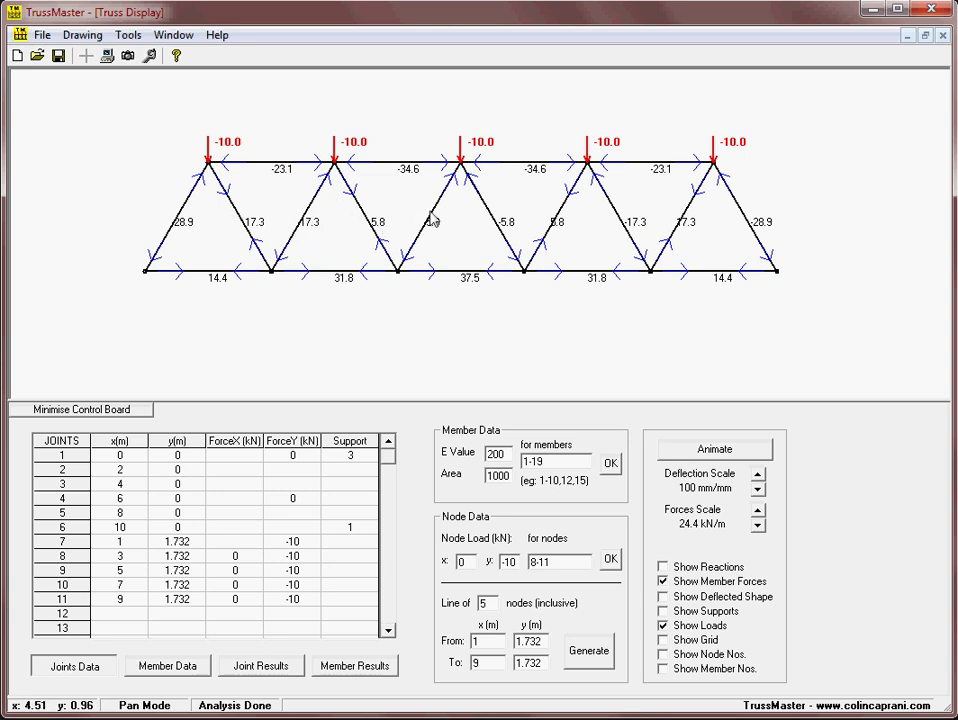
mouse_move(364, 376)
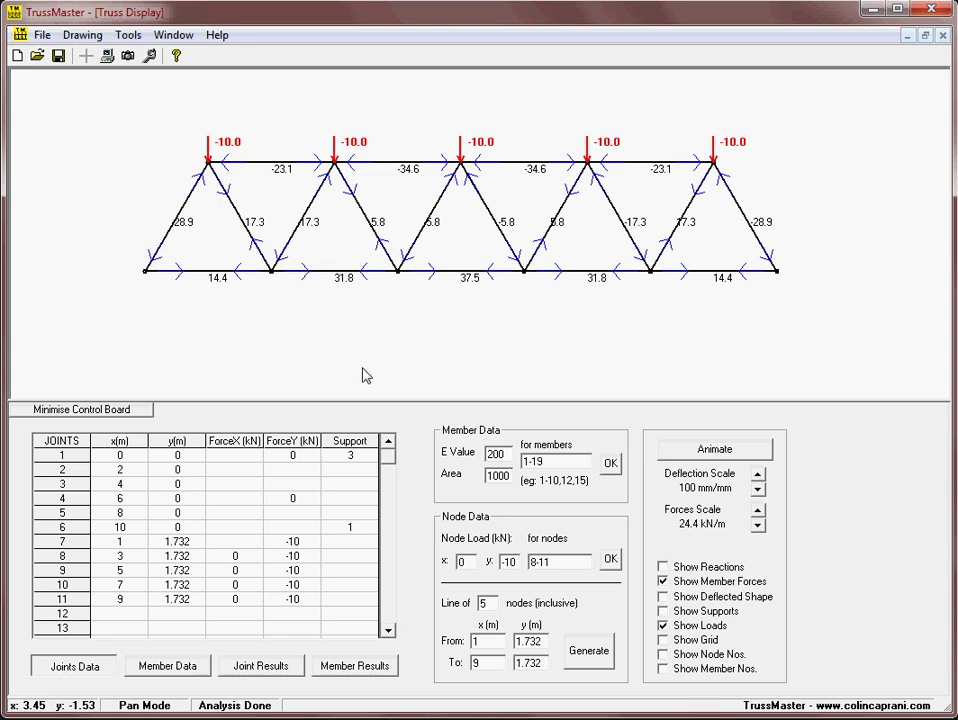
mouse_move(556, 284)
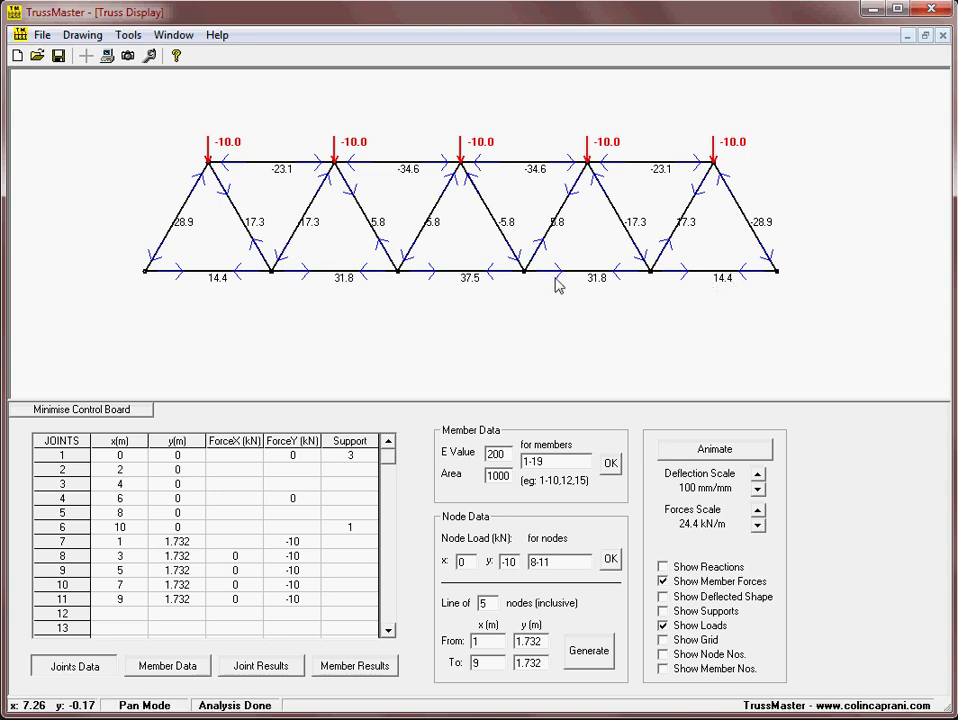
mouse_move(424, 376)
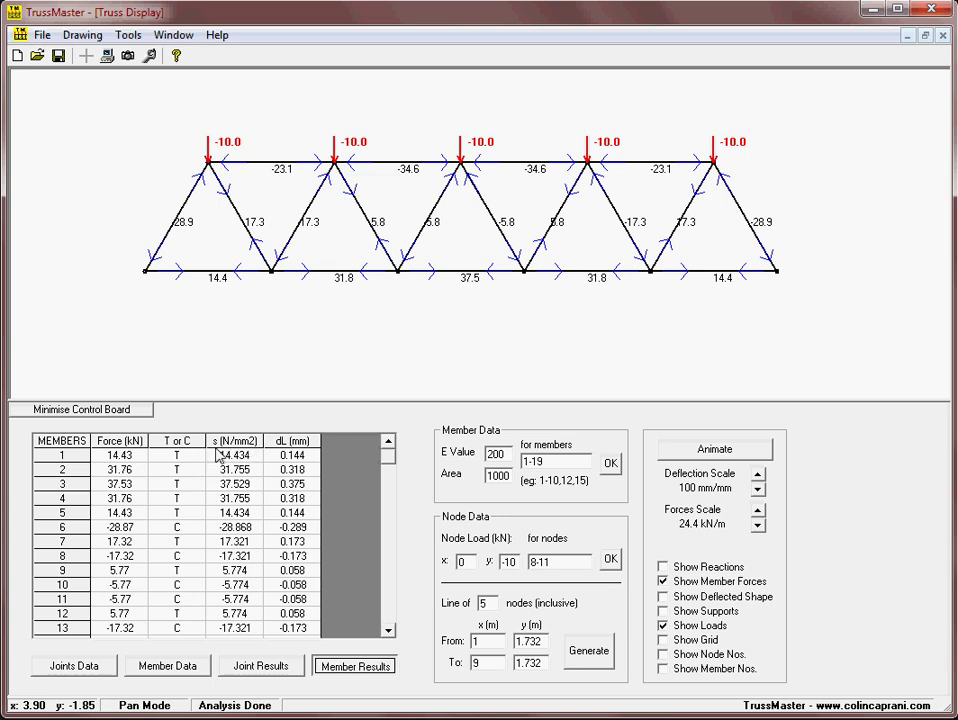
mouse_move(252, 550)
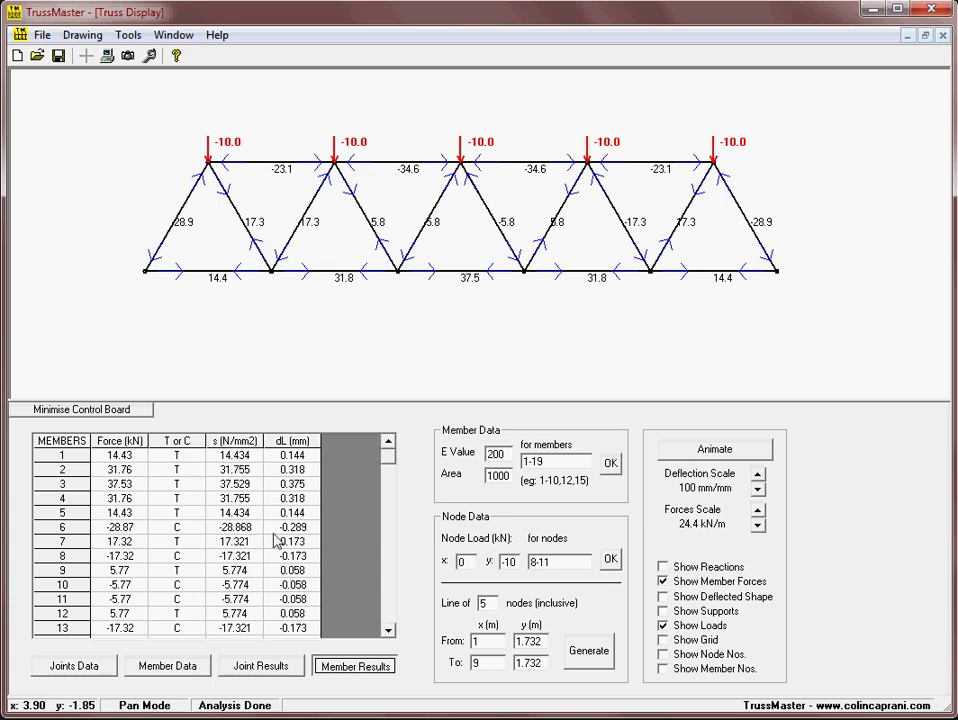
Step: Minimise the control board, zoom out to fit the whole truss, then restore the tables
click(72, 686)
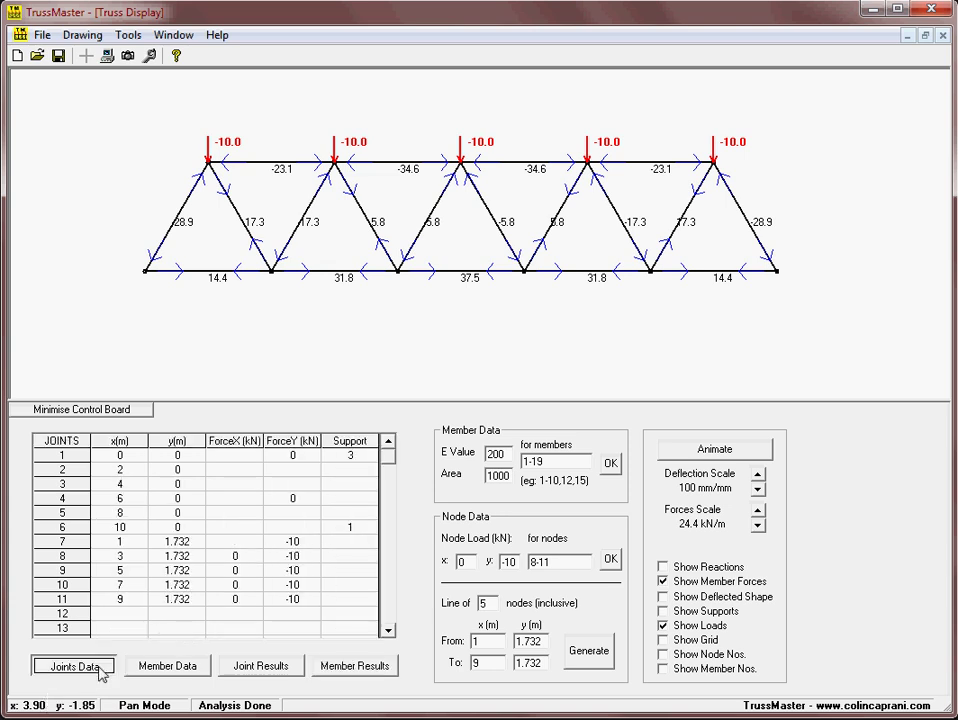
mouse_move(180, 676)
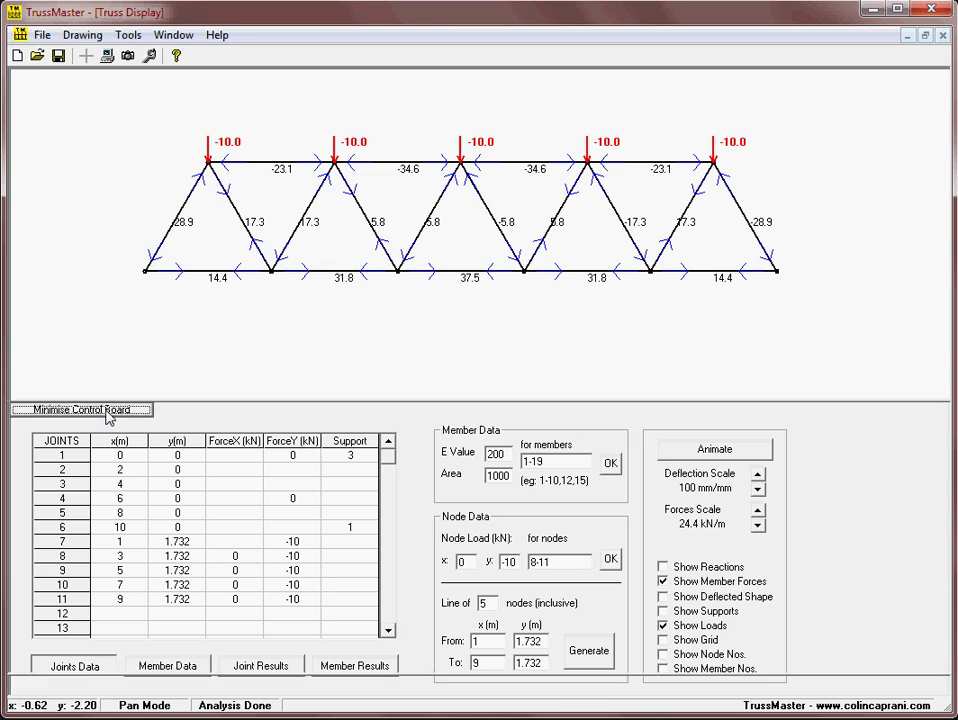
click(90, 410)
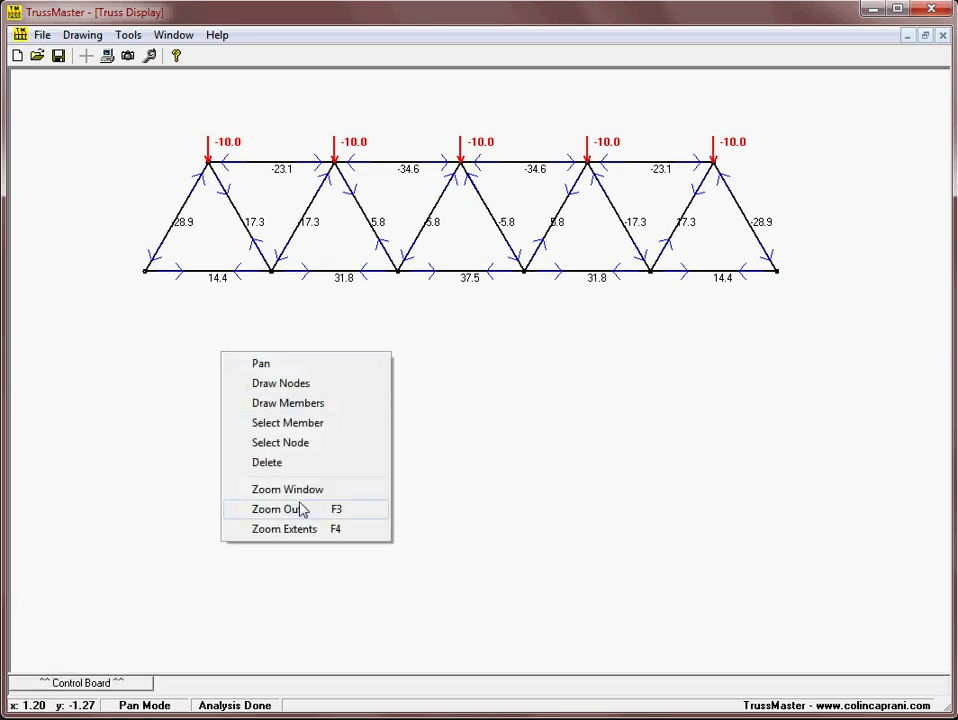
click(278, 510)
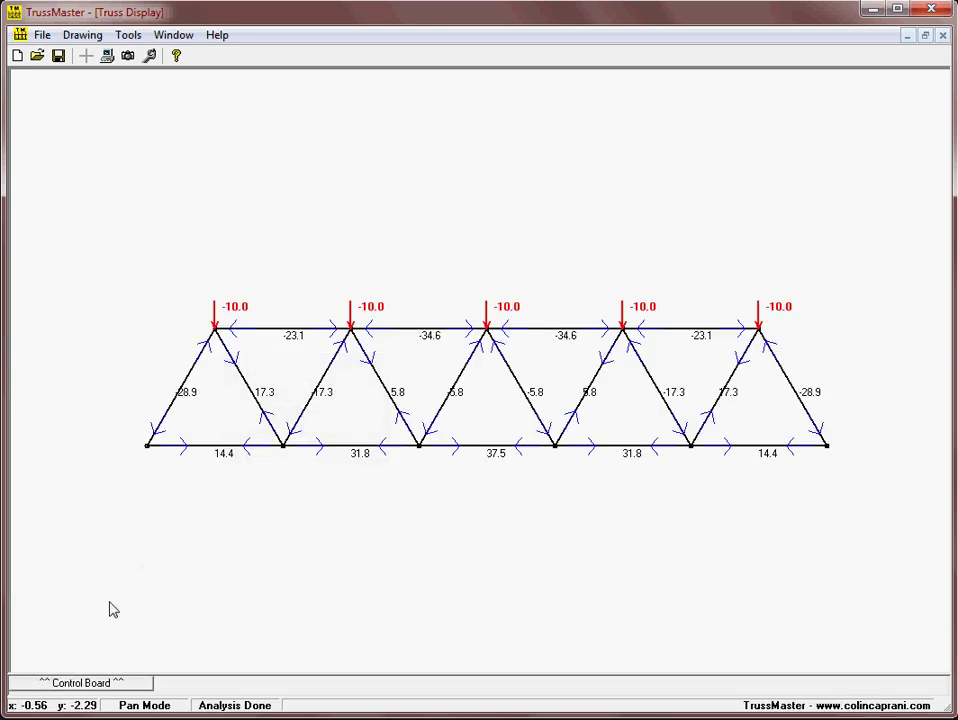
mouse_move(150, 644)
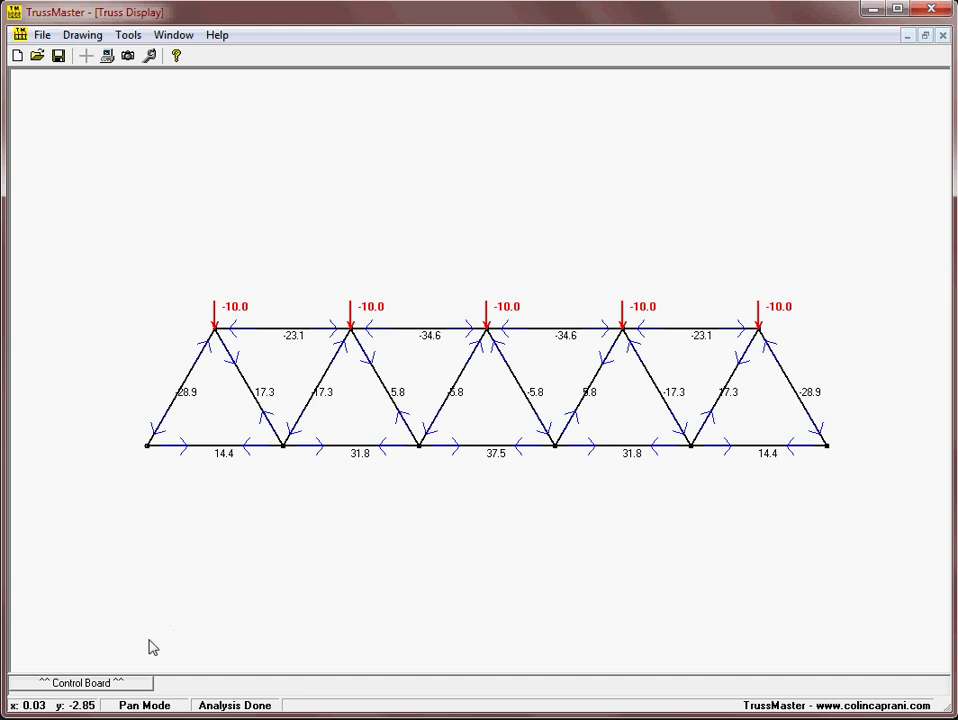
mouse_move(122, 680)
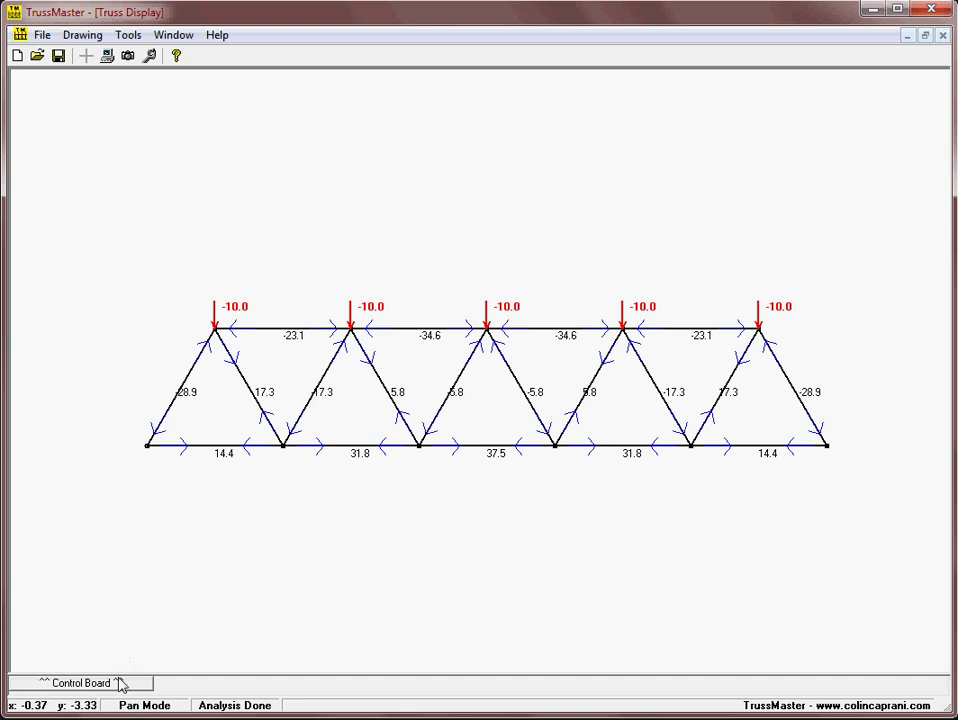
click(80, 682)
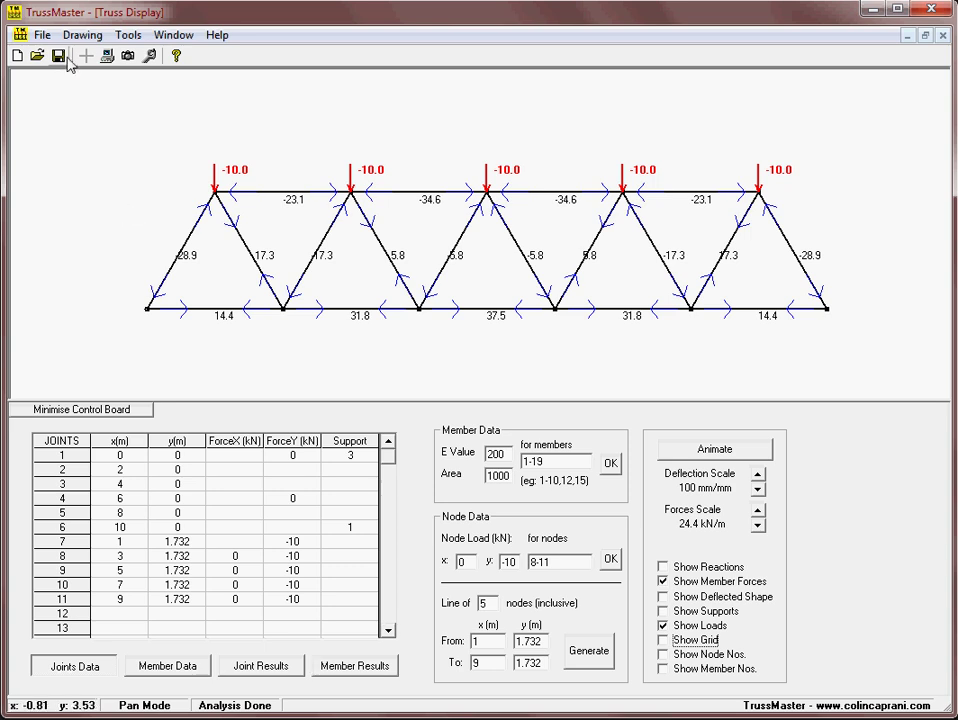
Step: Save the analysed truss drawing as a bitmap via Drawing > Save Picture
click(66, 36)
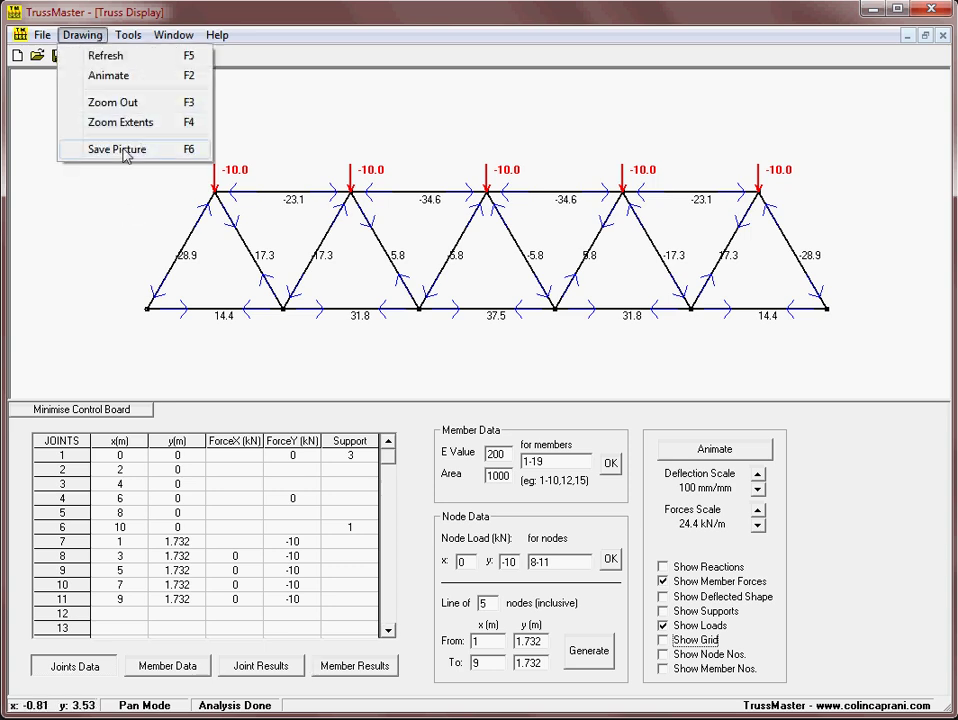
click(116, 148)
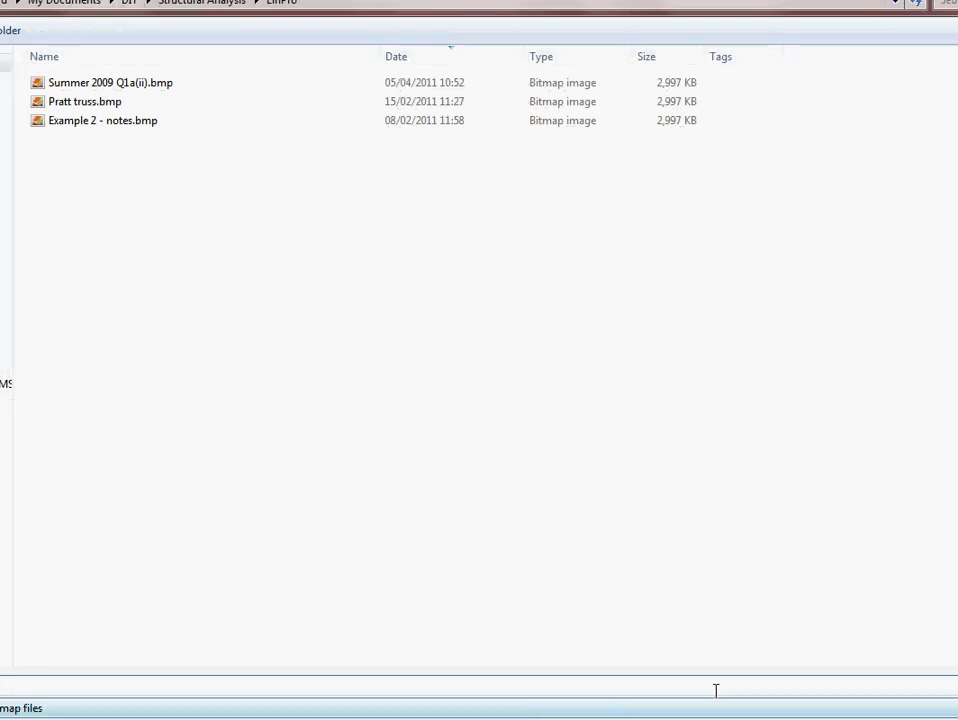
mouse_move(730, 80)
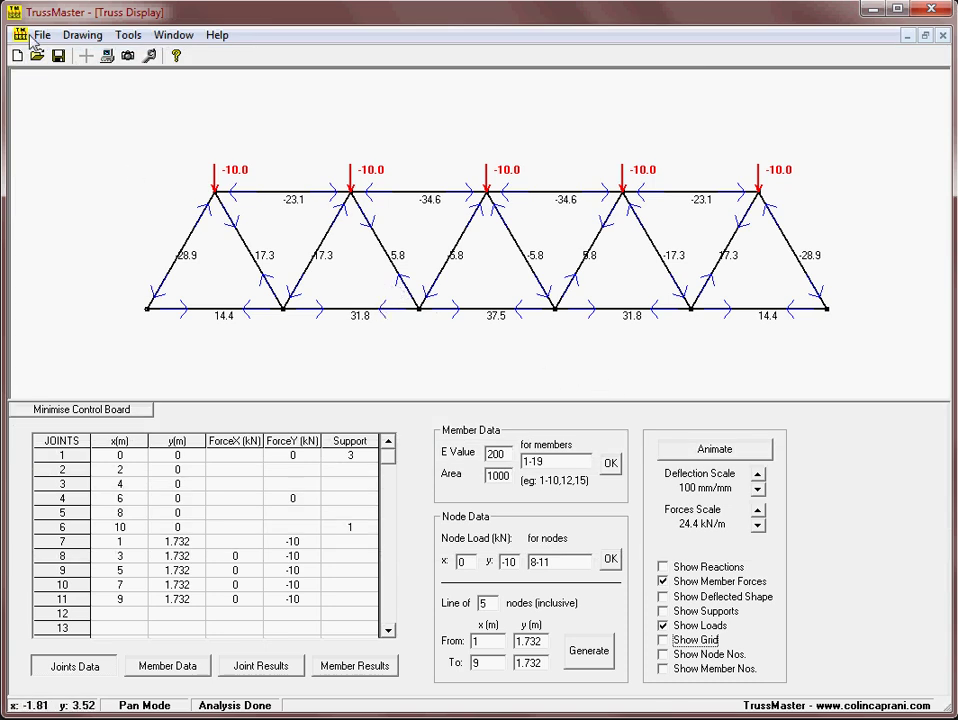
Step: Save the Warren truss as a .trm file with File > Save As
click(42, 36)
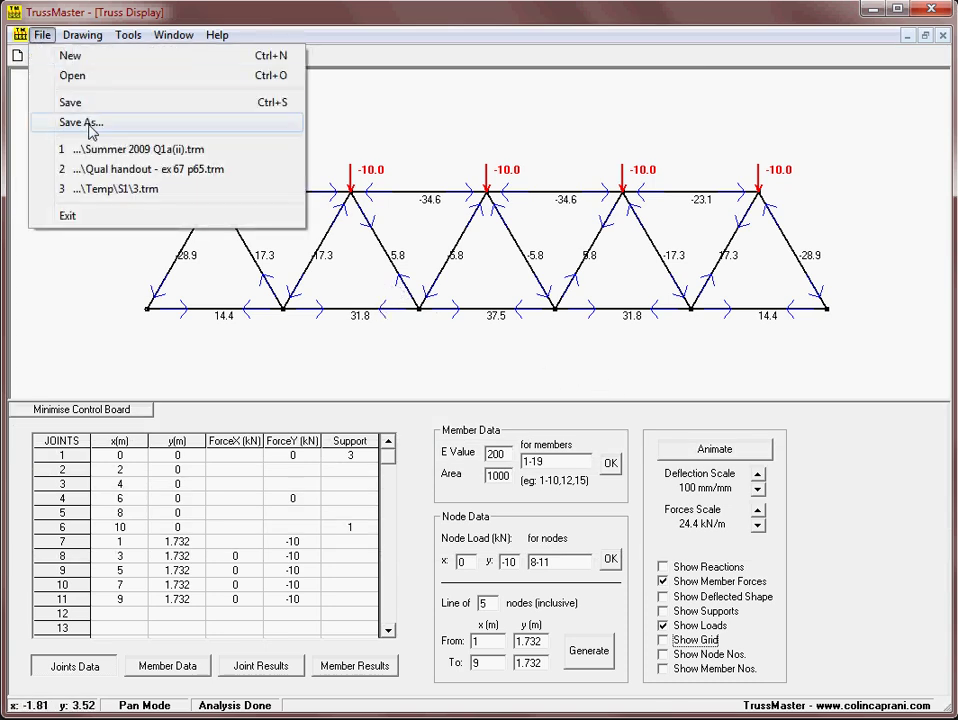
click(82, 126)
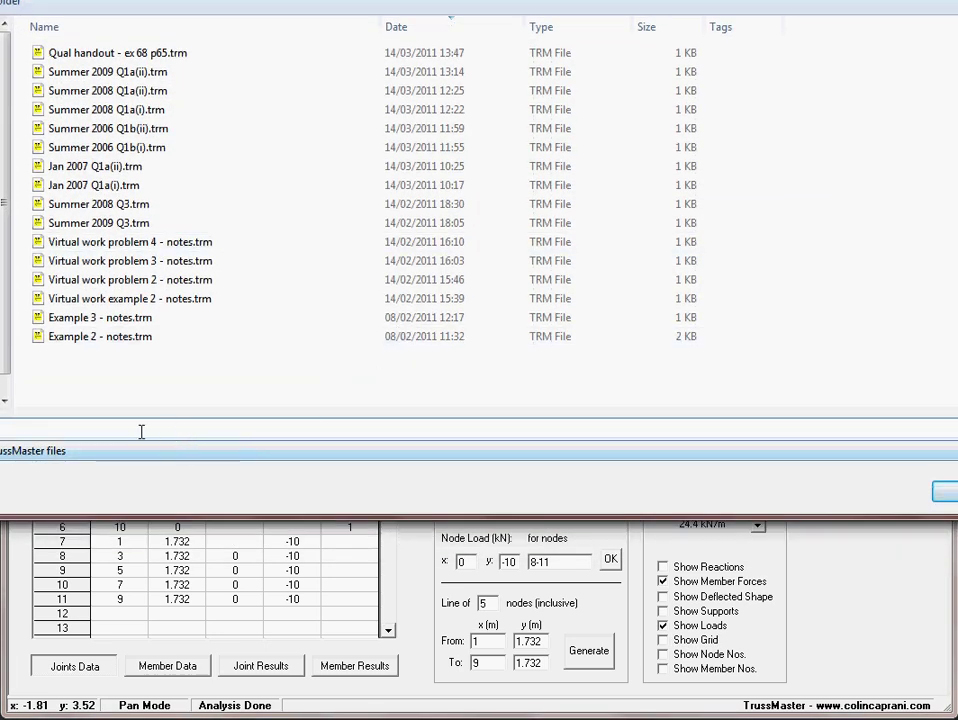
mouse_move(100, 316)
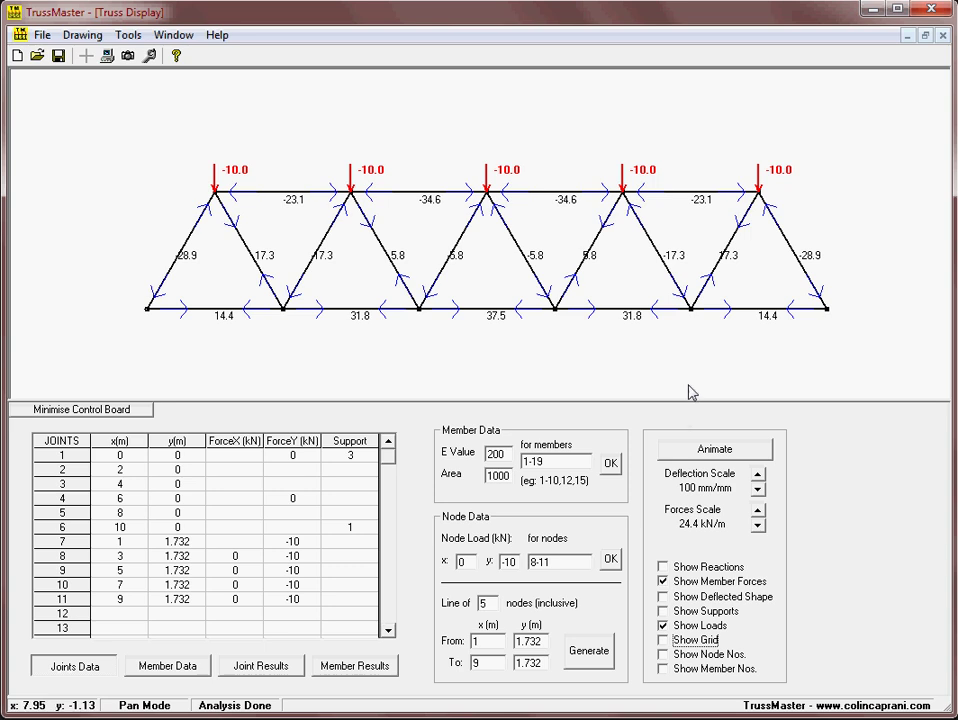
mouse_move(692, 392)
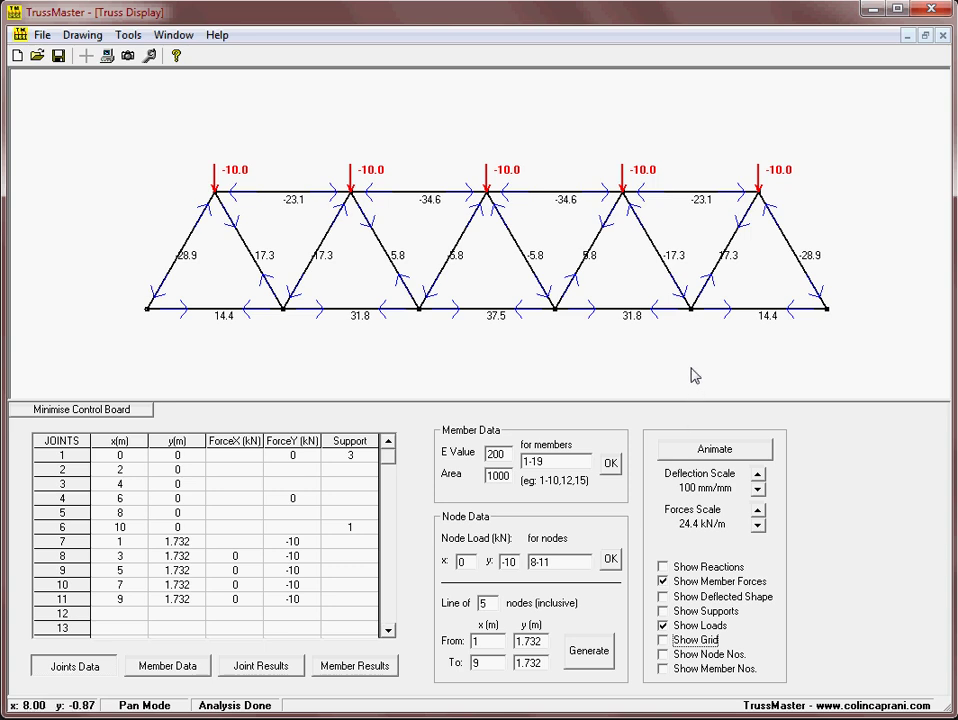
mouse_move(200, 104)
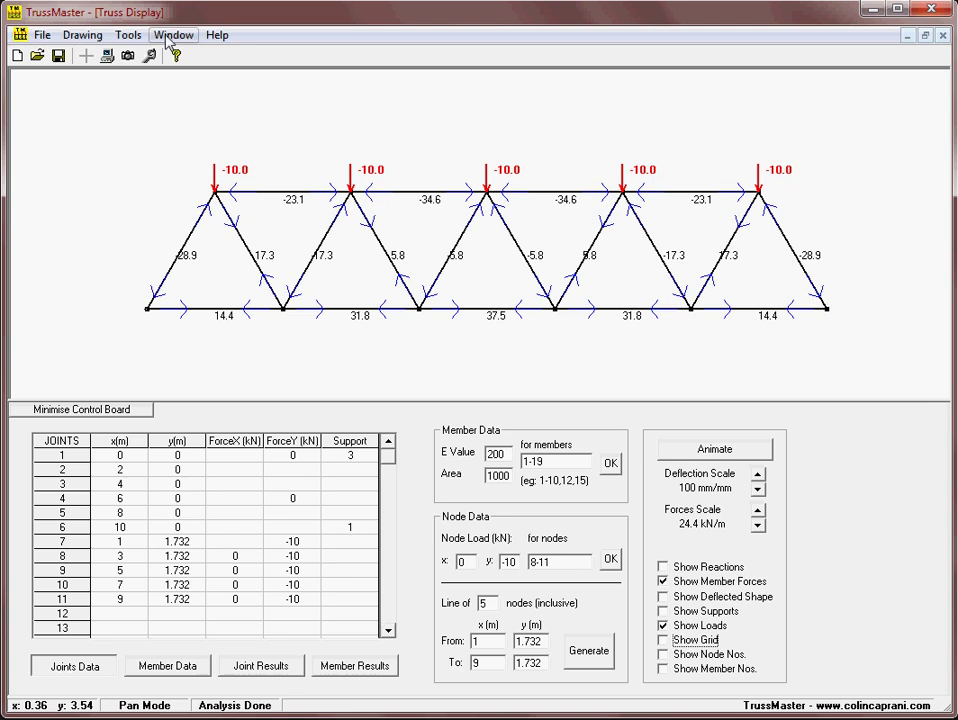
Step: Assemble the global stiffness matrix, restrict the support DOFs and solve for nodal displacements
click(176, 36)
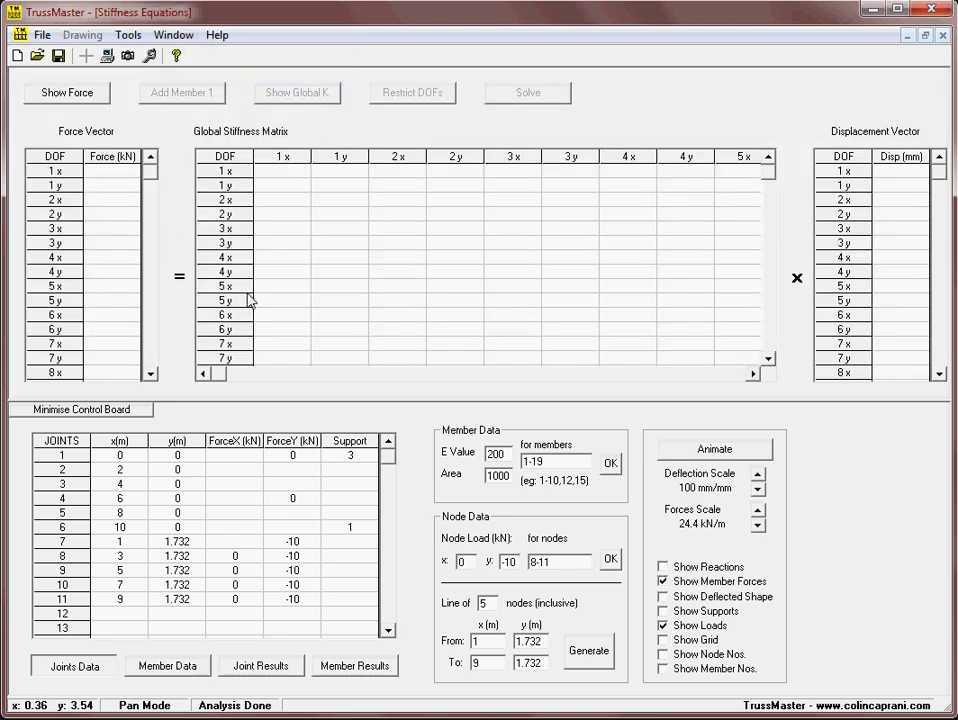
mouse_move(540, 336)
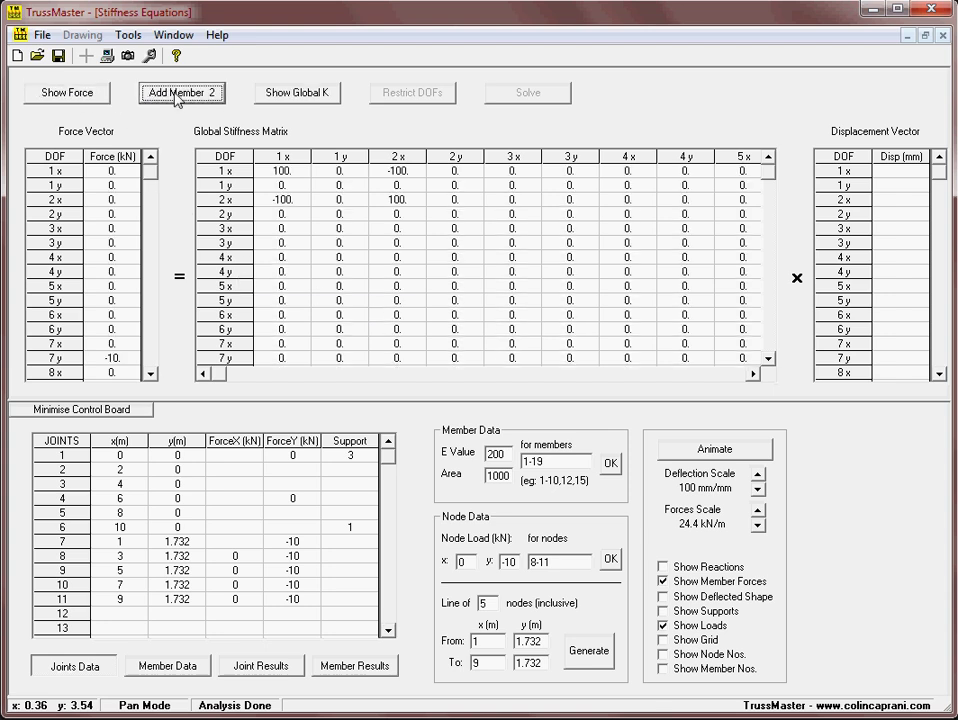
click(180, 92)
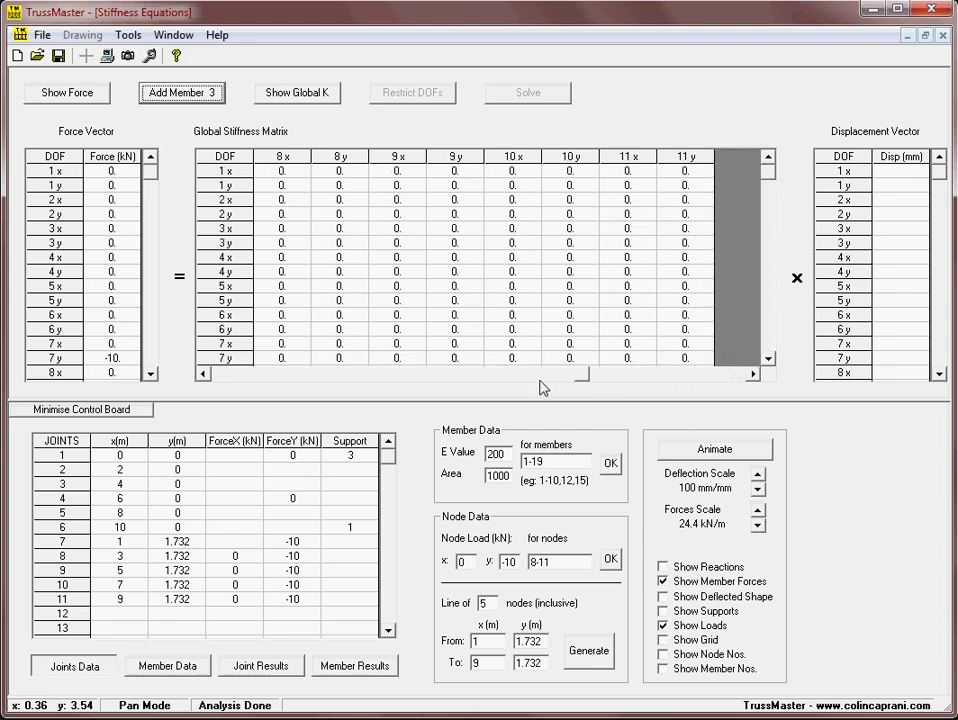
click(296, 92)
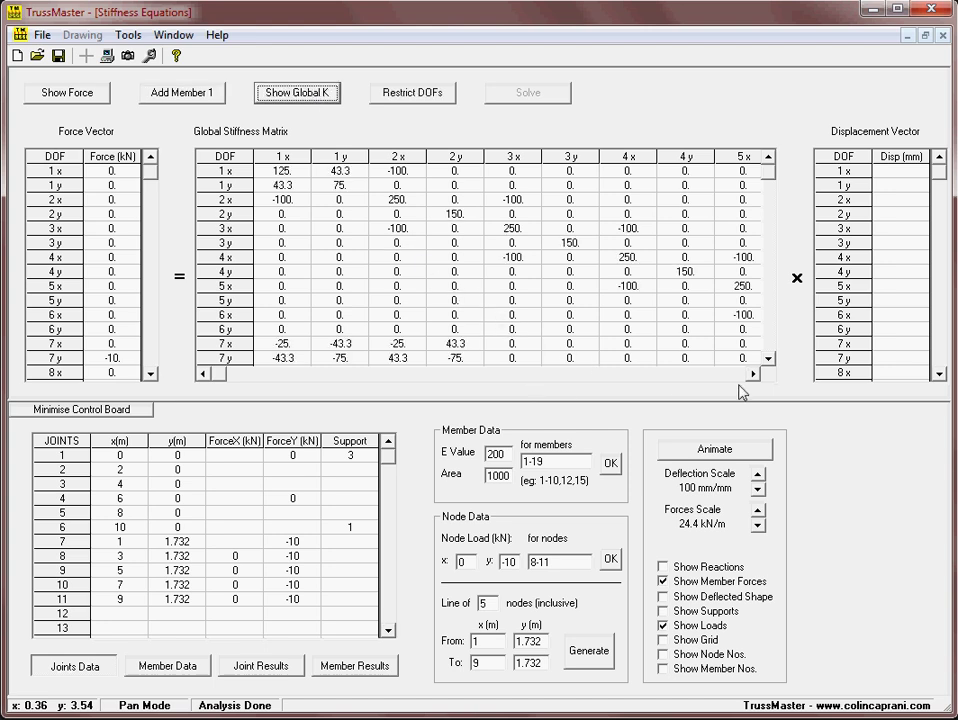
click(412, 92)
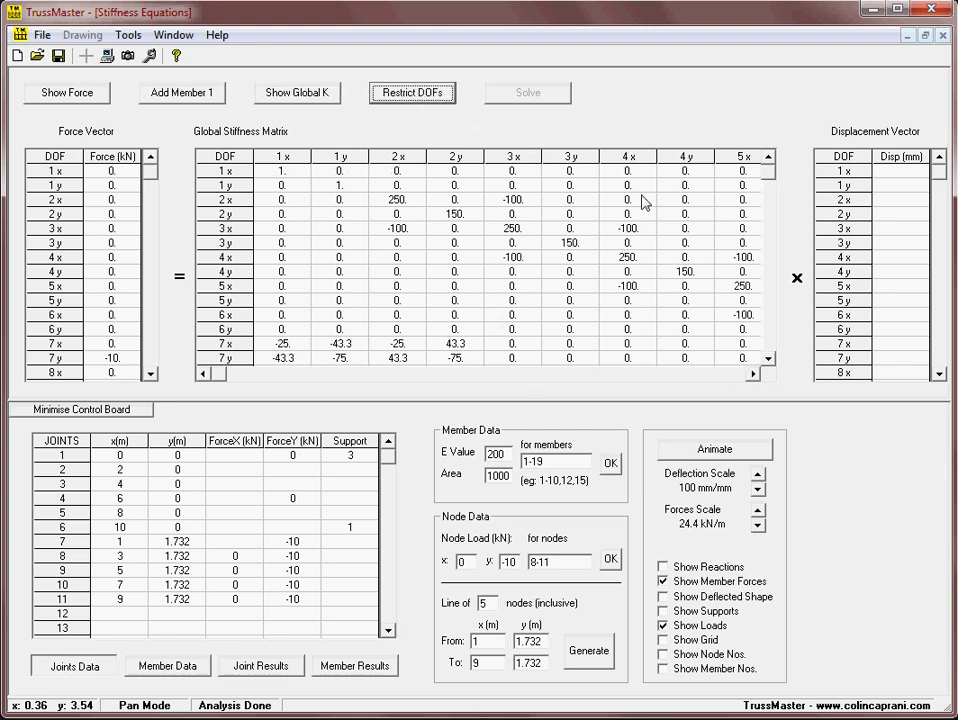
click(414, 92)
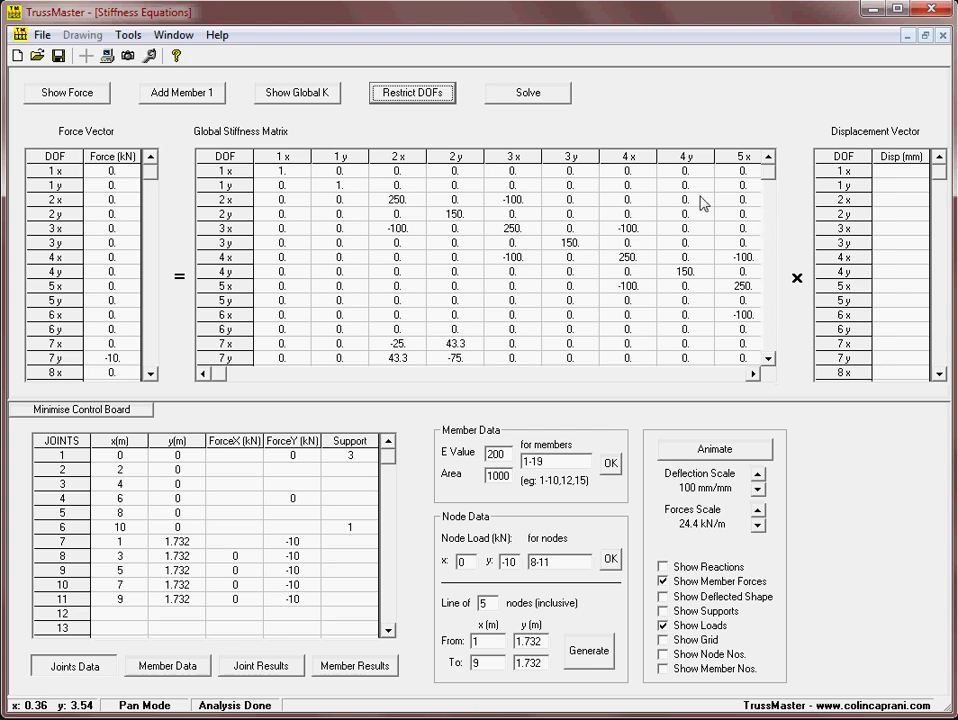
click(534, 92)
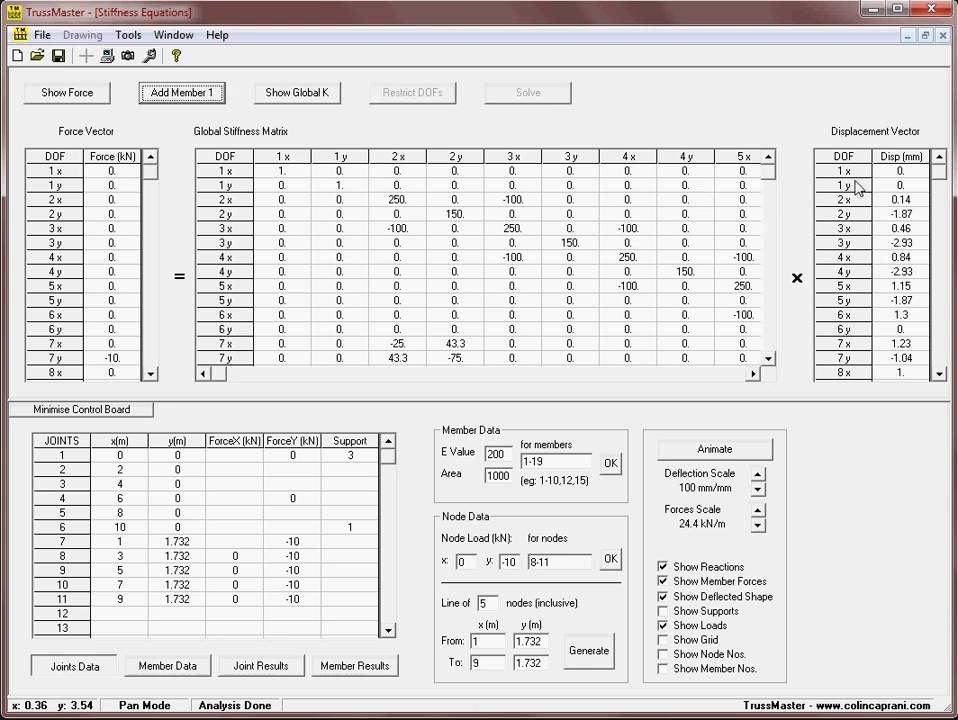
mouse_move(836, 200)
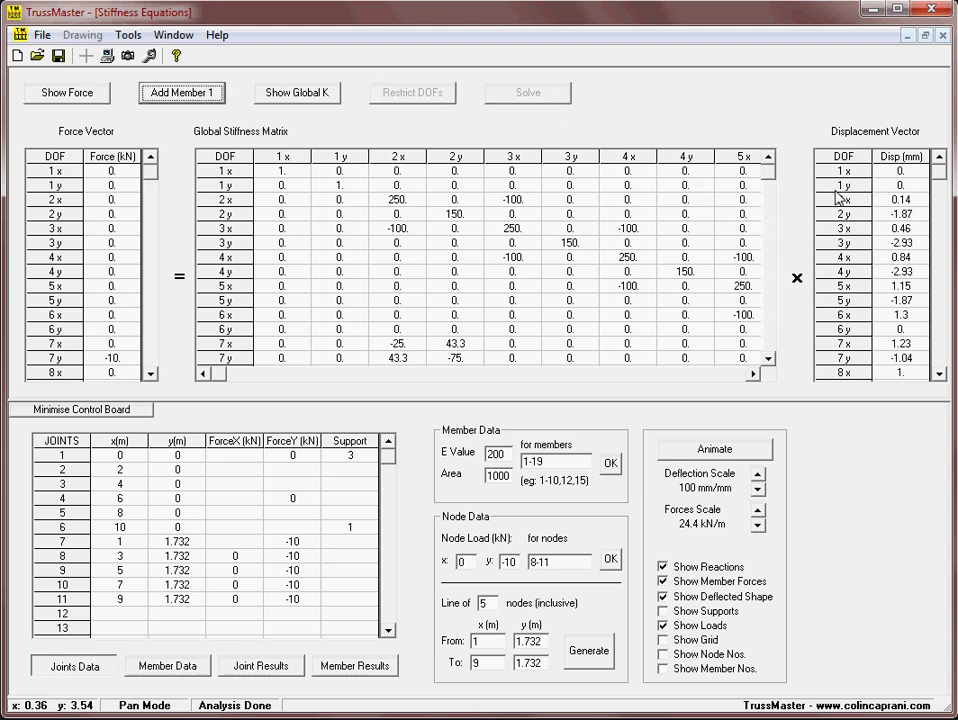
mouse_move(444, 260)
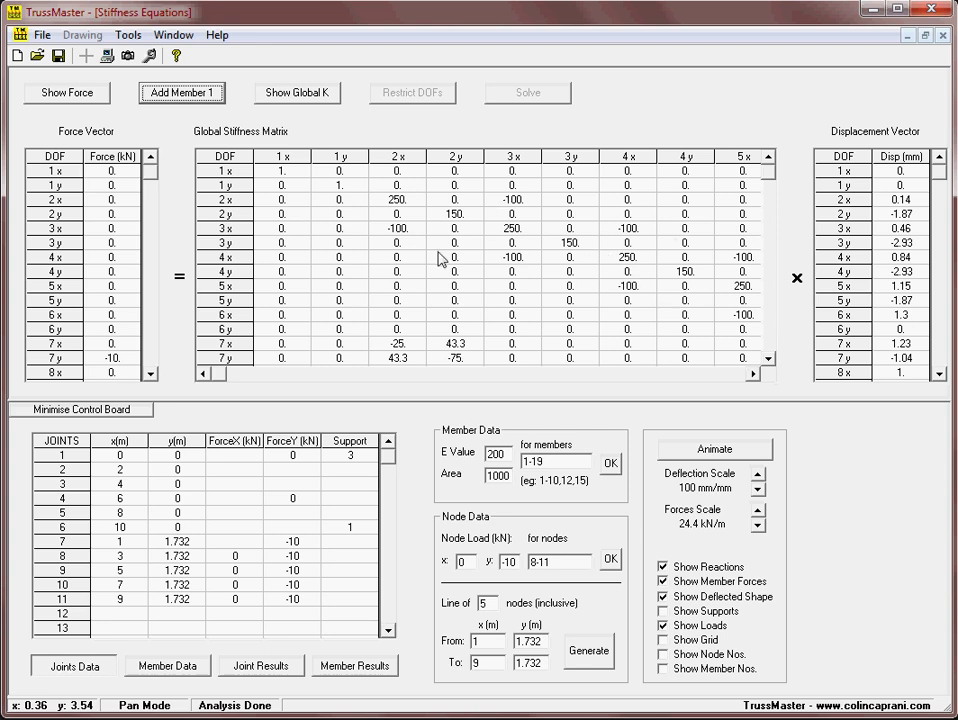
mouse_move(316, 234)
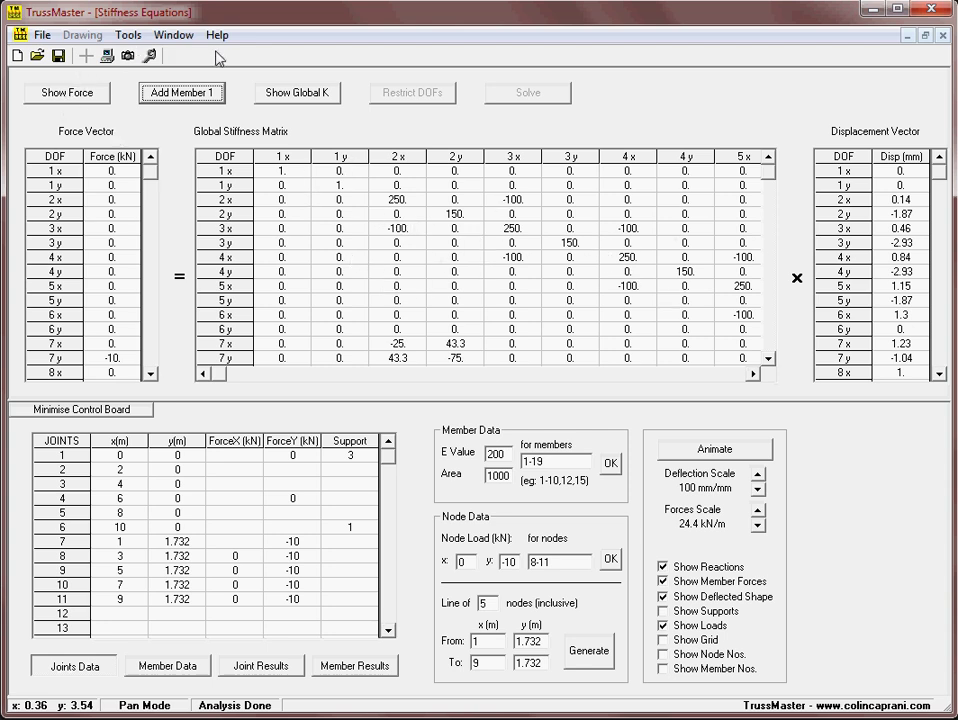
click(176, 32)
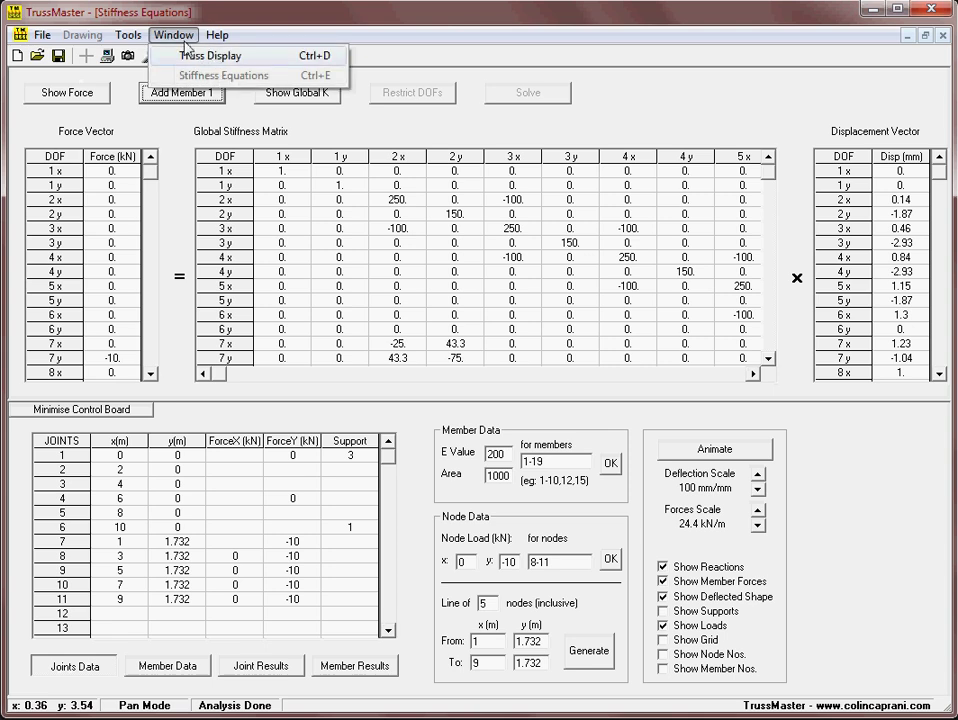
Step: Switch back to the Truss Display showing forces, 25.0 kN reactions and 10.0 kN loads
click(210, 56)
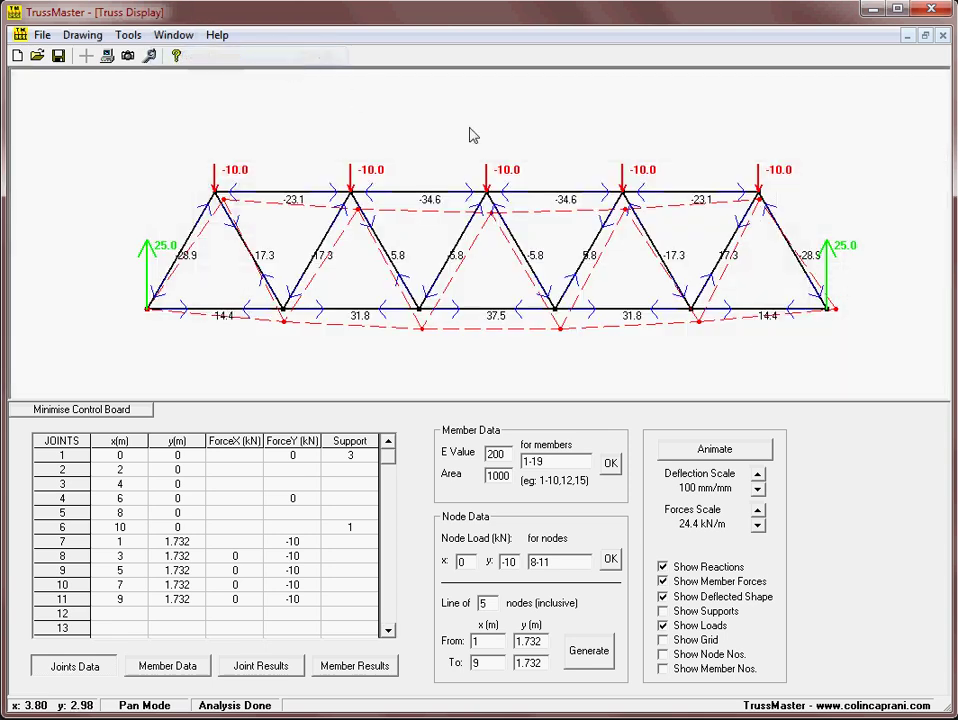
mouse_move(736, 380)
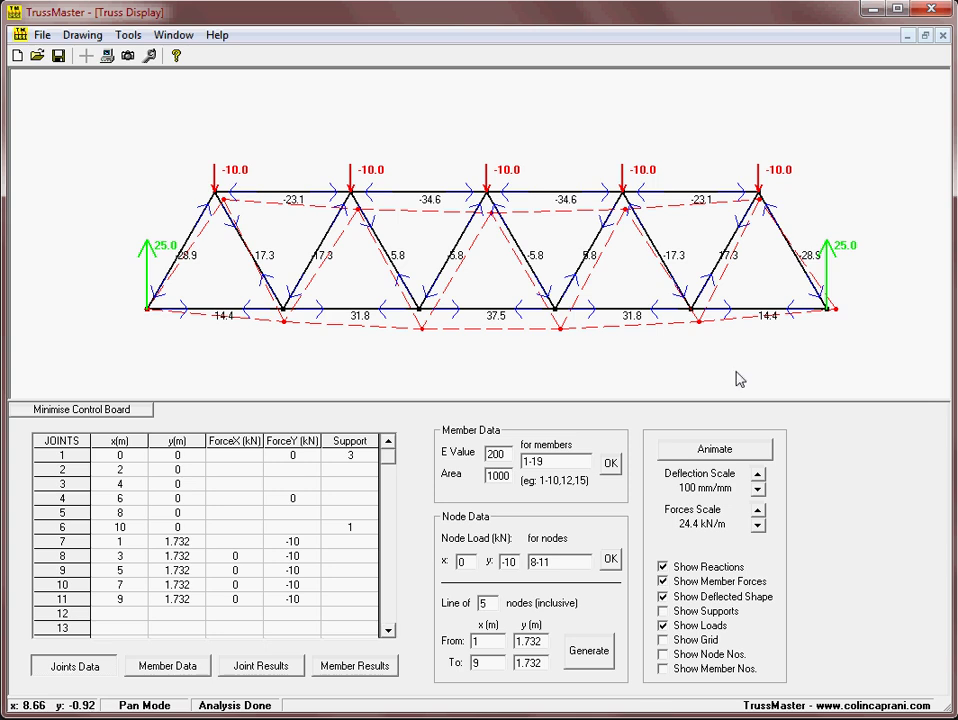
mouse_move(744, 338)
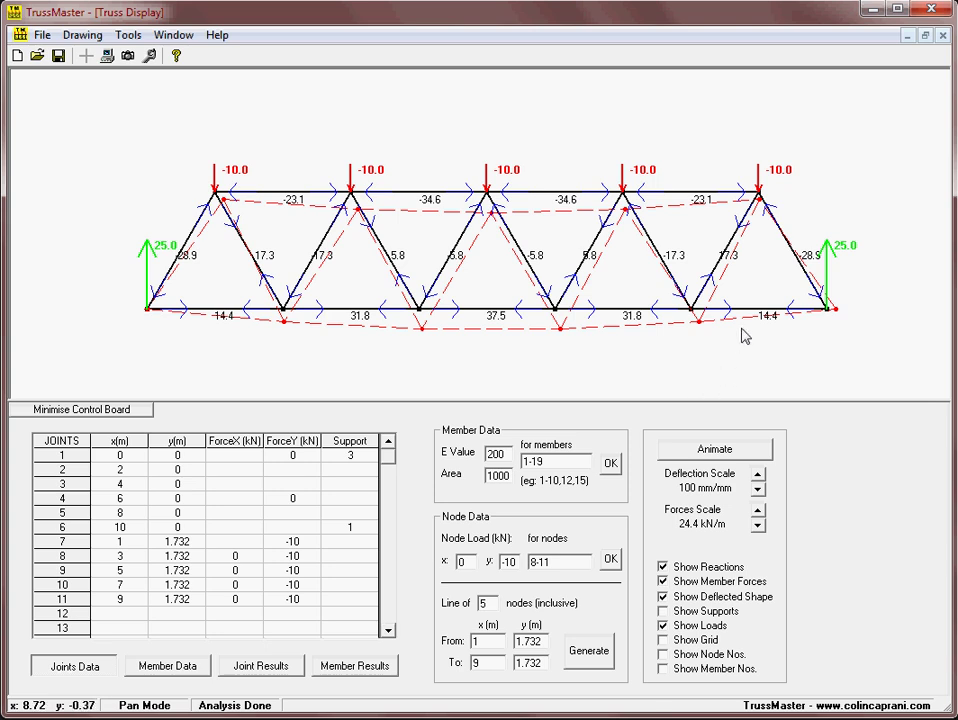
mouse_move(712, 352)
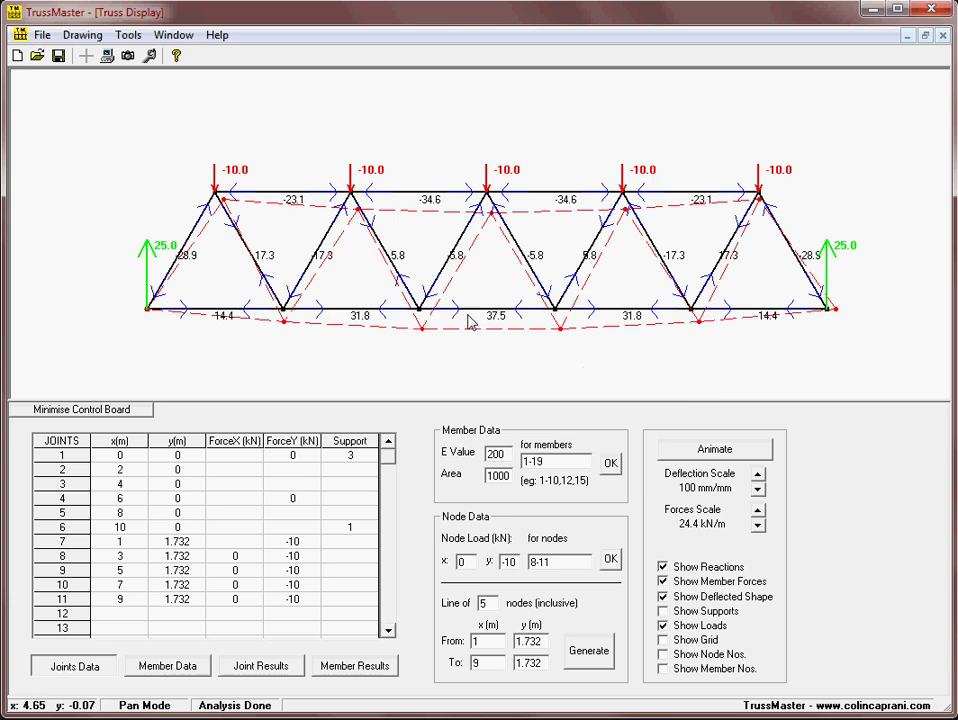
mouse_move(328, 344)
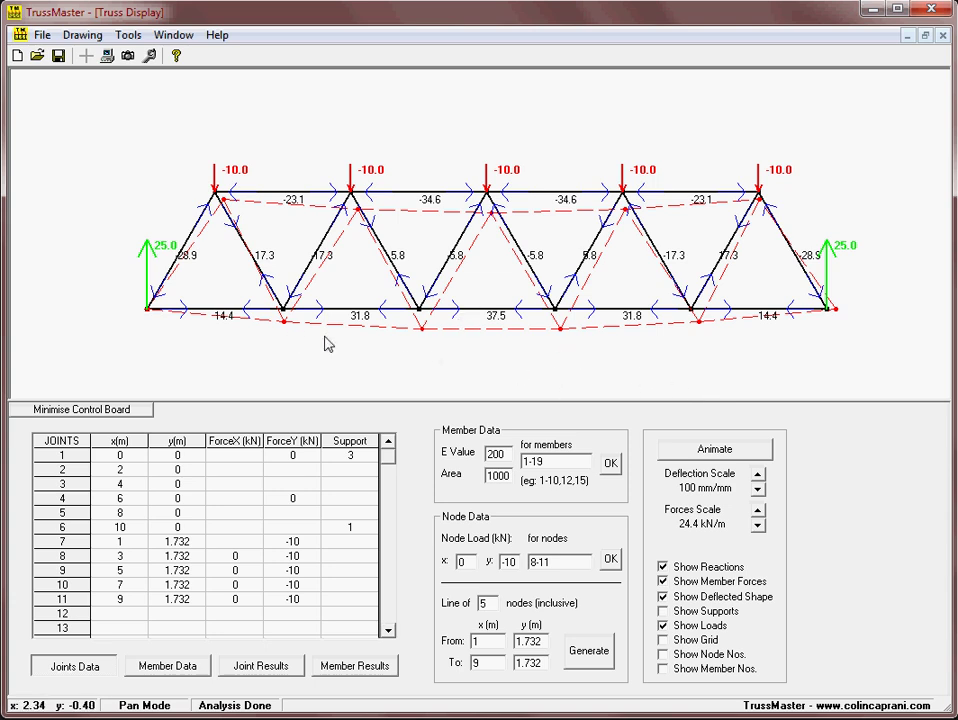
mouse_move(280, 324)
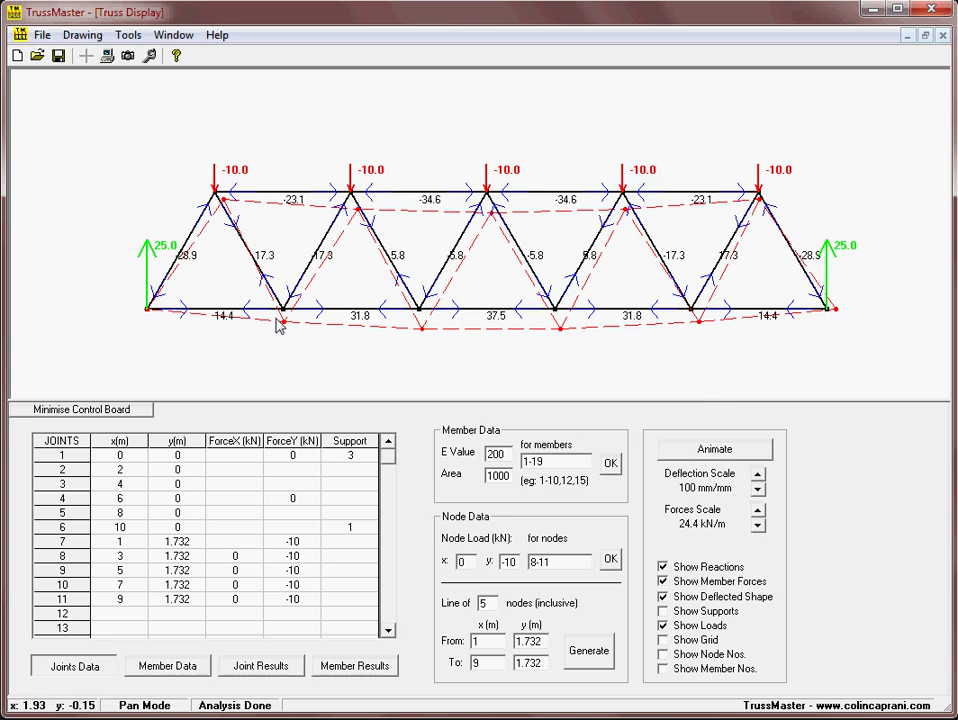
mouse_move(280, 322)
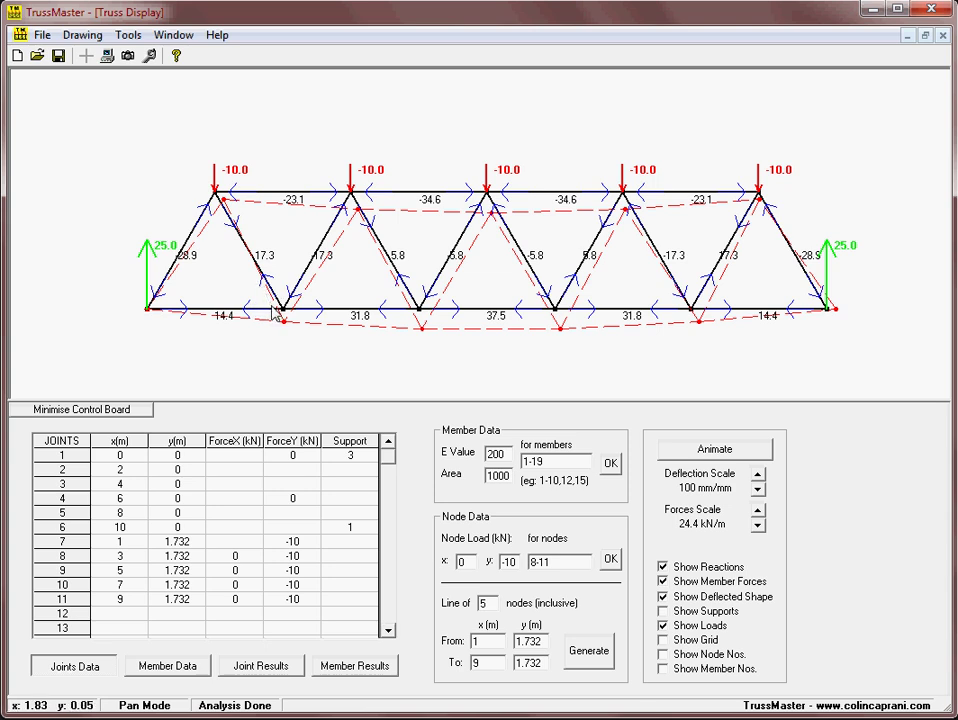
mouse_move(238, 260)
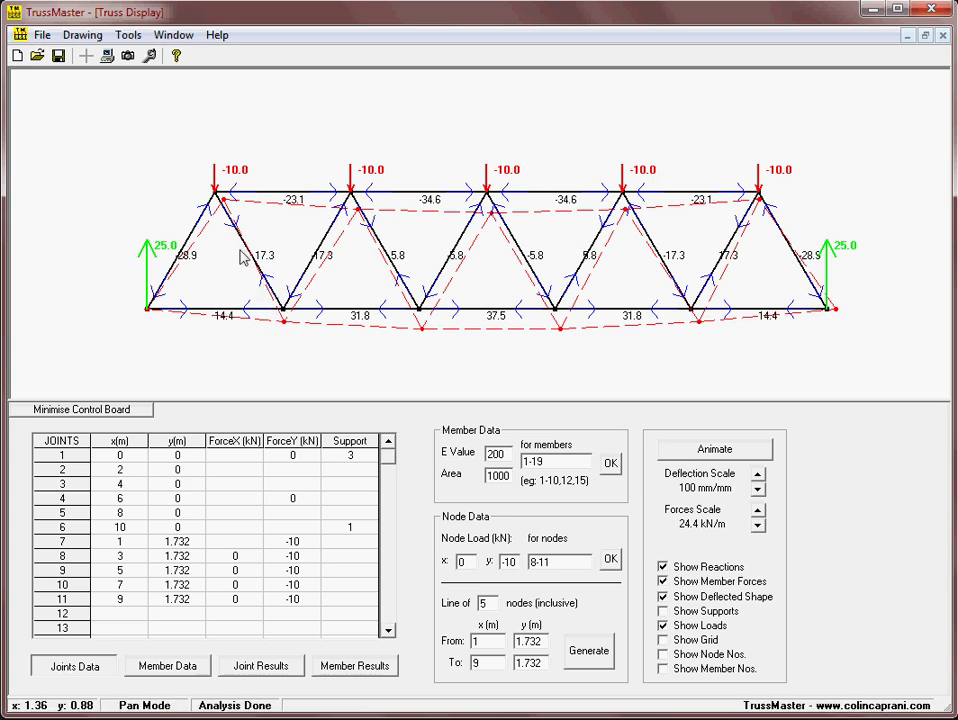
mouse_move(402, 296)
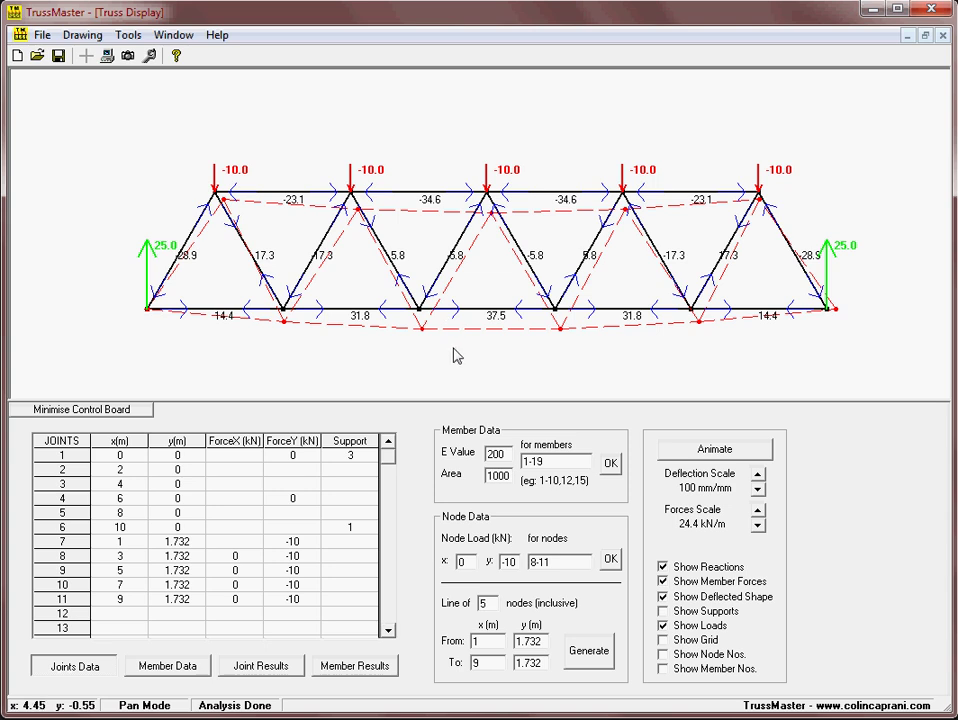
mouse_move(446, 374)
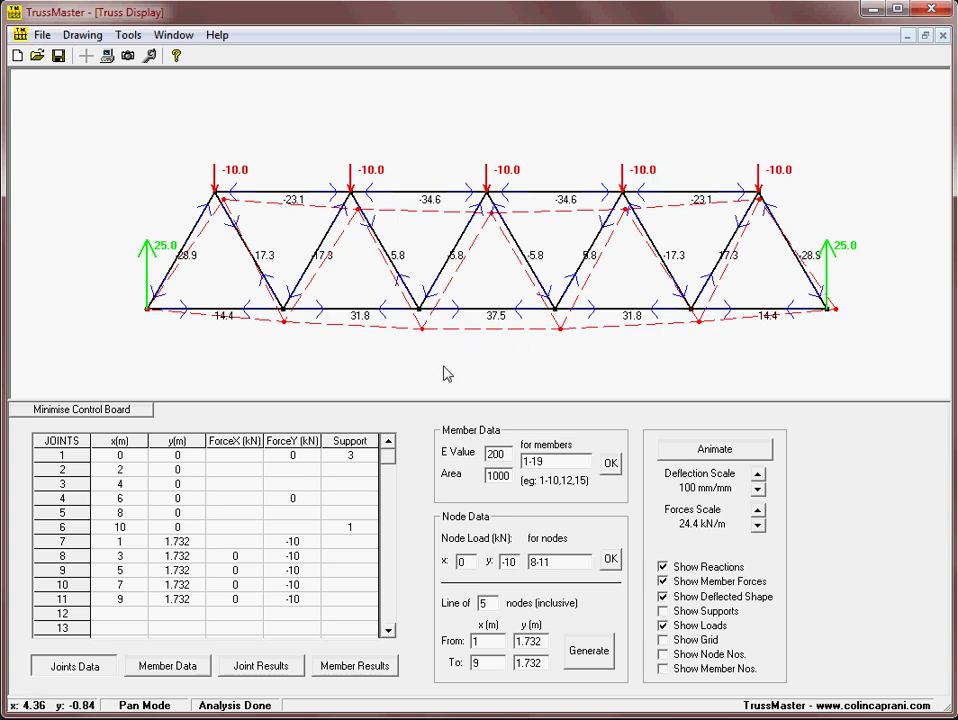
mouse_move(440, 362)
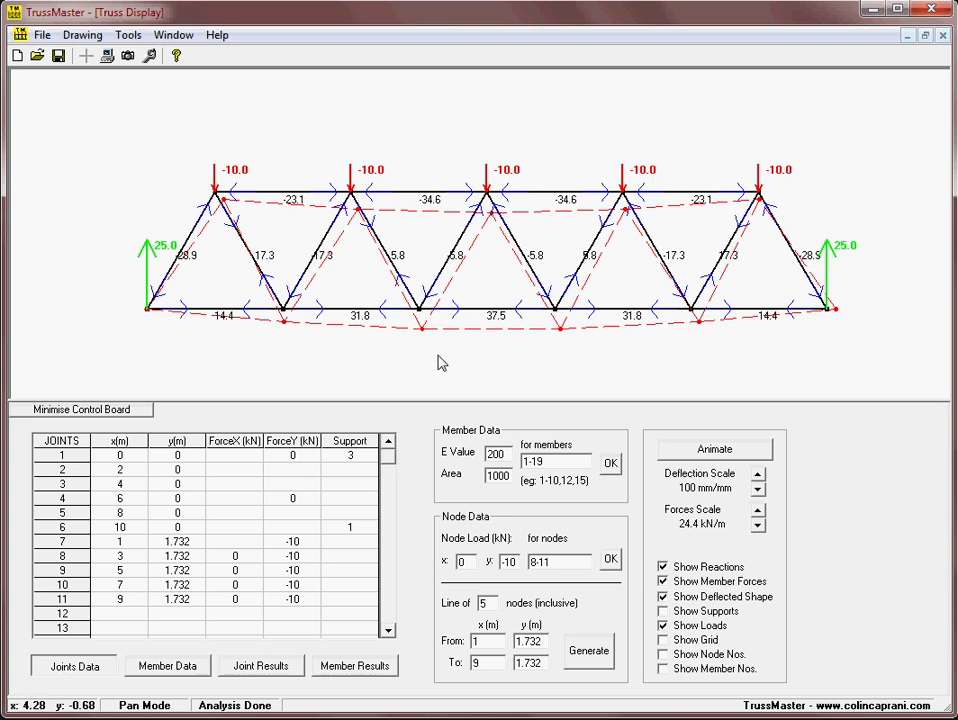
mouse_move(342, 304)
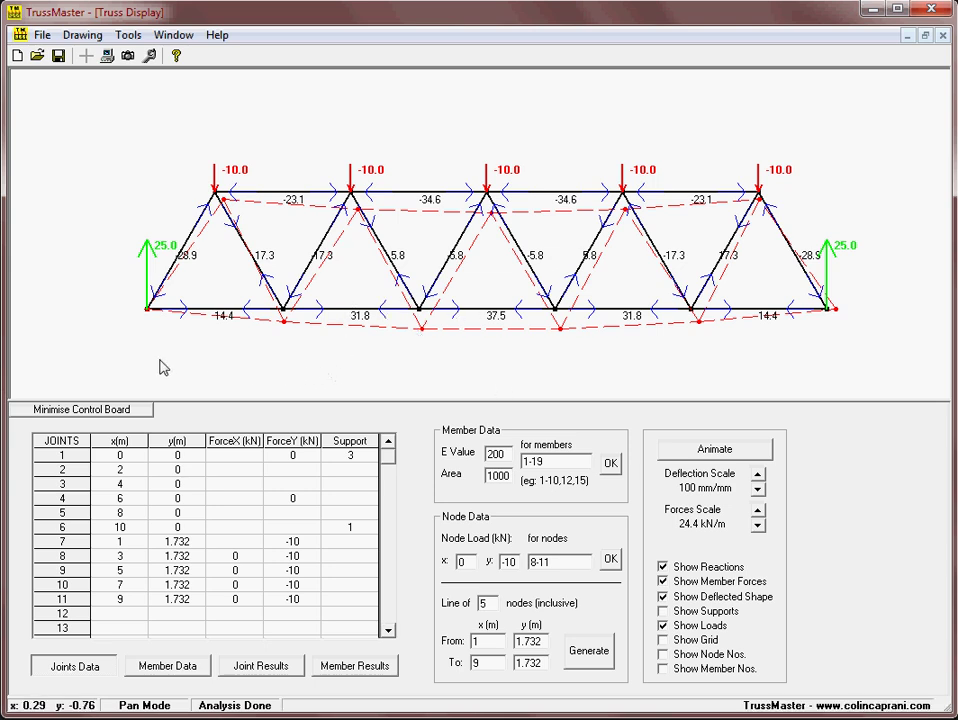
mouse_move(128, 356)
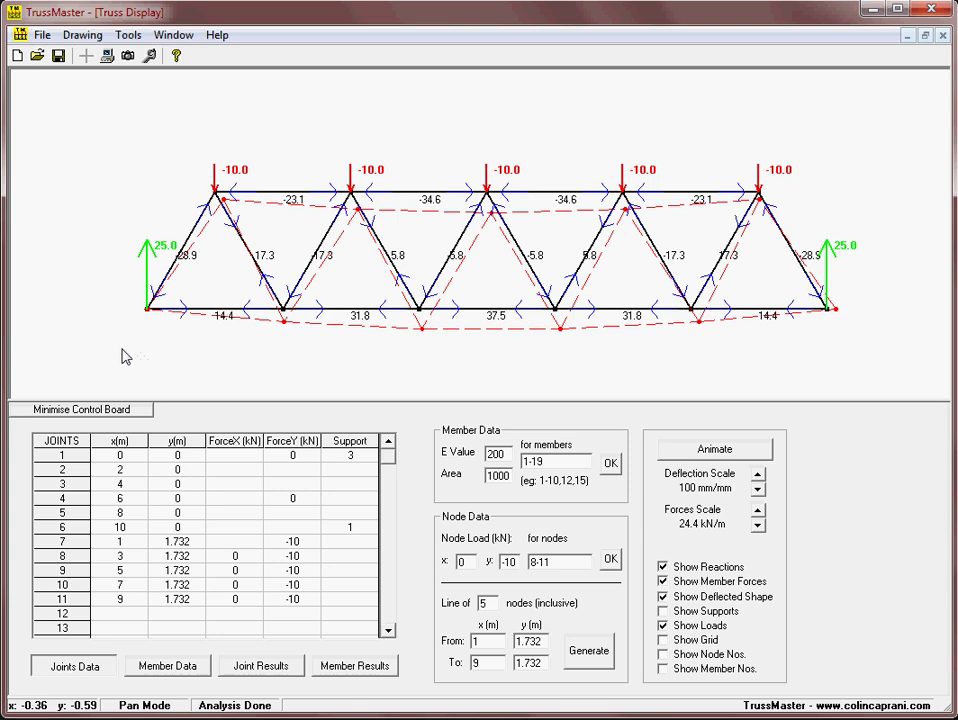
mouse_move(228, 132)
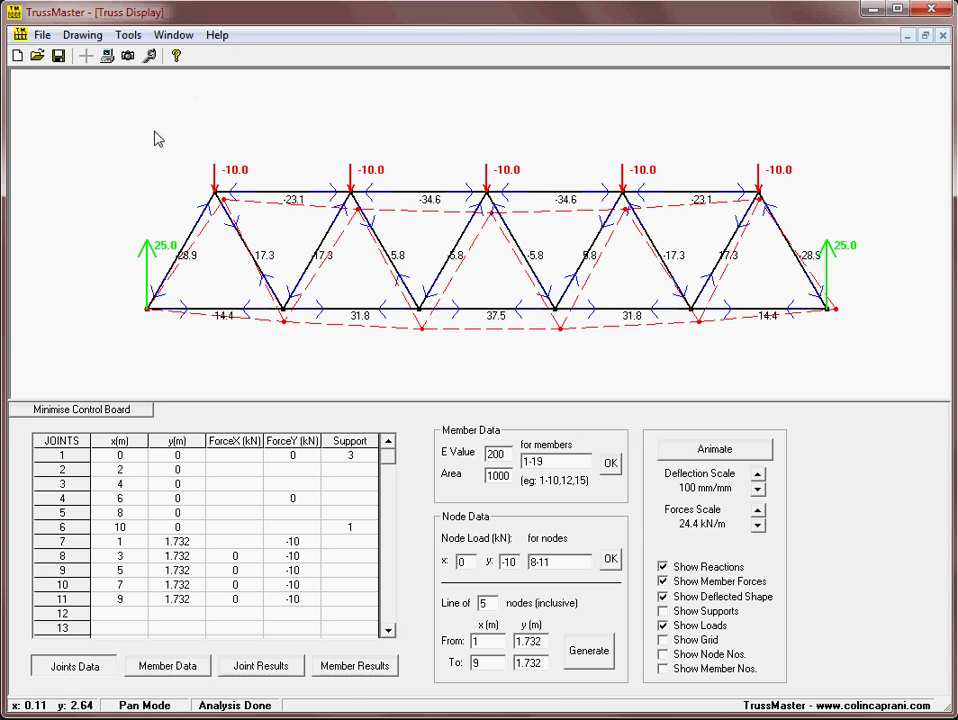
mouse_move(104, 132)
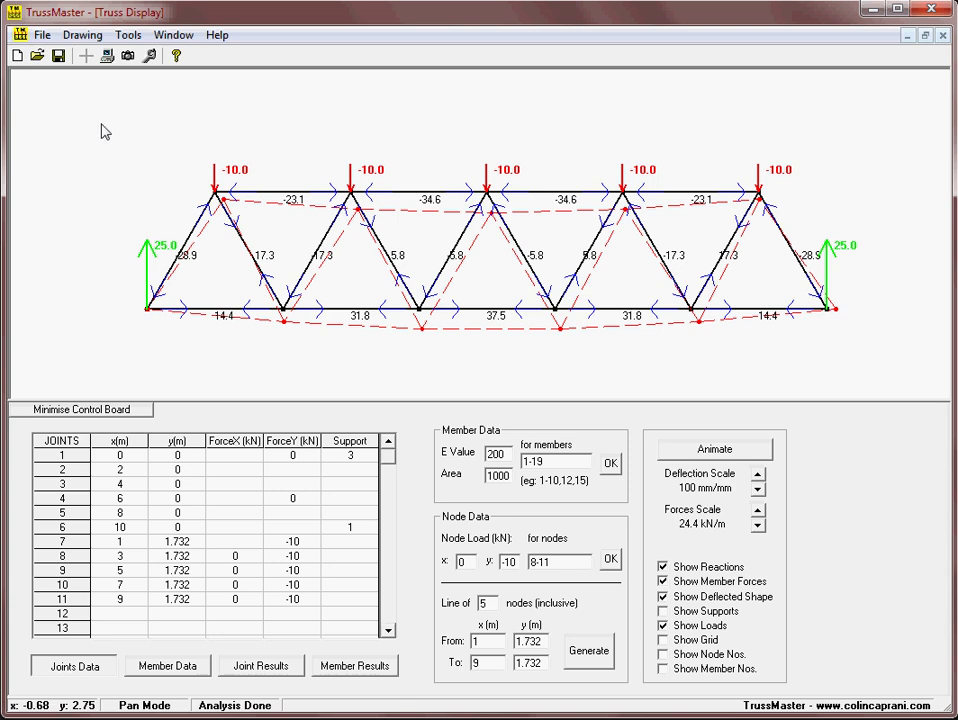
mouse_move(116, 148)
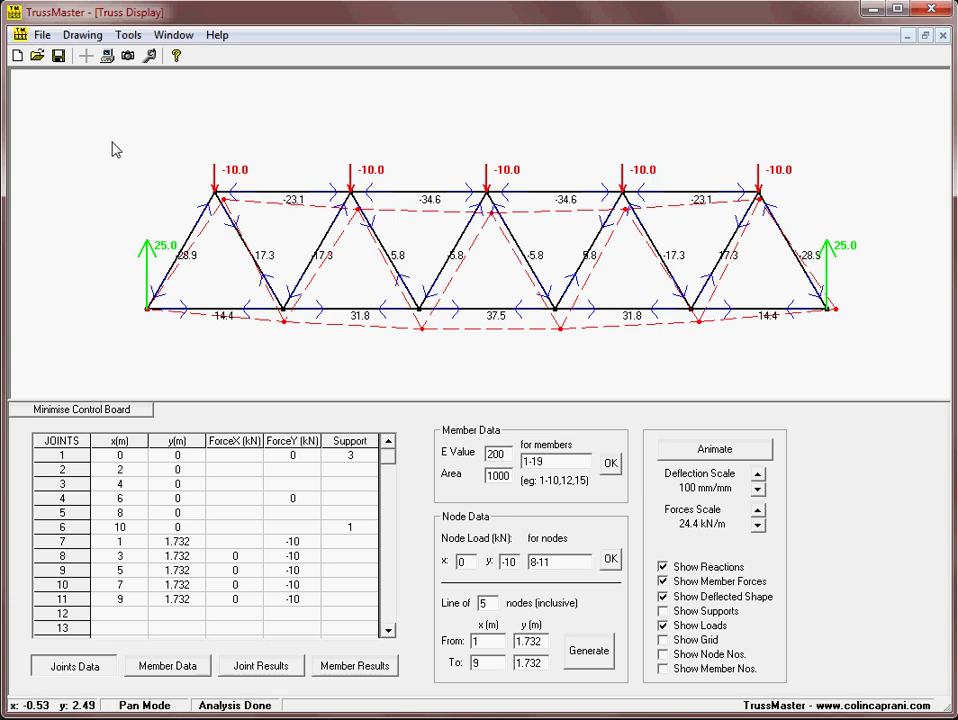
mouse_move(148, 110)
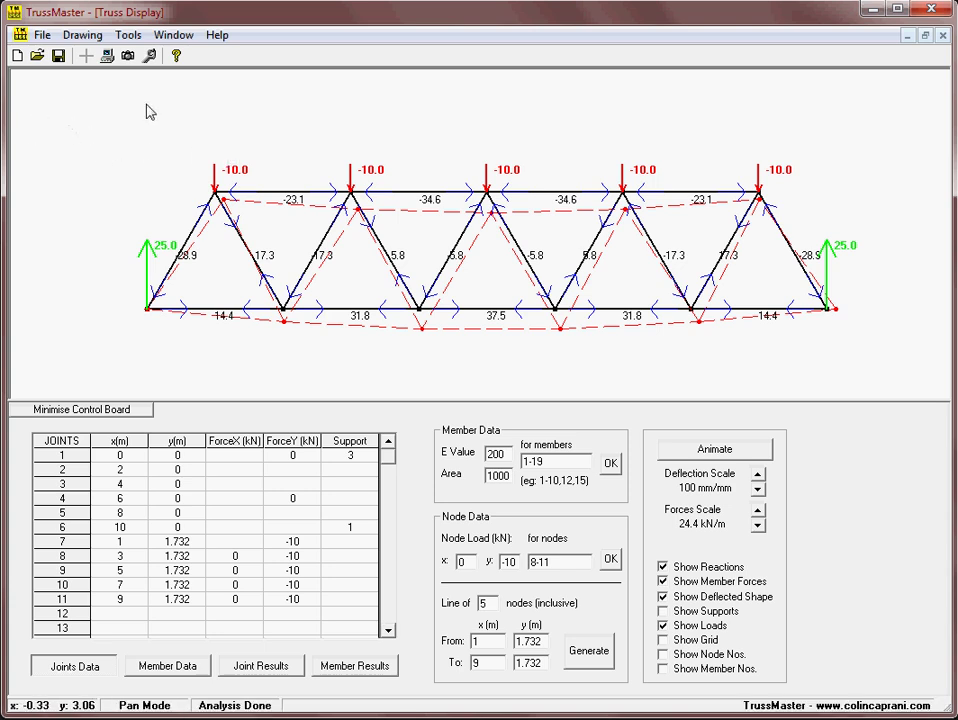